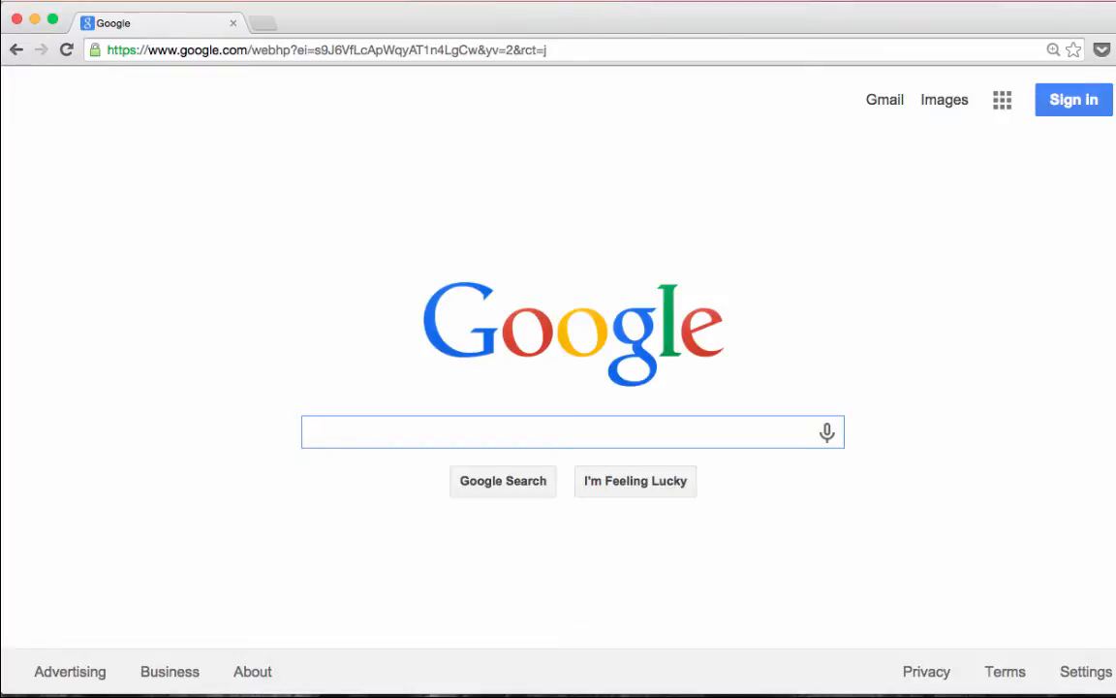
Sign in to the Google account from the Google home page
click(572, 430)
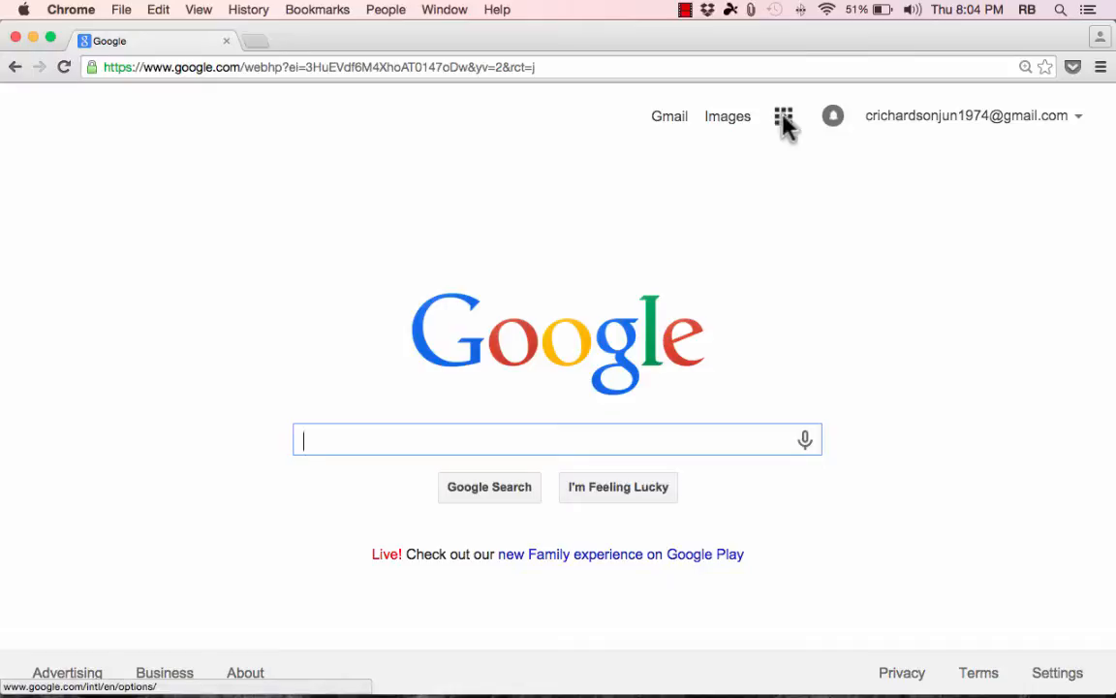
Go to Drive from the Google apps grid and bring up the NEW file choices
click(783, 116)
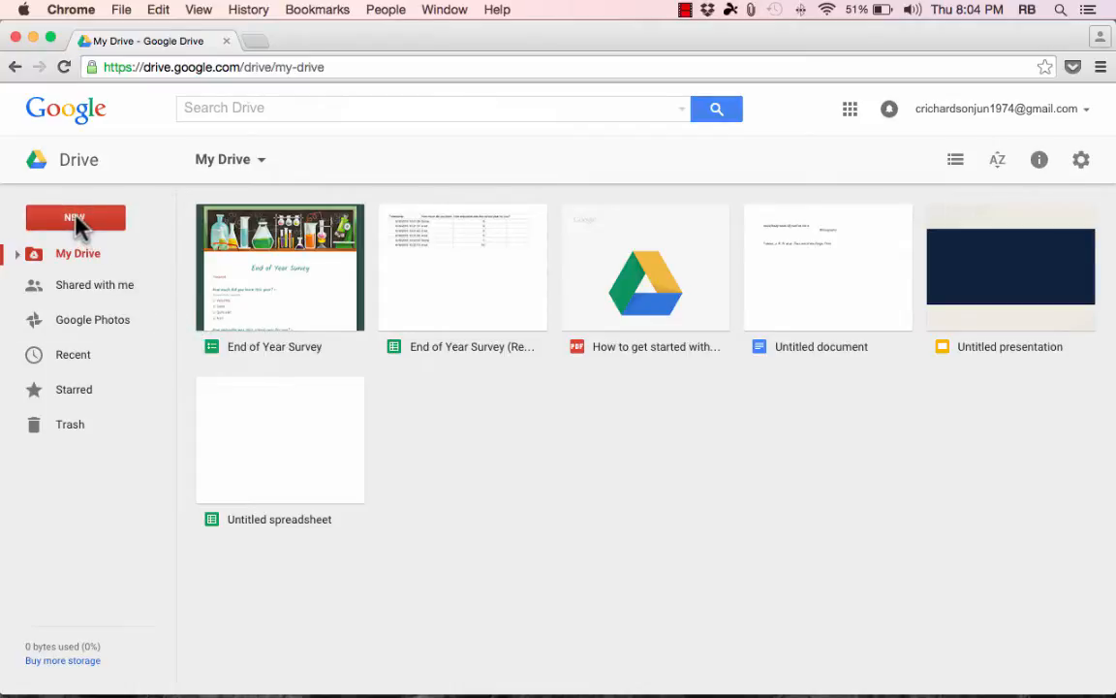
click(74, 217)
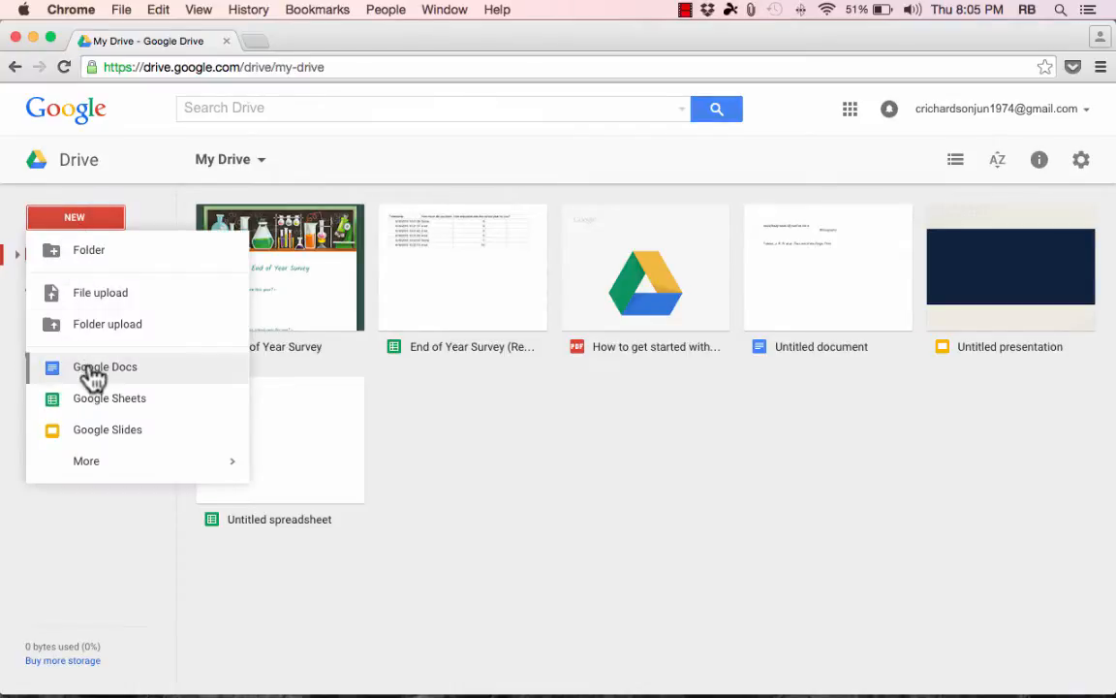
Create a new blank Google Docs document from Drive's NEW menu
click(105, 366)
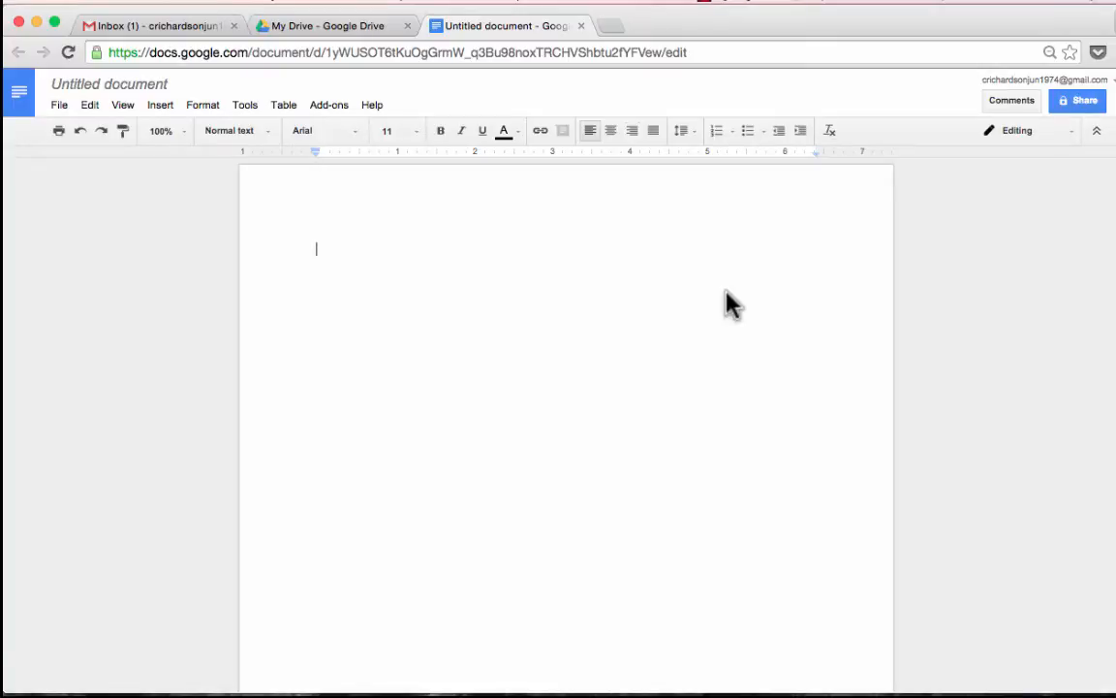
mouse_move(477, 209)
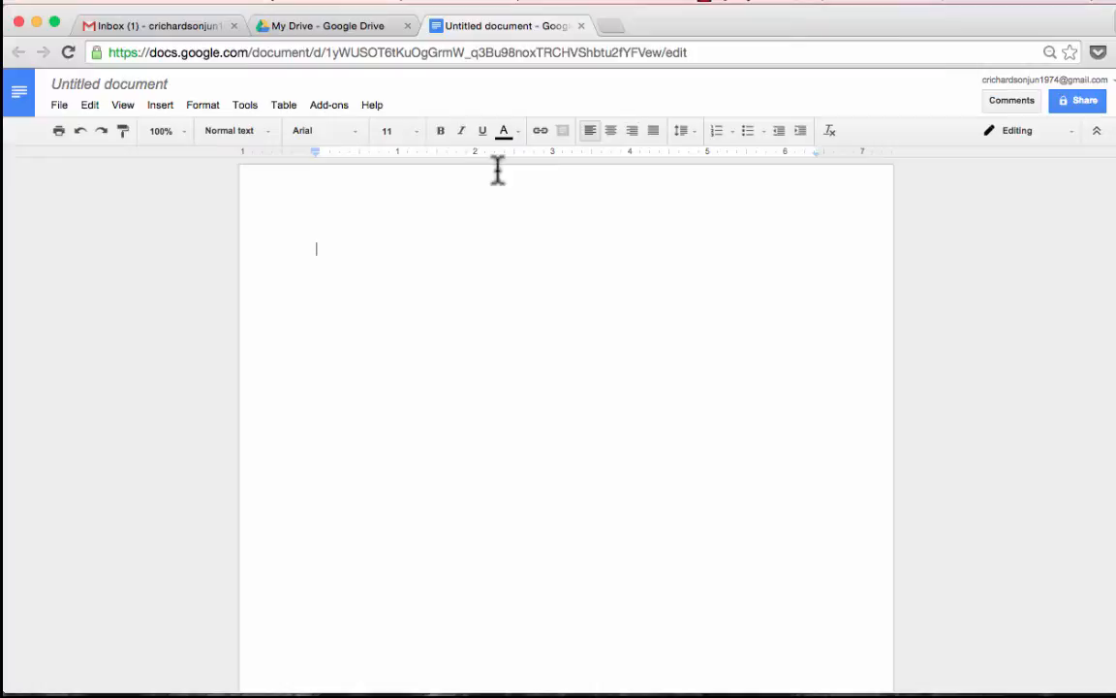
mouse_move(329, 104)
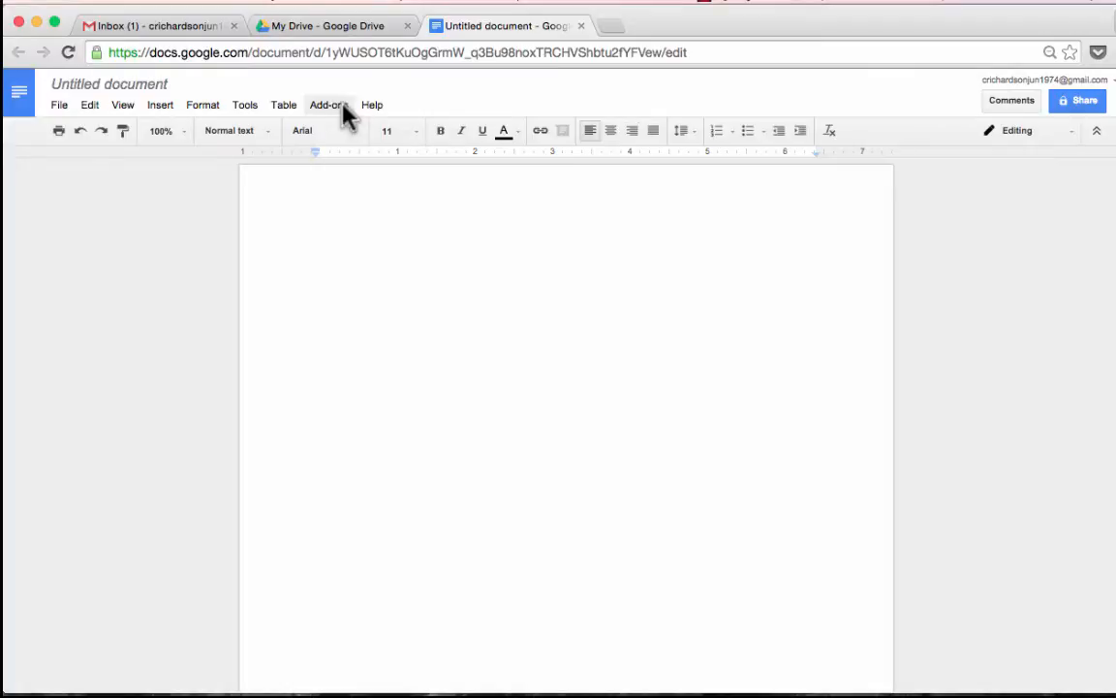
Install the EasyBib Bibliography Creator add-on and accept its permission request
click(329, 104)
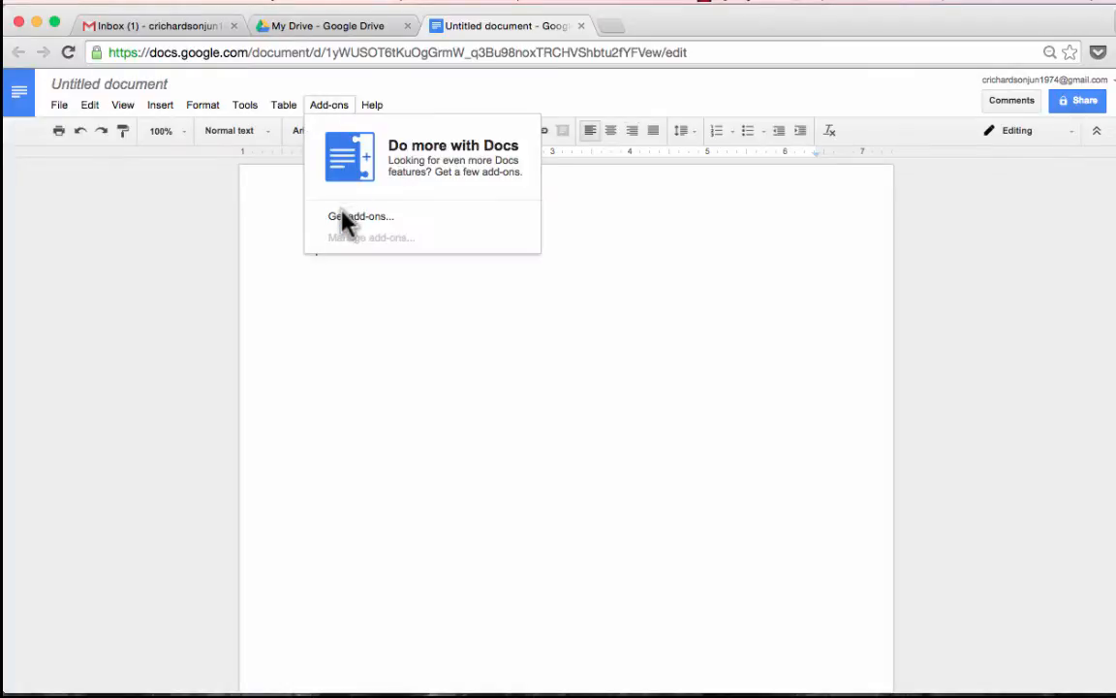
click(361, 217)
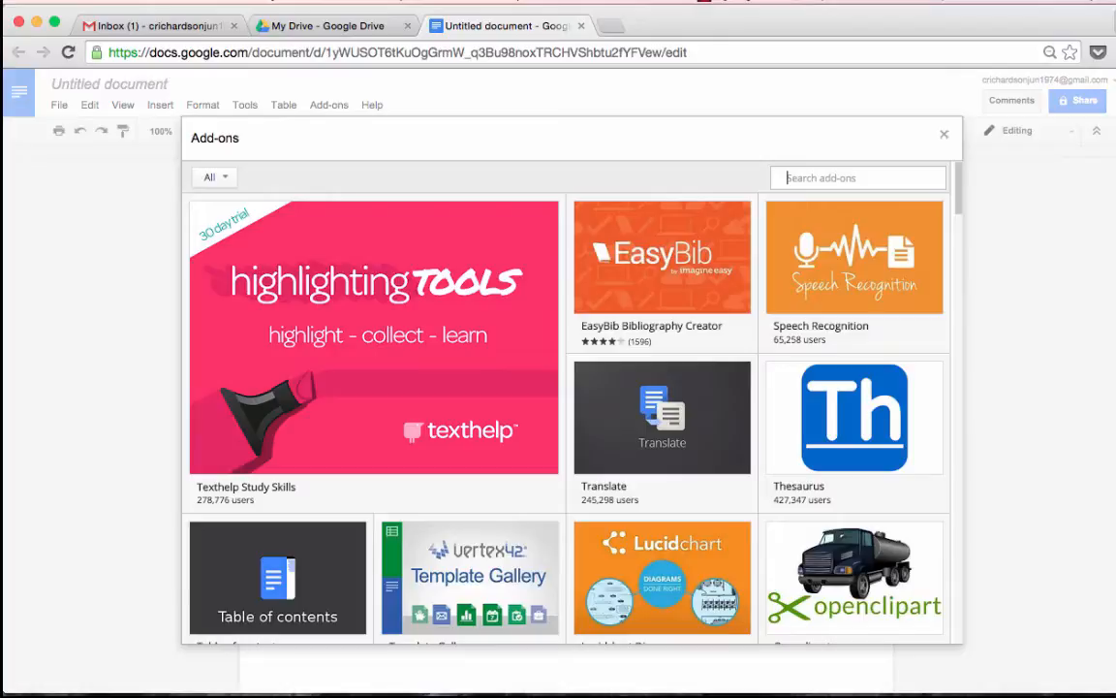
mouse_move(892, 254)
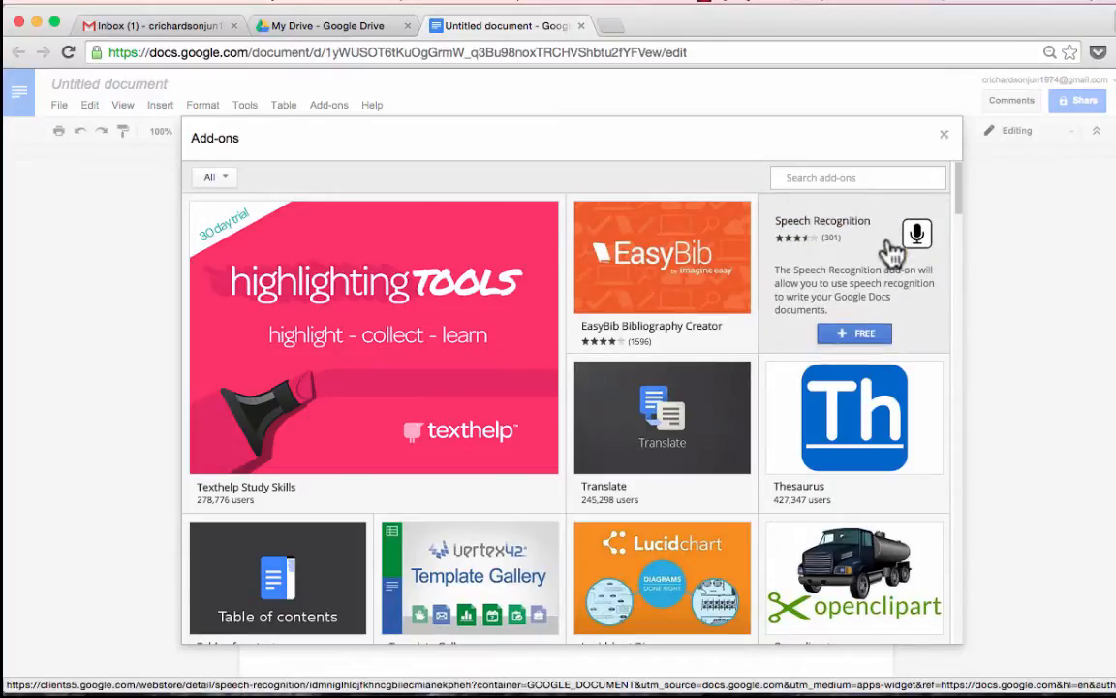
mouse_move(710, 12)
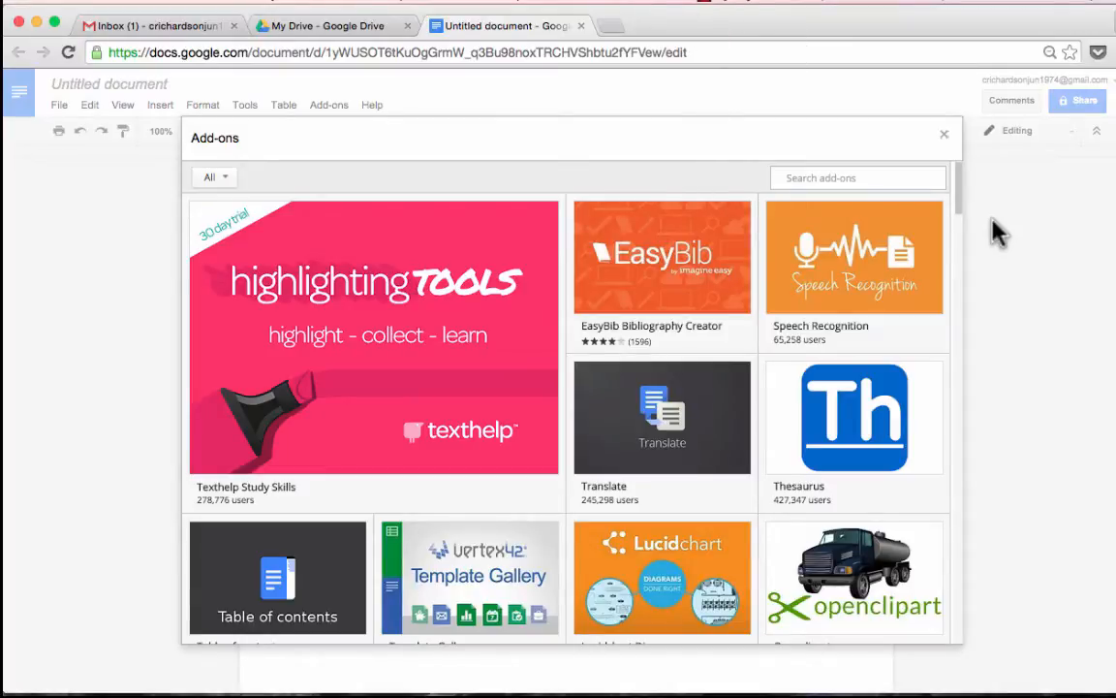
mouse_move(620, 300)
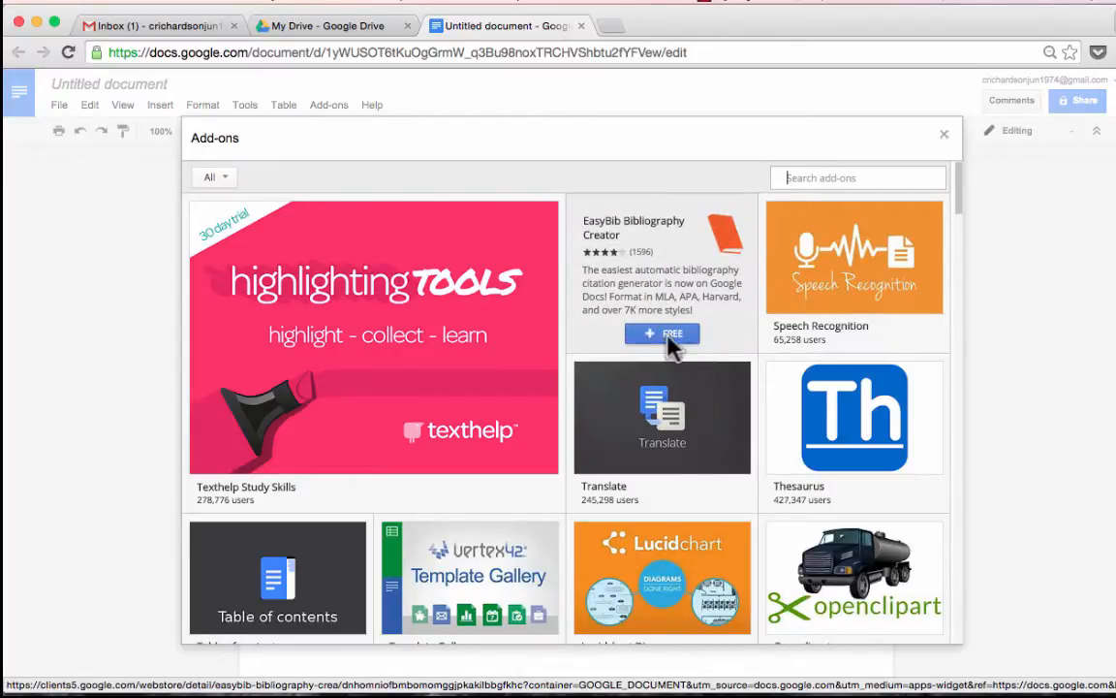
click(663, 333)
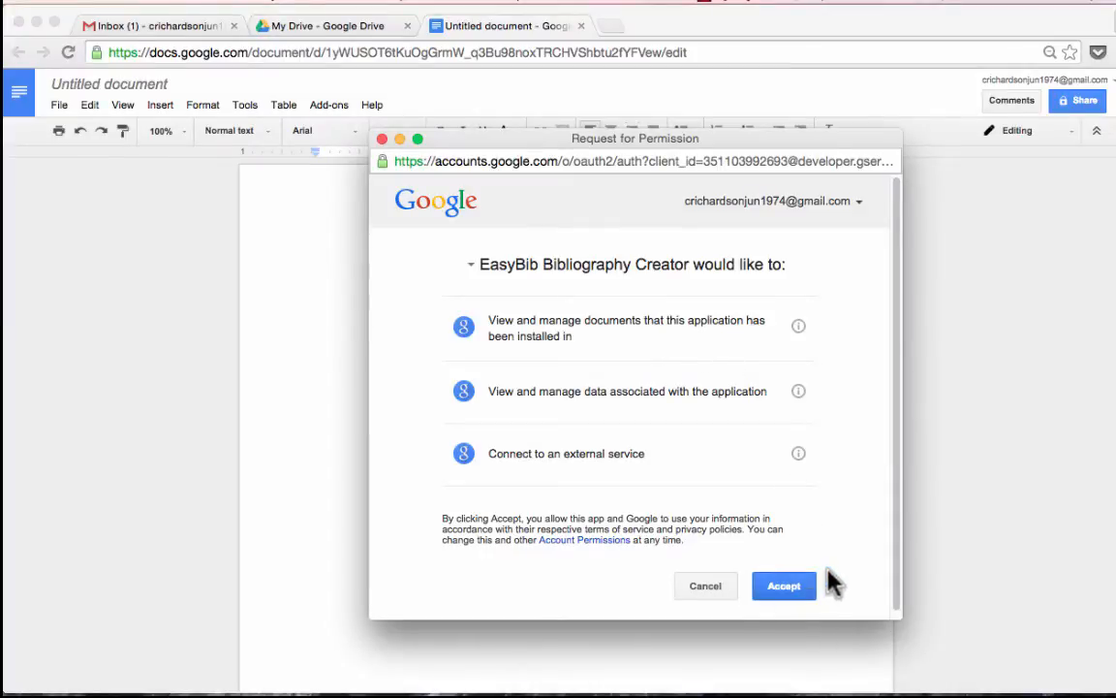
click(783, 585)
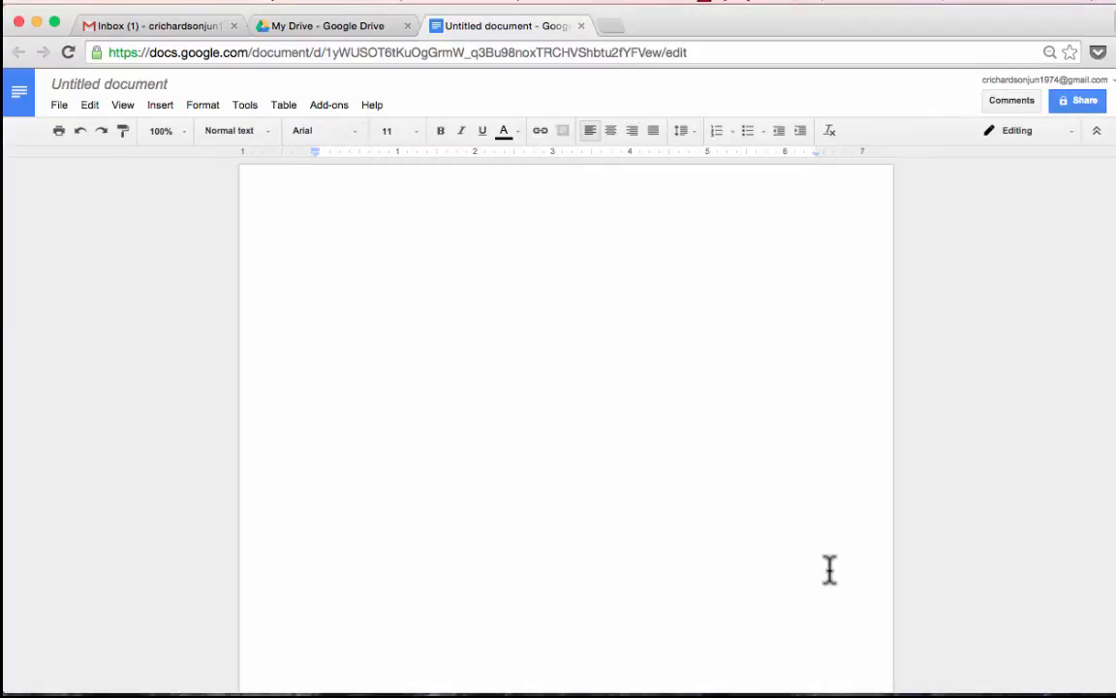
Return to the document and enter placeholder text 'asodjflksajf kaskl dfj'
click(330, 105)
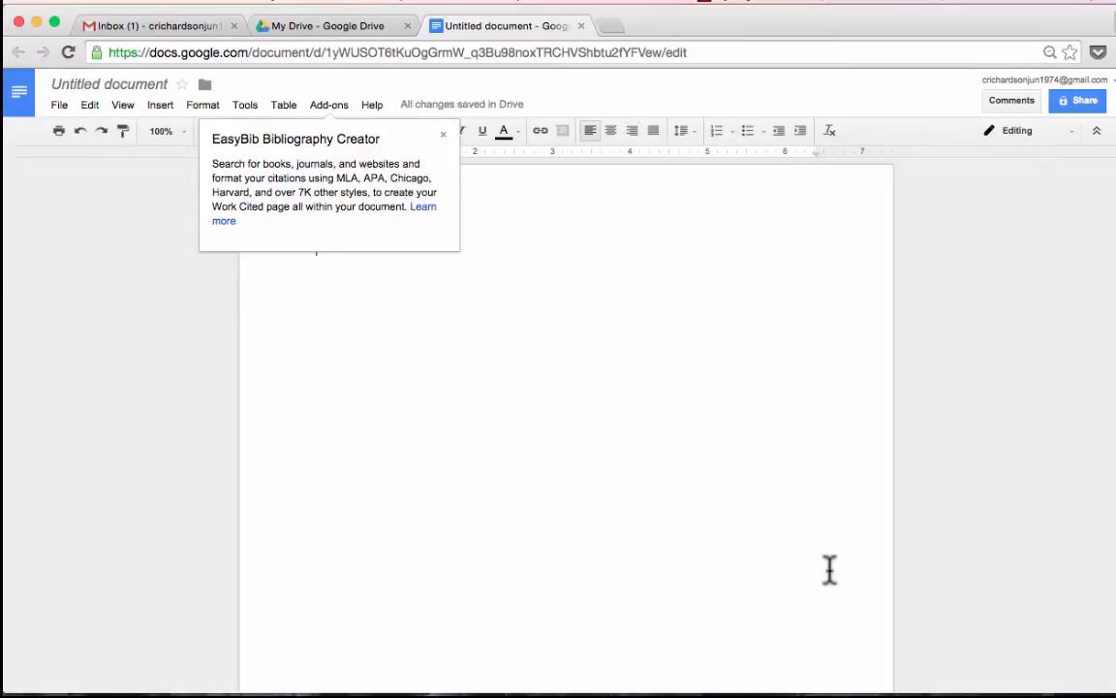
mouse_move(488, 178)
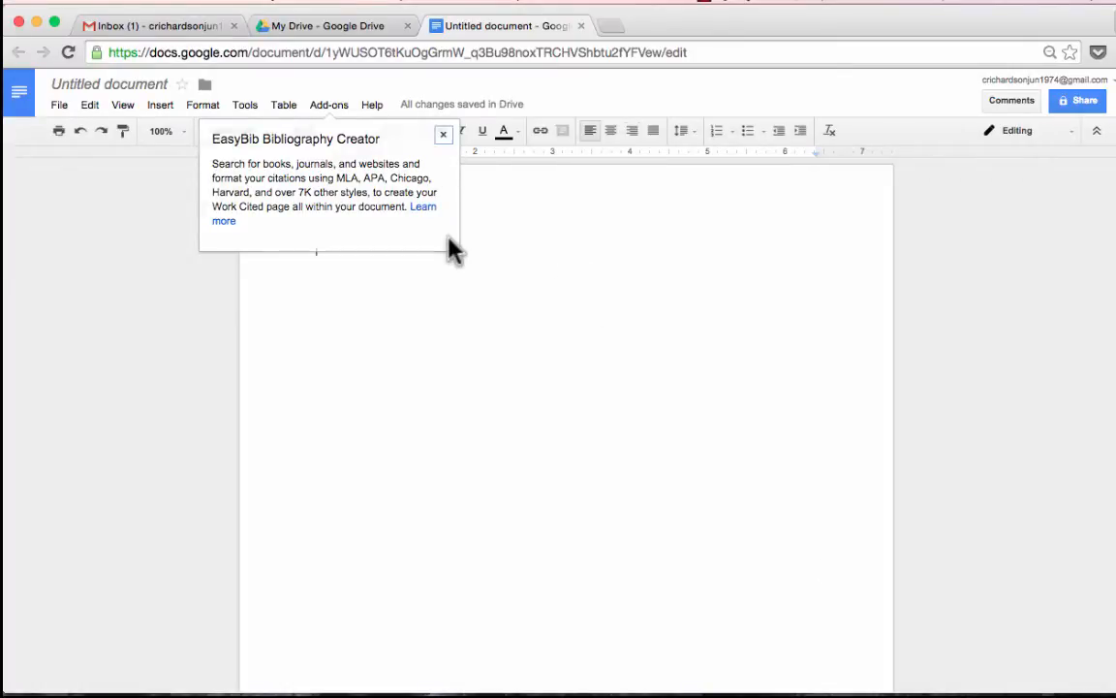
text(asodjflksajf kaskl dfjl;kasf as kdf d)
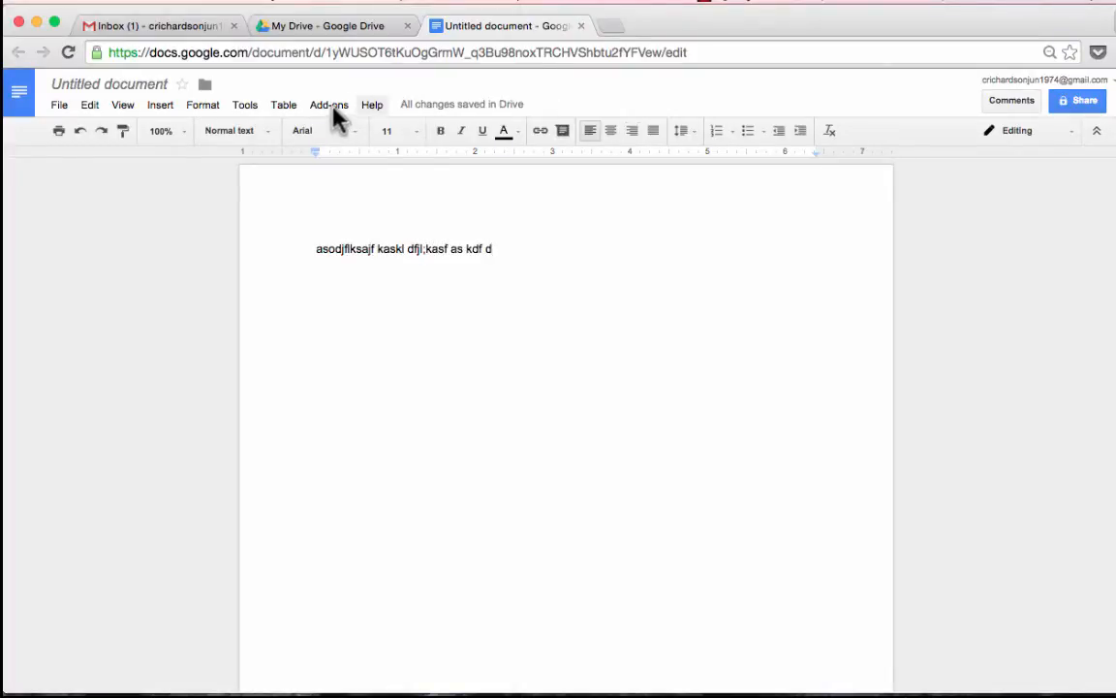
Bring up the EasyBib Manage Bibliography sidebar beside the document
click(329, 105)
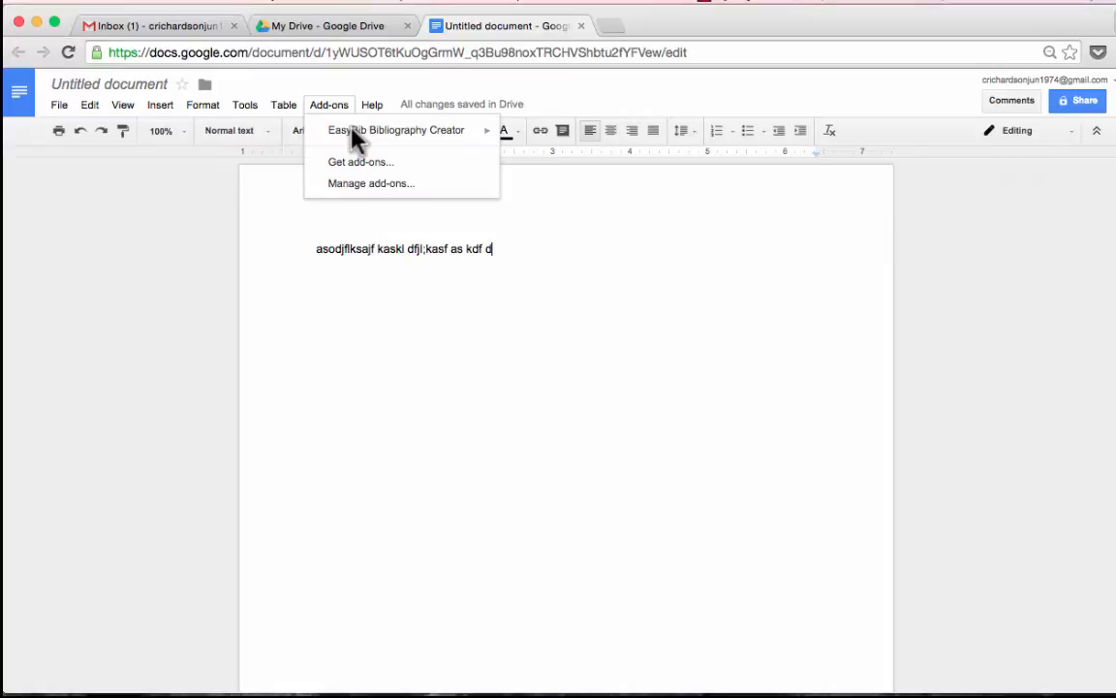
mouse_move(396, 130)
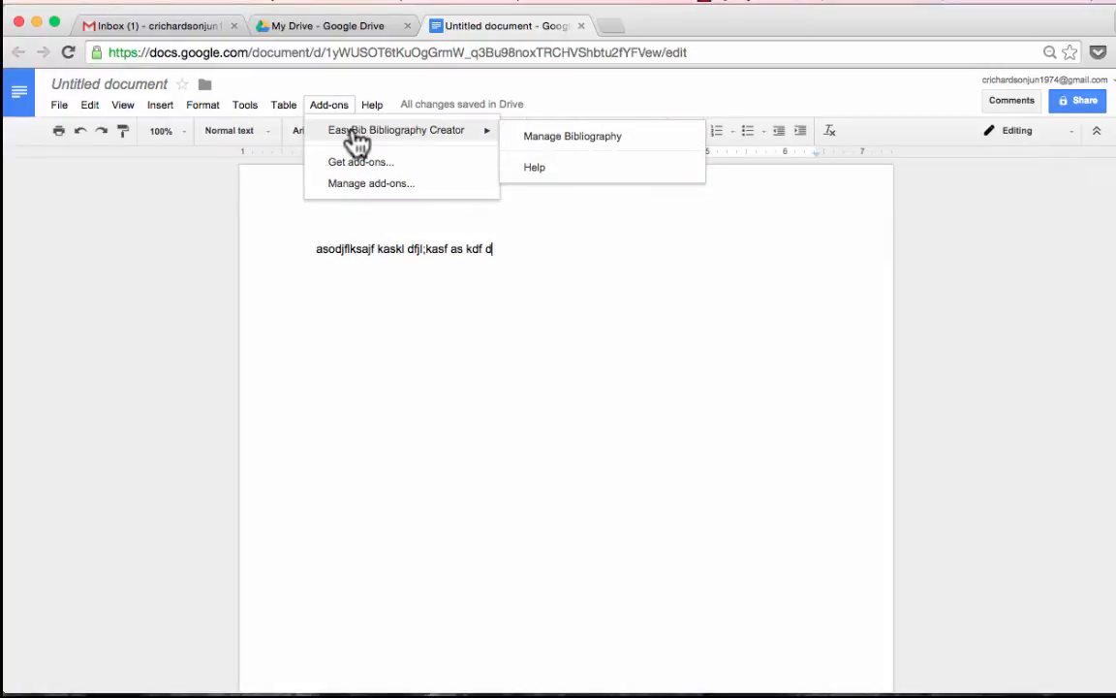
mouse_move(560, 135)
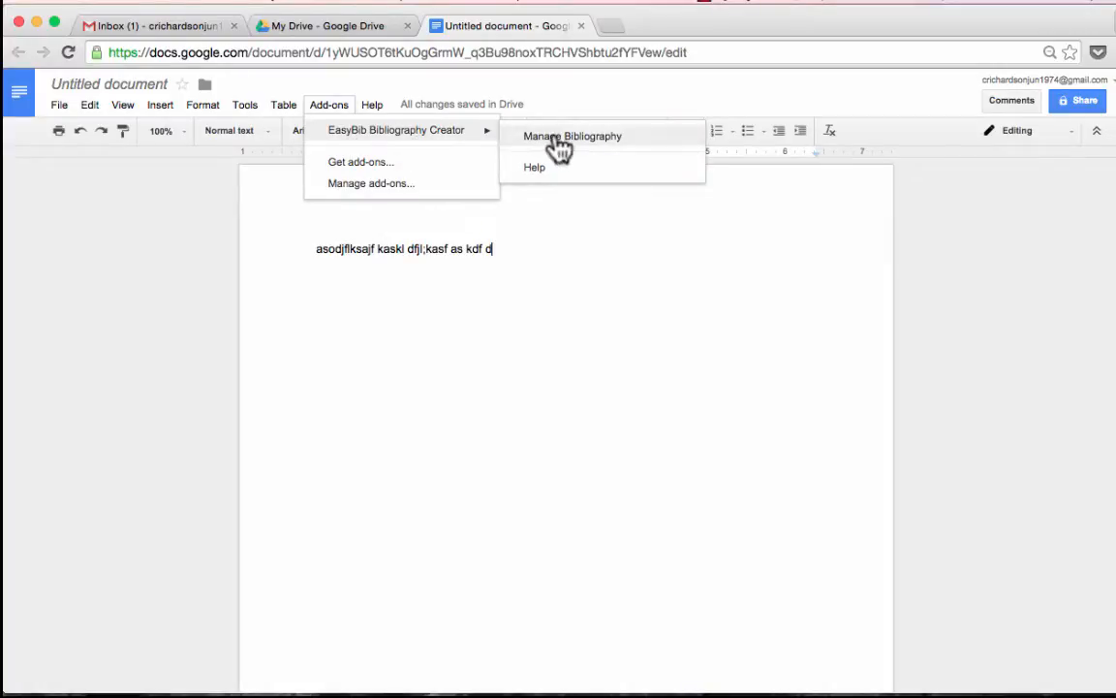
click(574, 136)
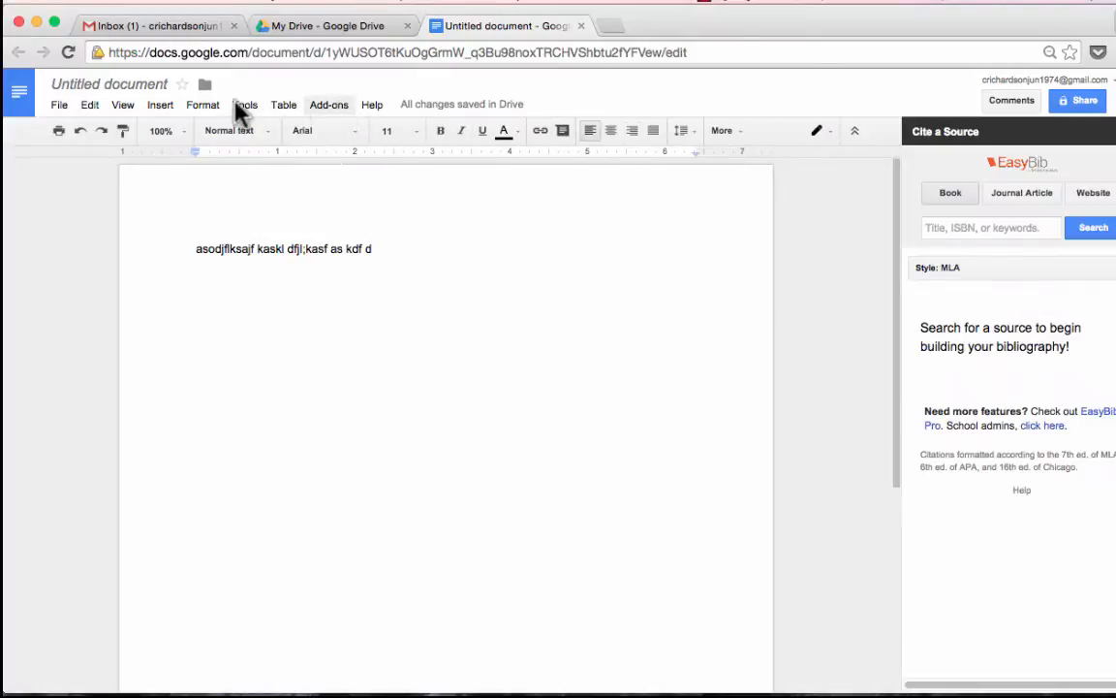
mouse_move(329, 111)
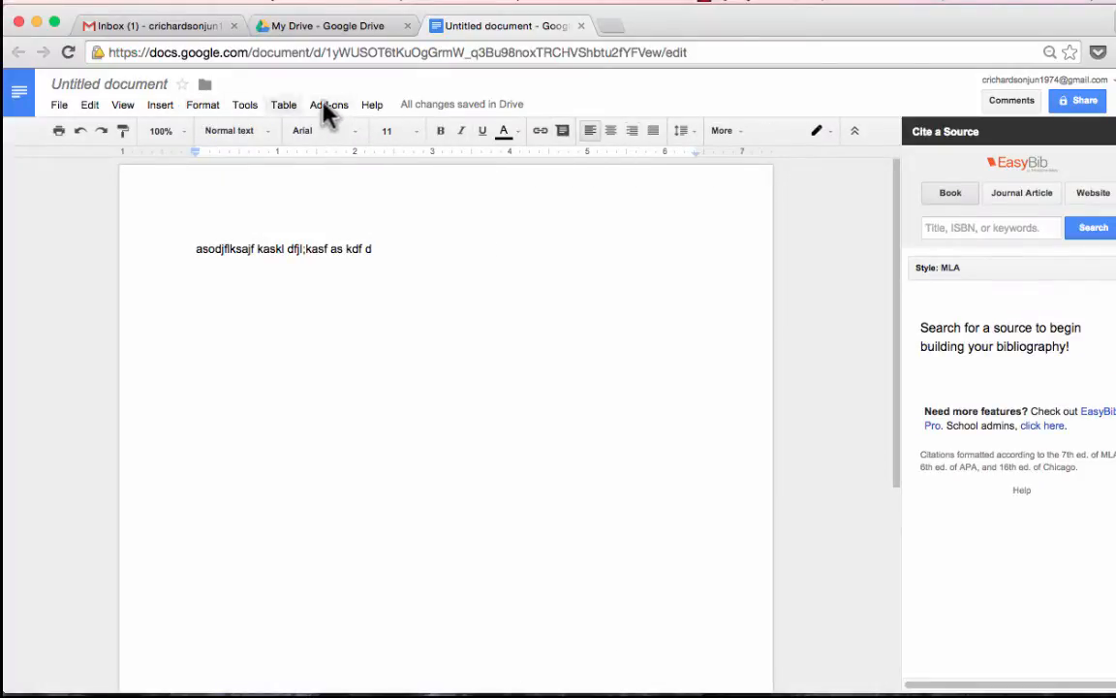
click(330, 104)
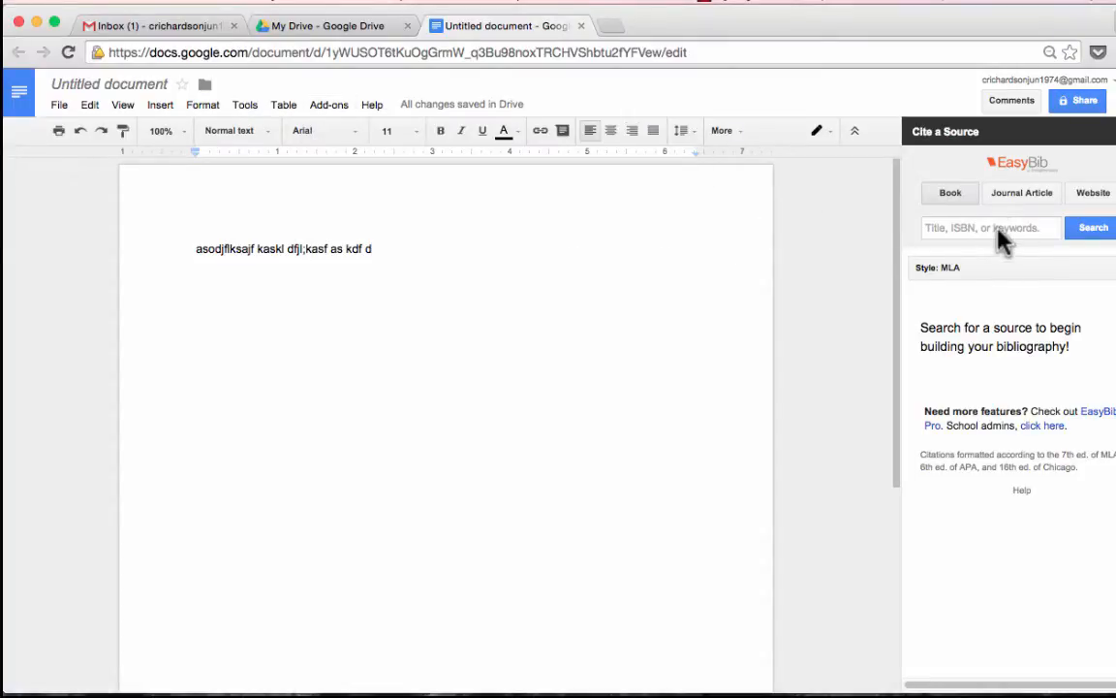
Search 'the lor', select The Lord of the Rings result and add the MLA bibliography to the doc
click(988, 227)
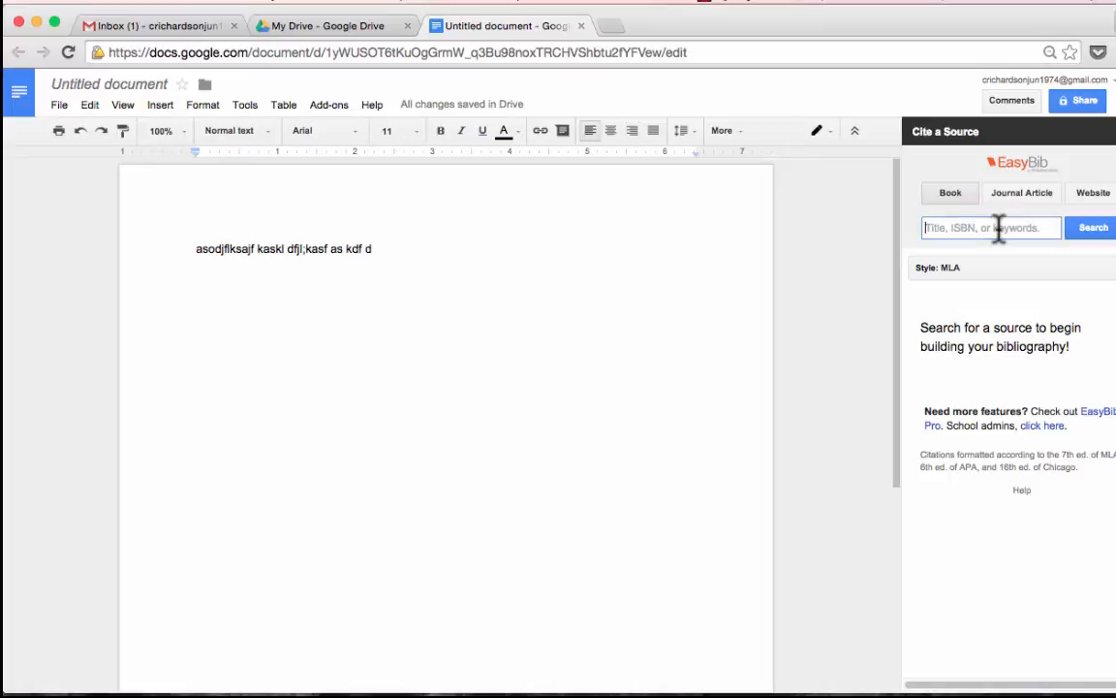
text(the lord of the rings)
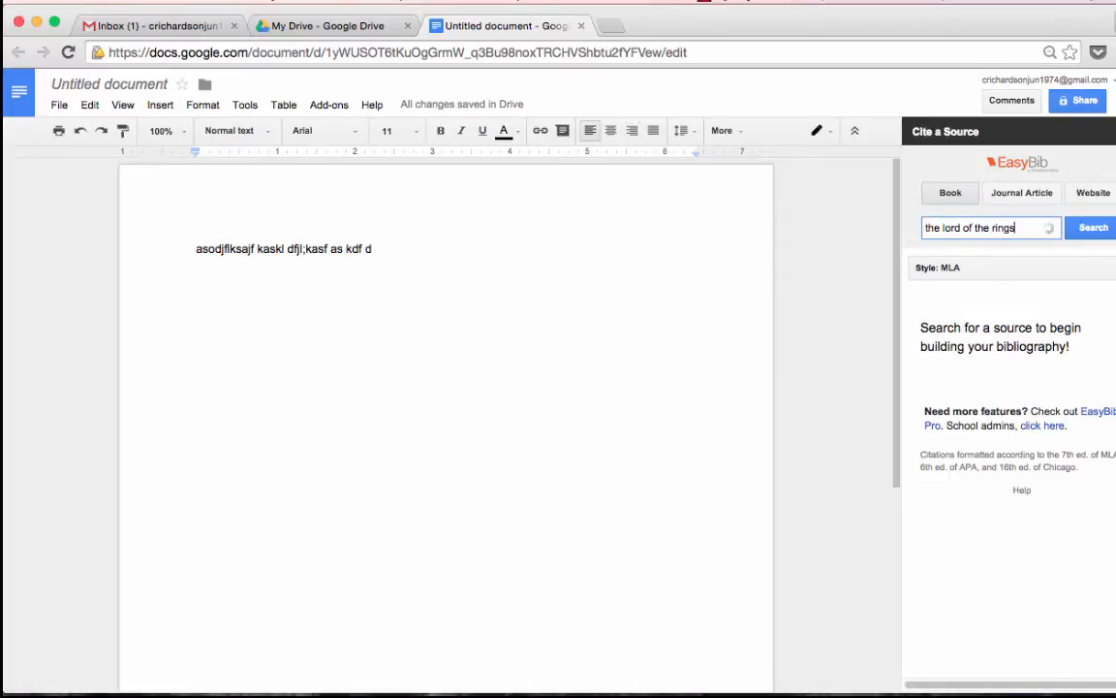
click(1093, 227)
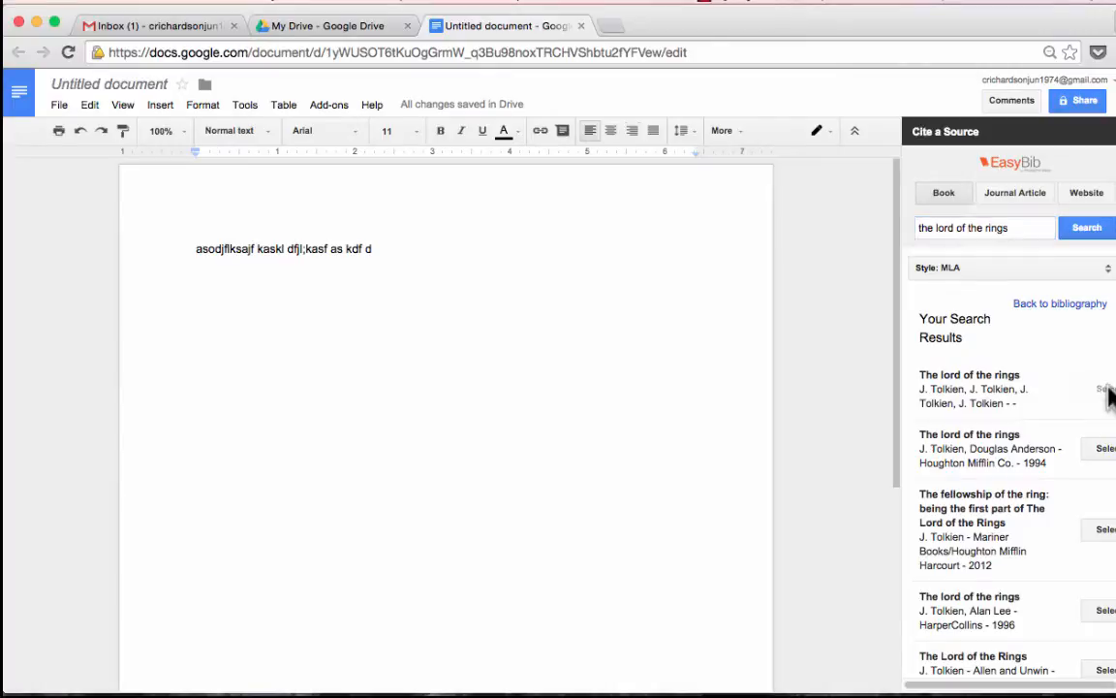
click(1105, 388)
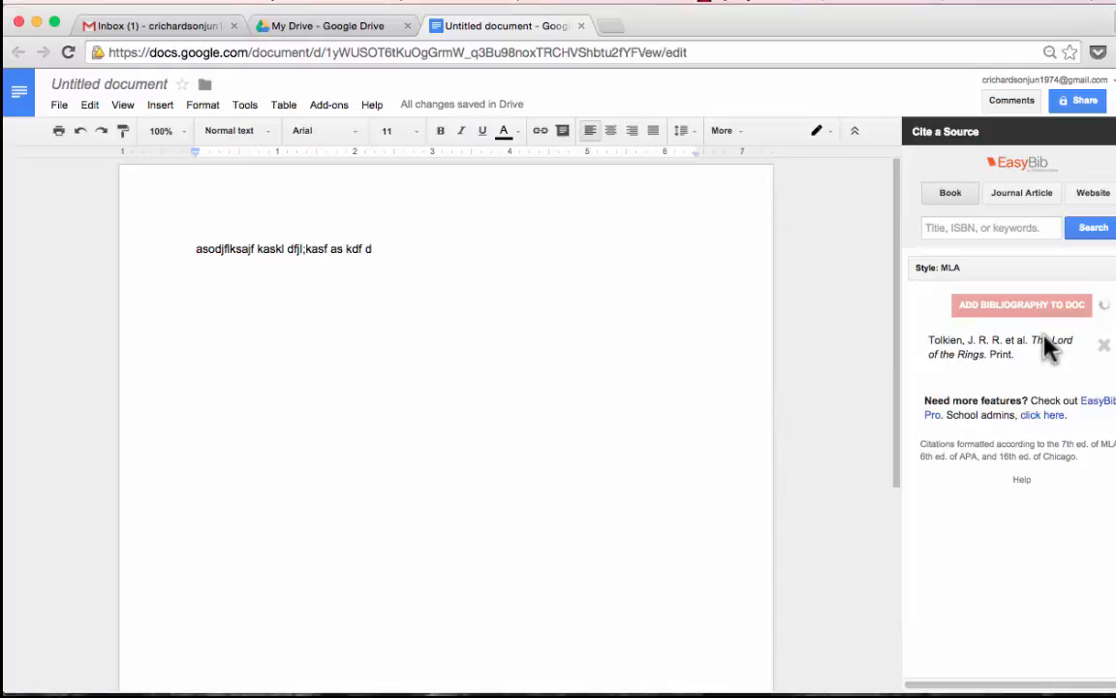
click(1020, 304)
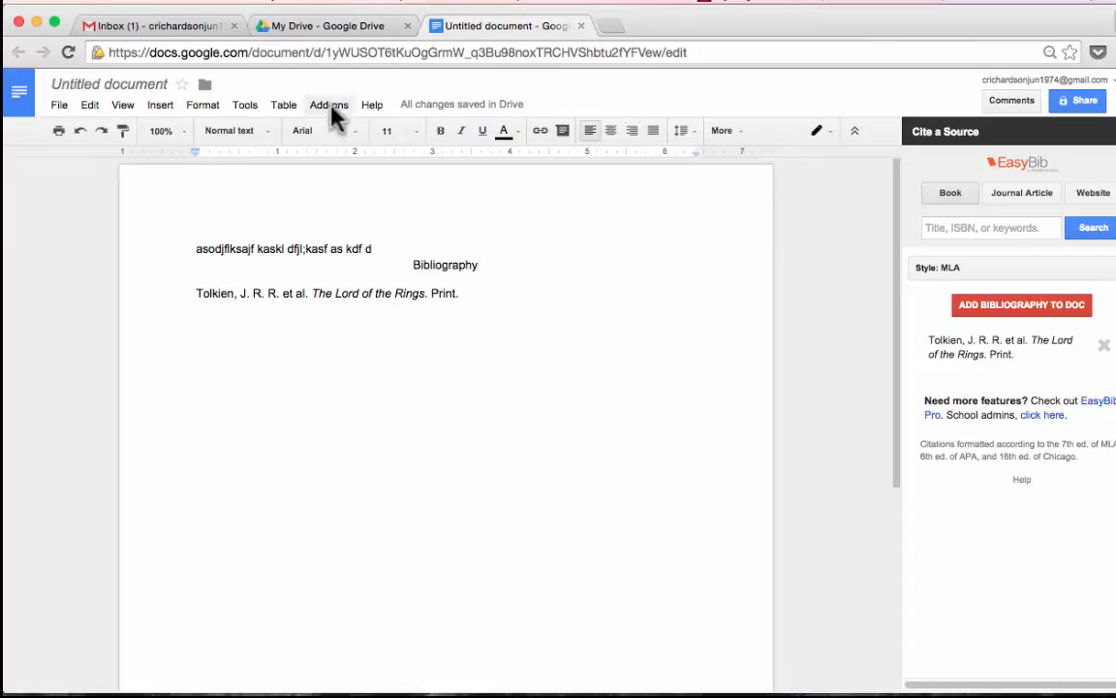
Search 'lucid' in Get add-ons, install Lucidchart Diagrams and accept its permissions
click(330, 105)
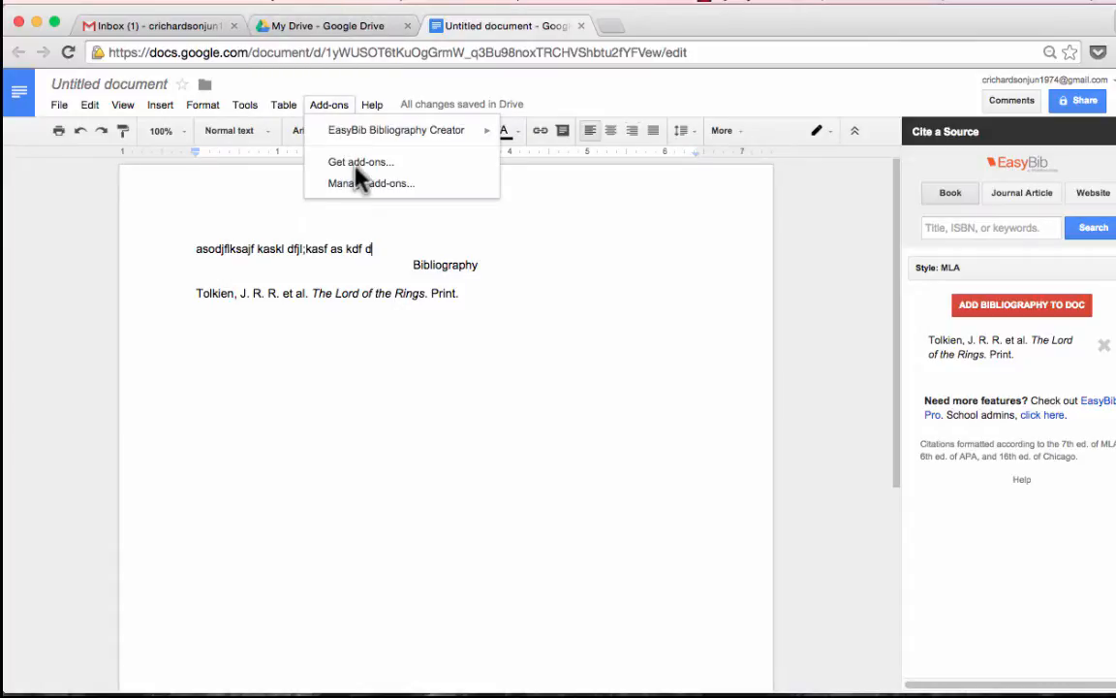
click(361, 162)
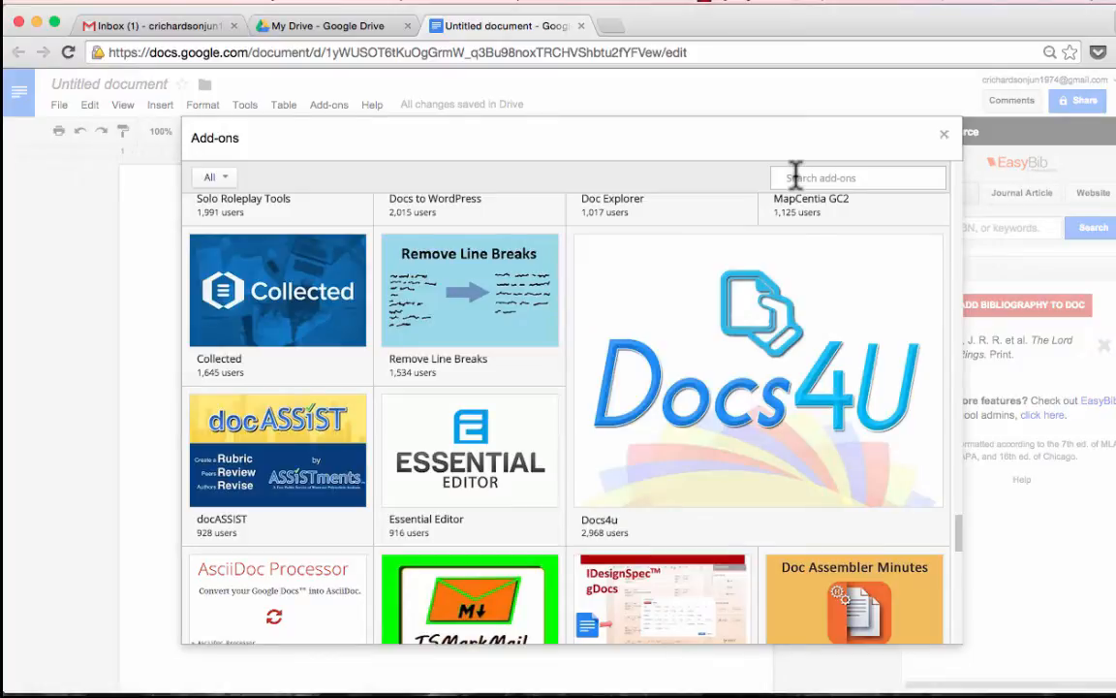
text(lucid)
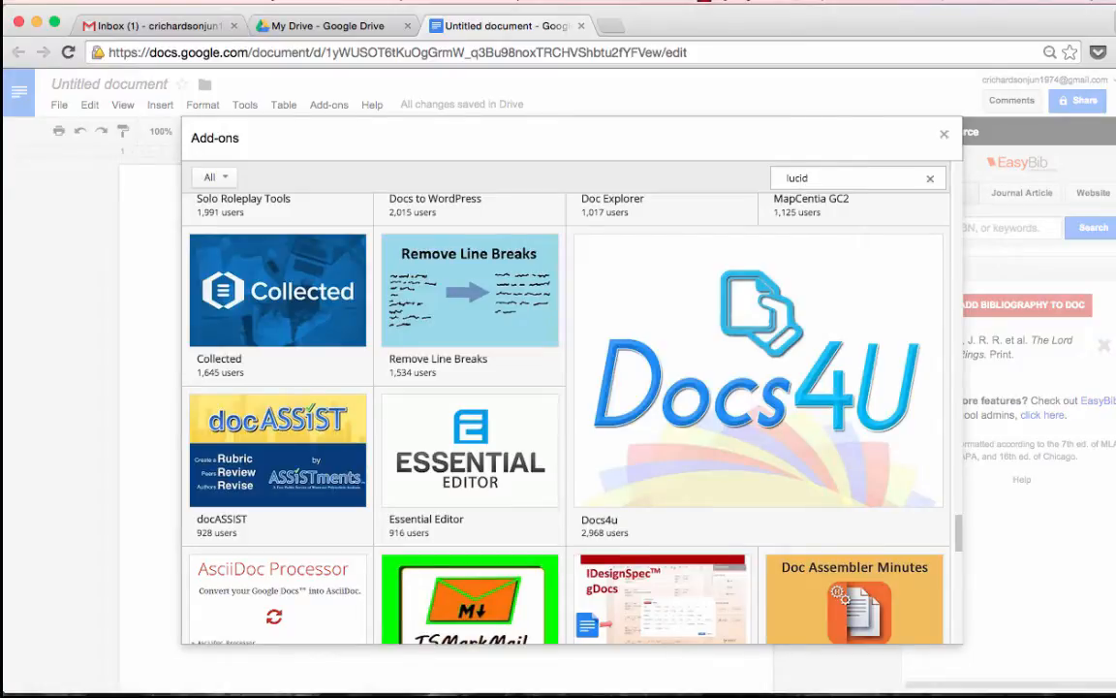
text(lucid)
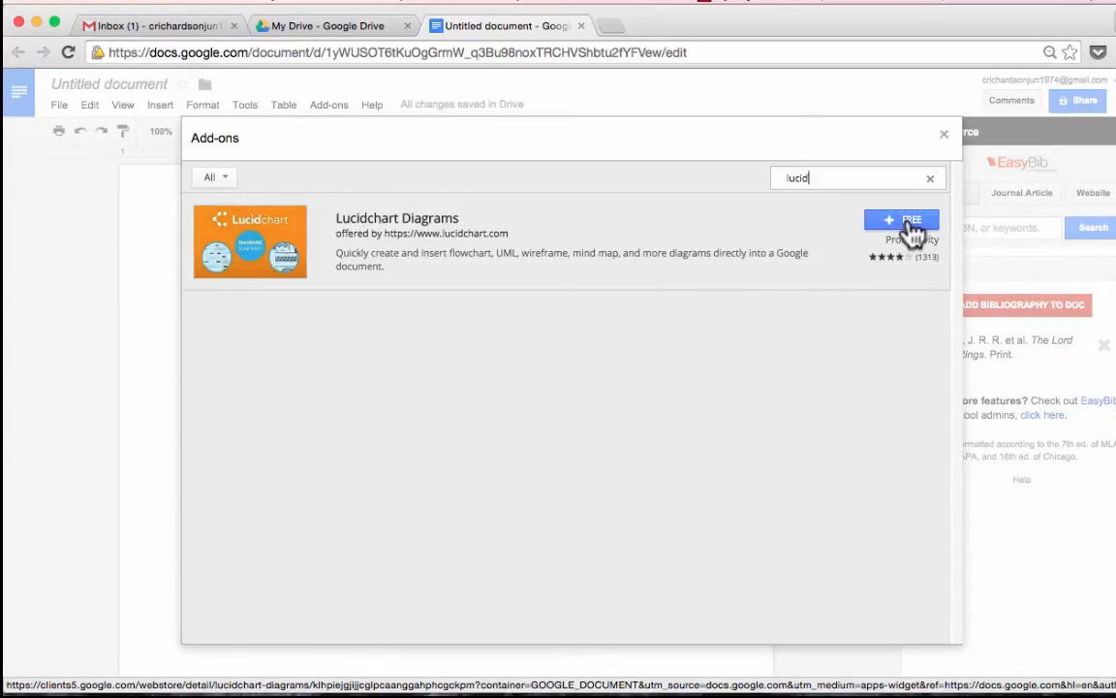
click(904, 221)
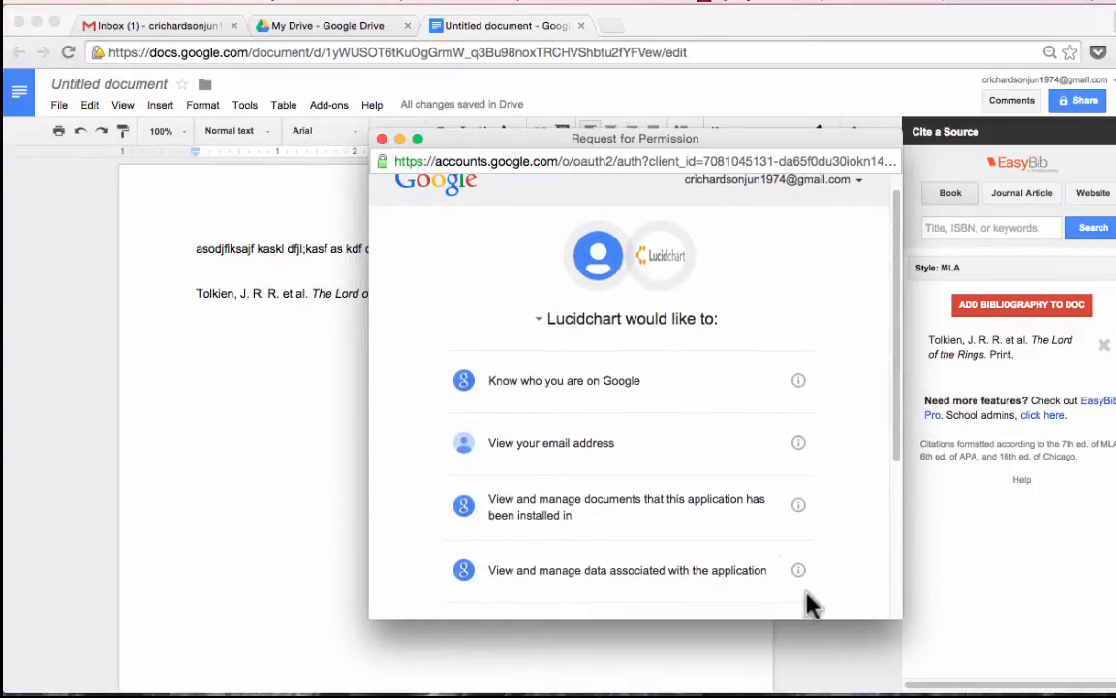
scroll(down, 3)
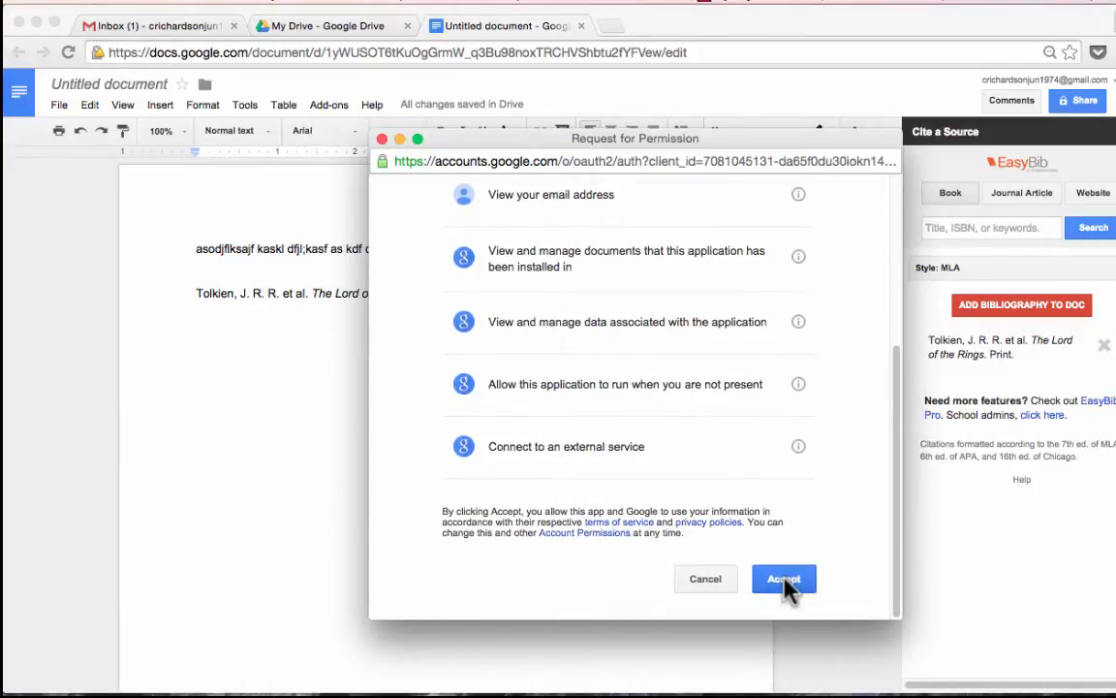
click(783, 577)
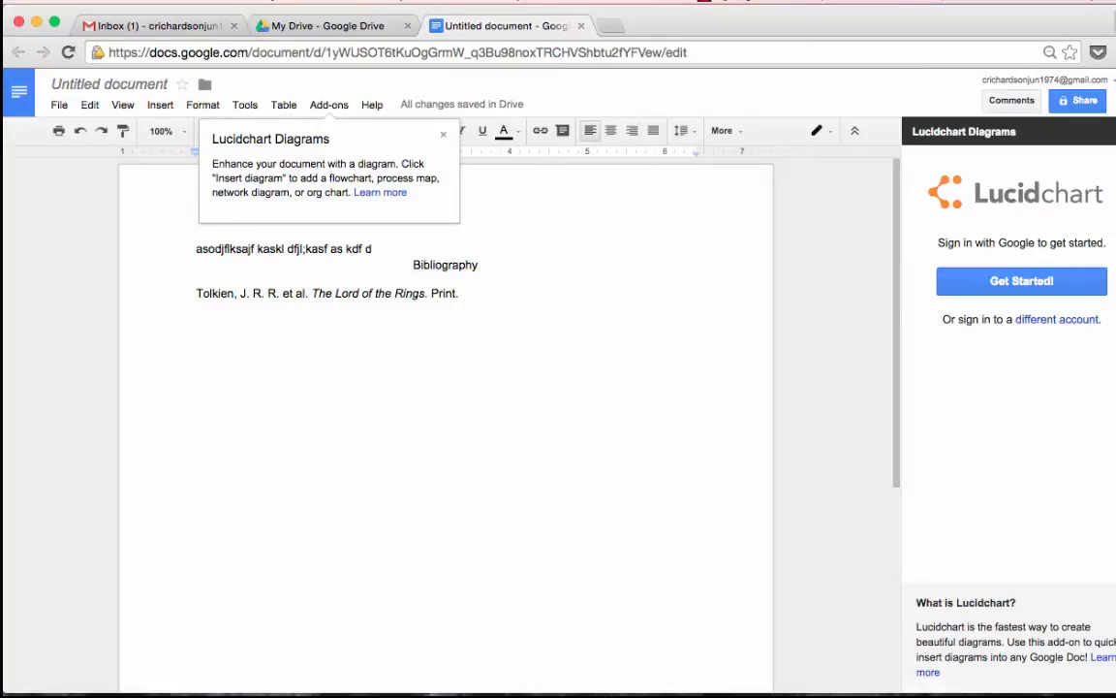
Dismiss the Lucidchart Diagrams introduction tooltip
click(372, 248)
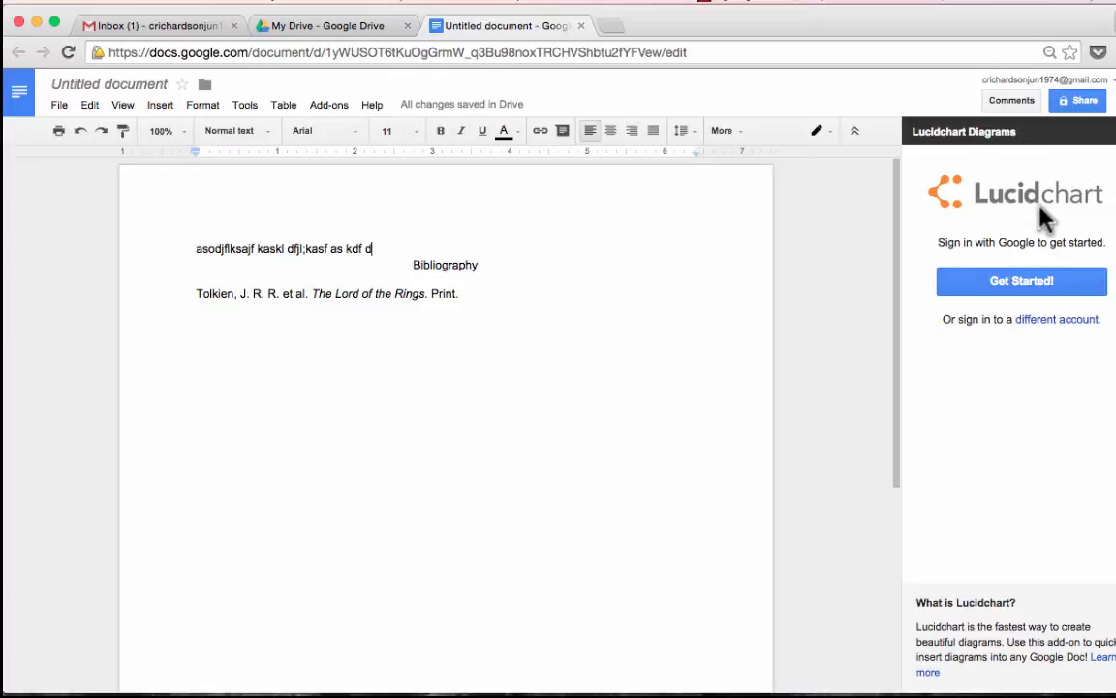
mouse_move(686, 461)
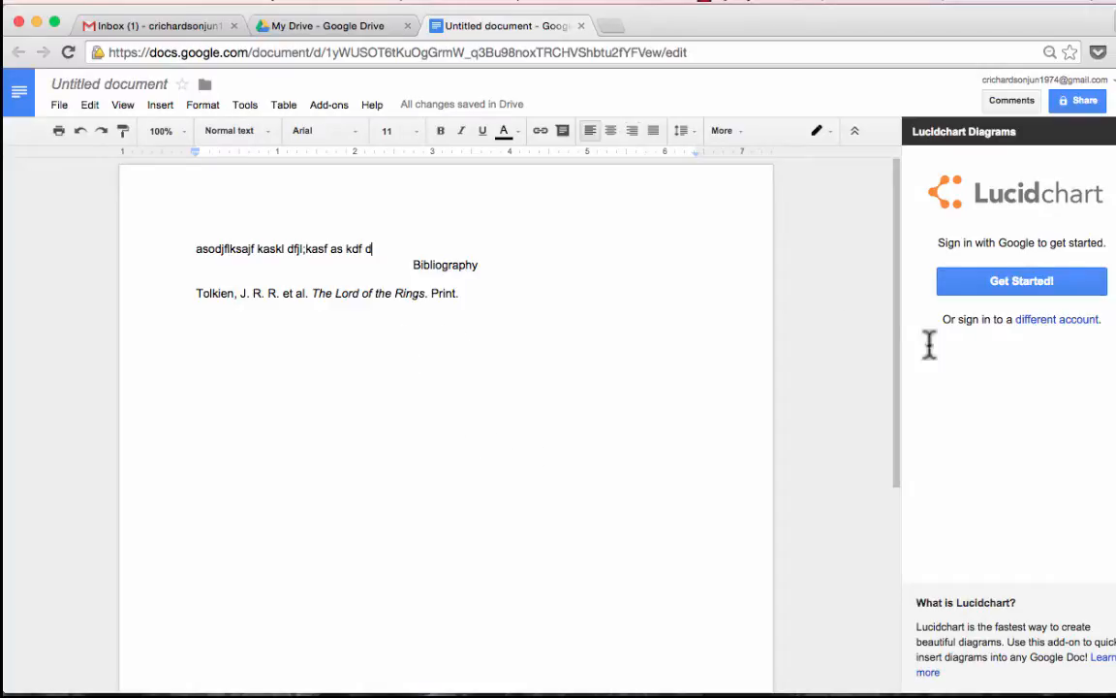
mouse_move(1037, 256)
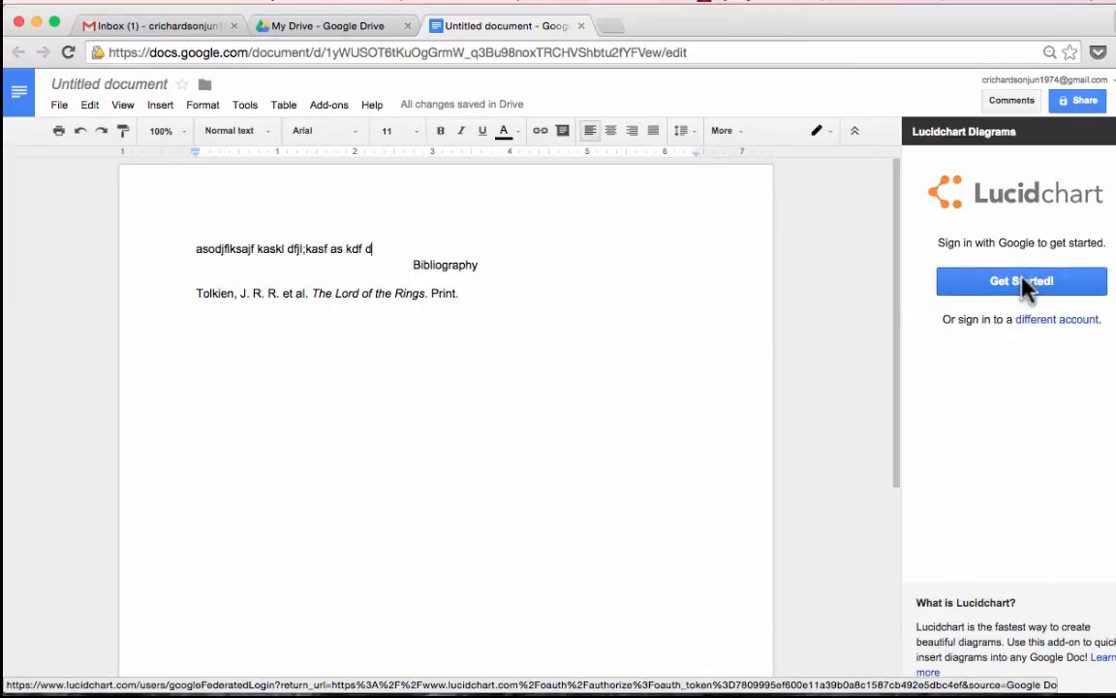
Get Started in Lucidchart and accept Google's basic profile info permission
click(1020, 279)
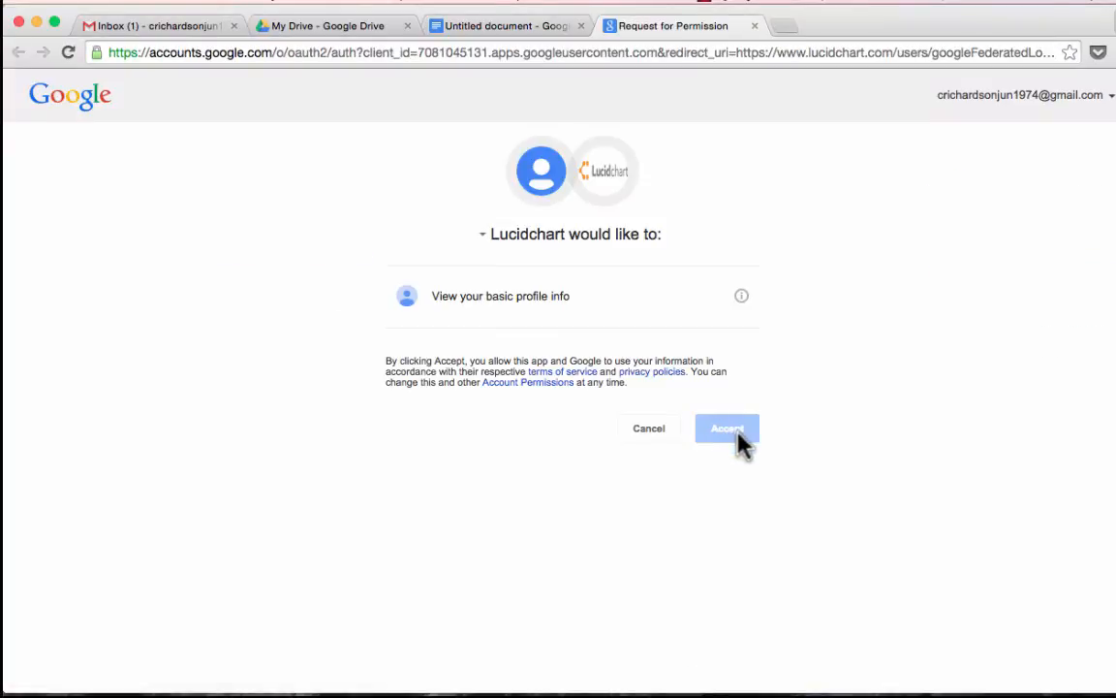
click(727, 428)
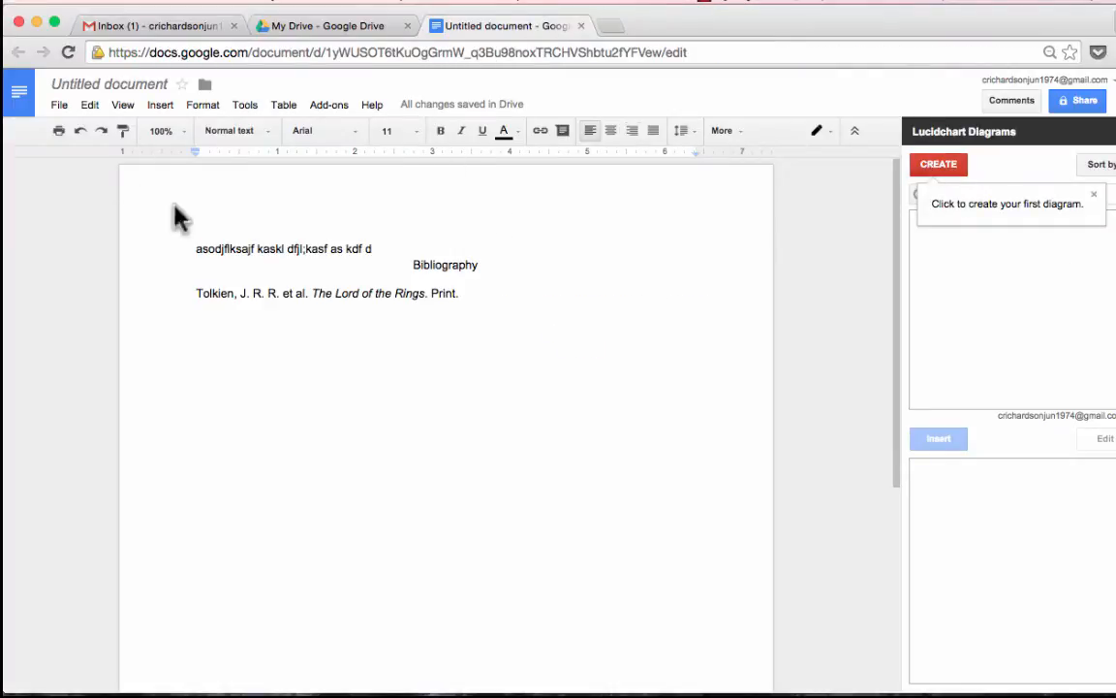
mouse_move(644, 213)
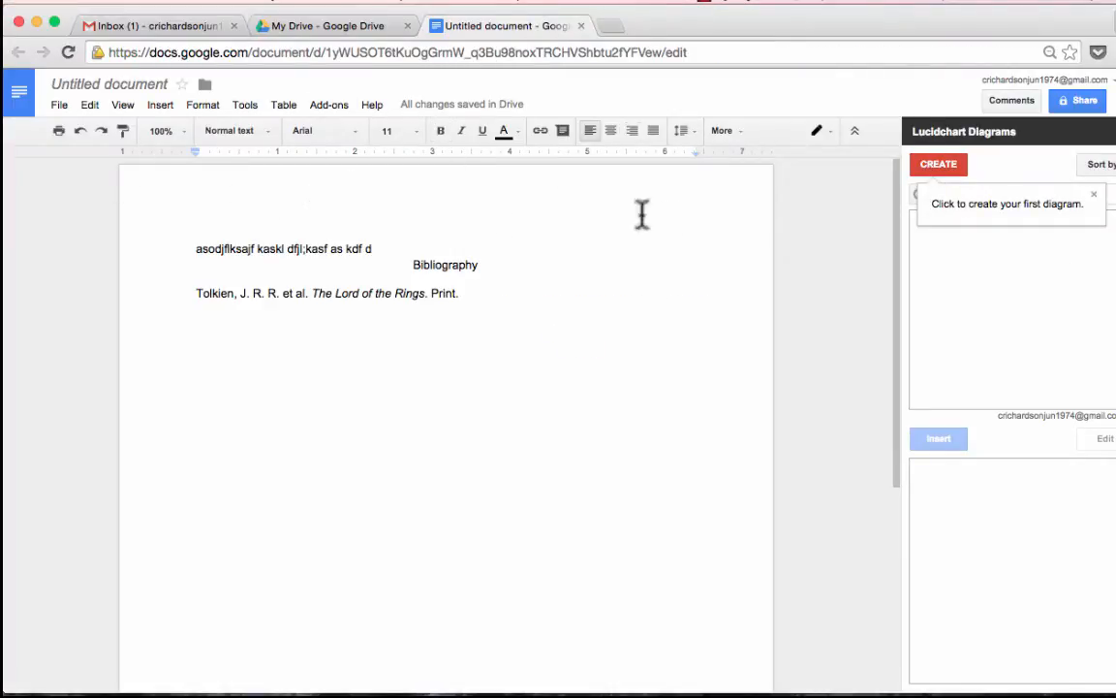
mouse_move(1062, 229)
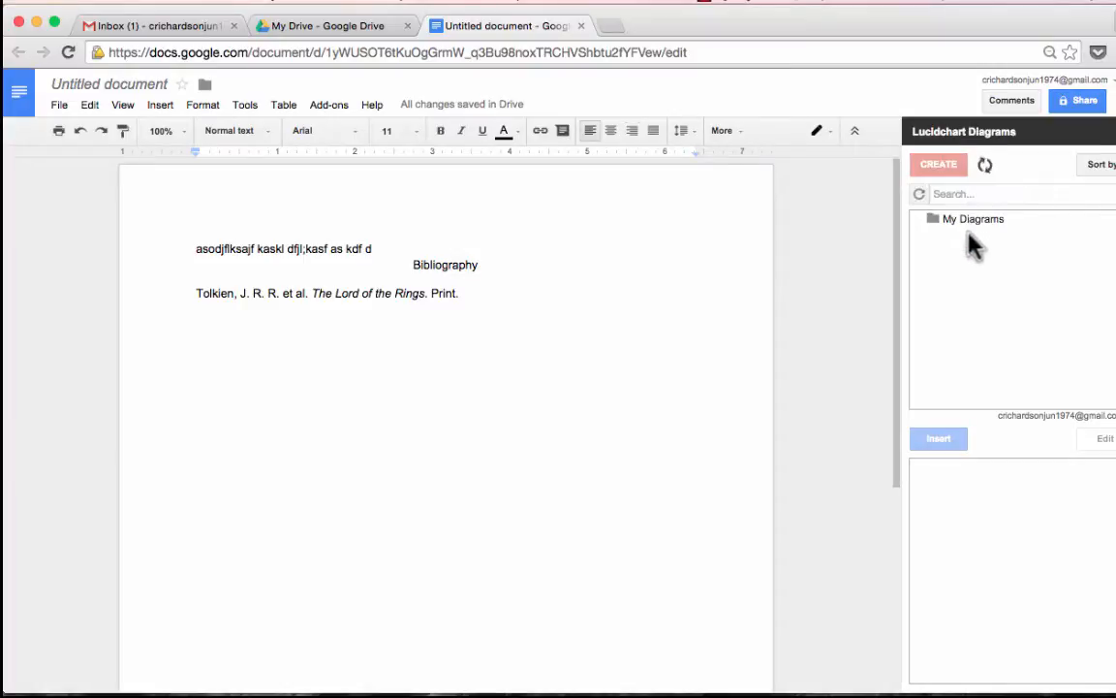
Create a 3-Circle Venn Diagram (Plain) in Lucidchart and return to the document
click(938, 162)
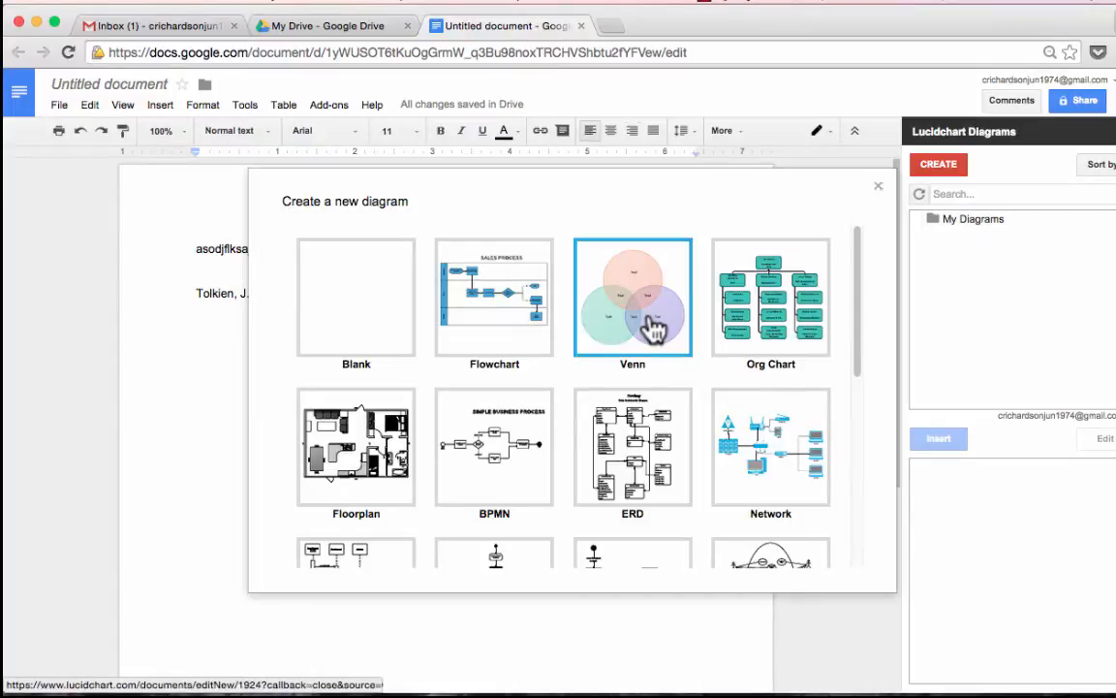
click(632, 298)
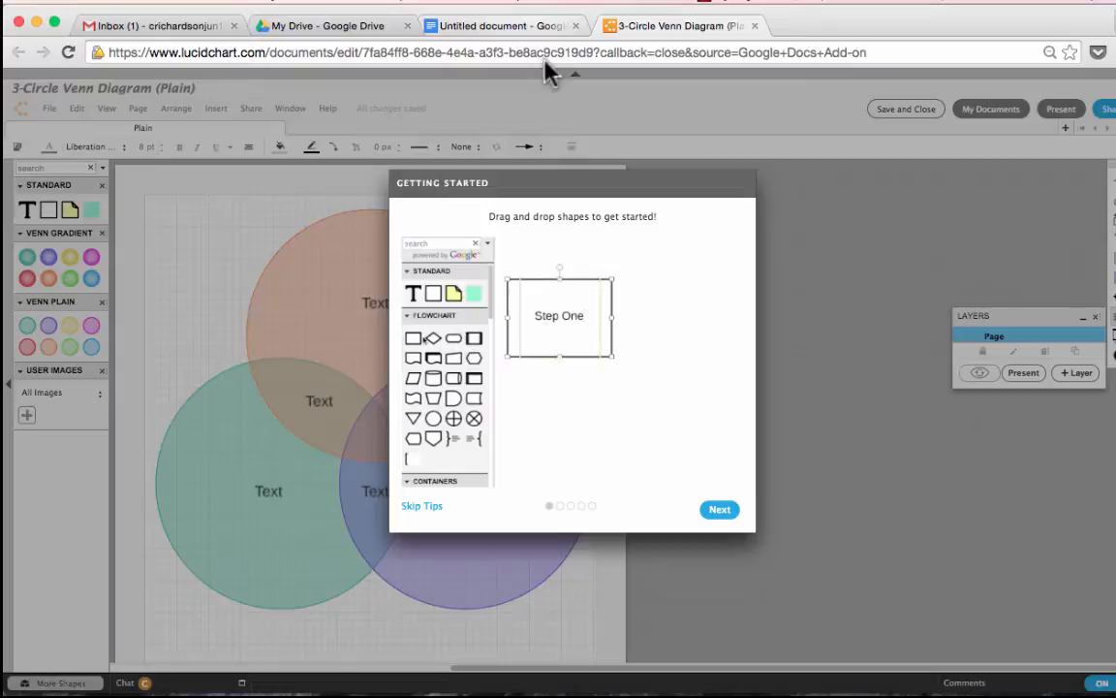
click(504, 25)
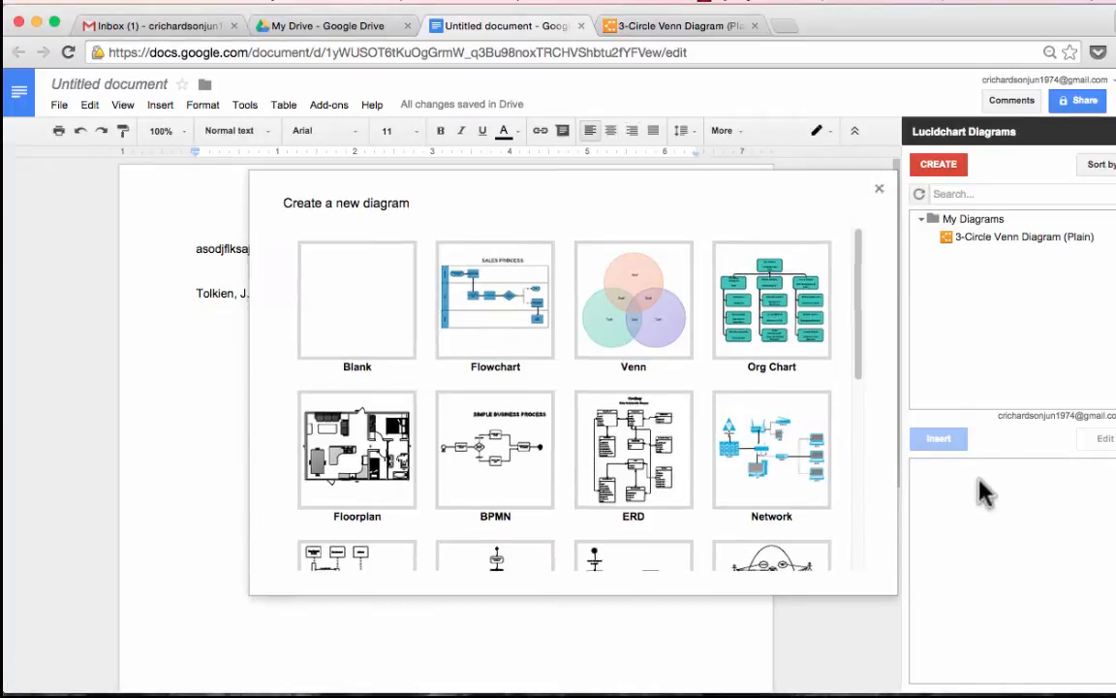
click(878, 188)
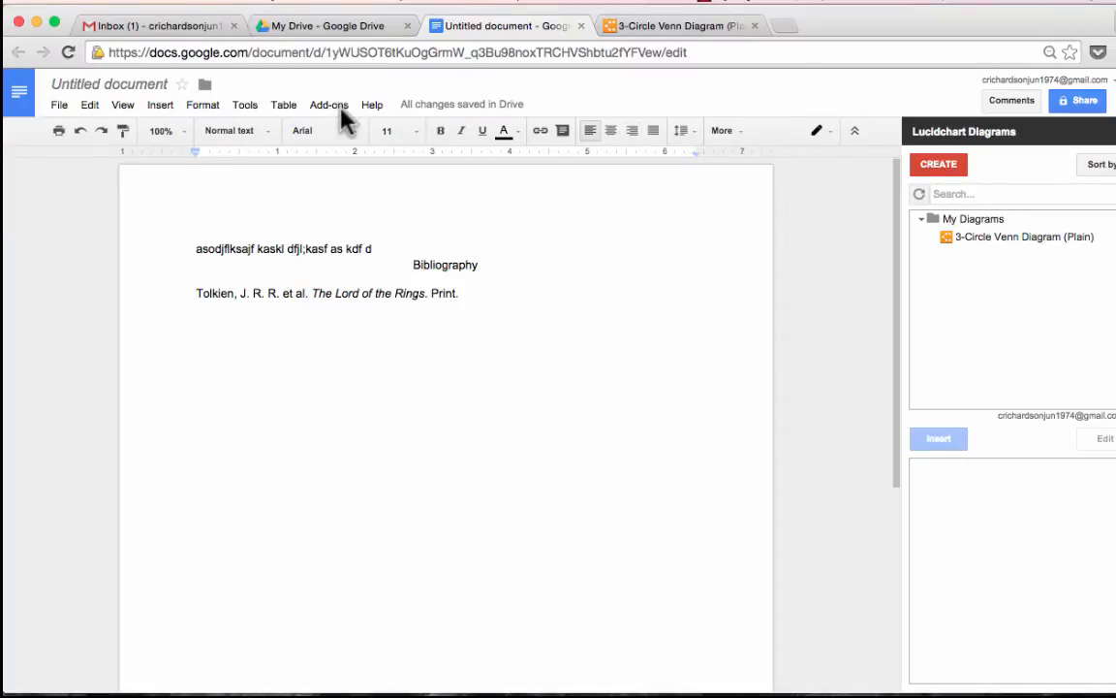
Install the Translate add-on from Get add-ons and accept its permission request
click(330, 105)
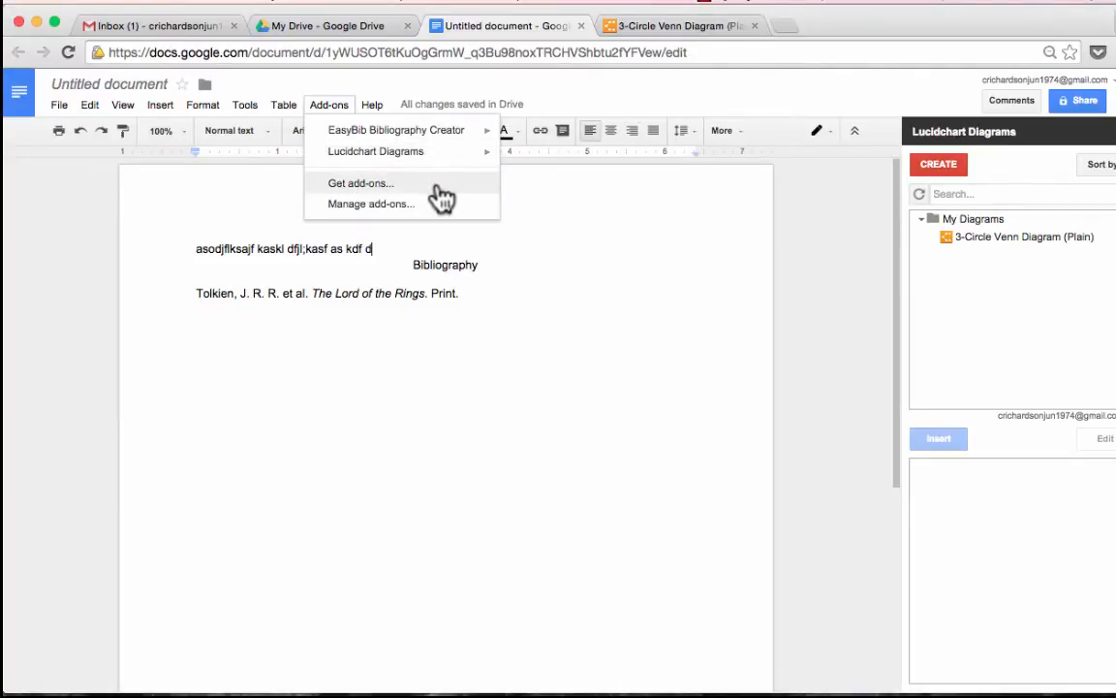
click(361, 182)
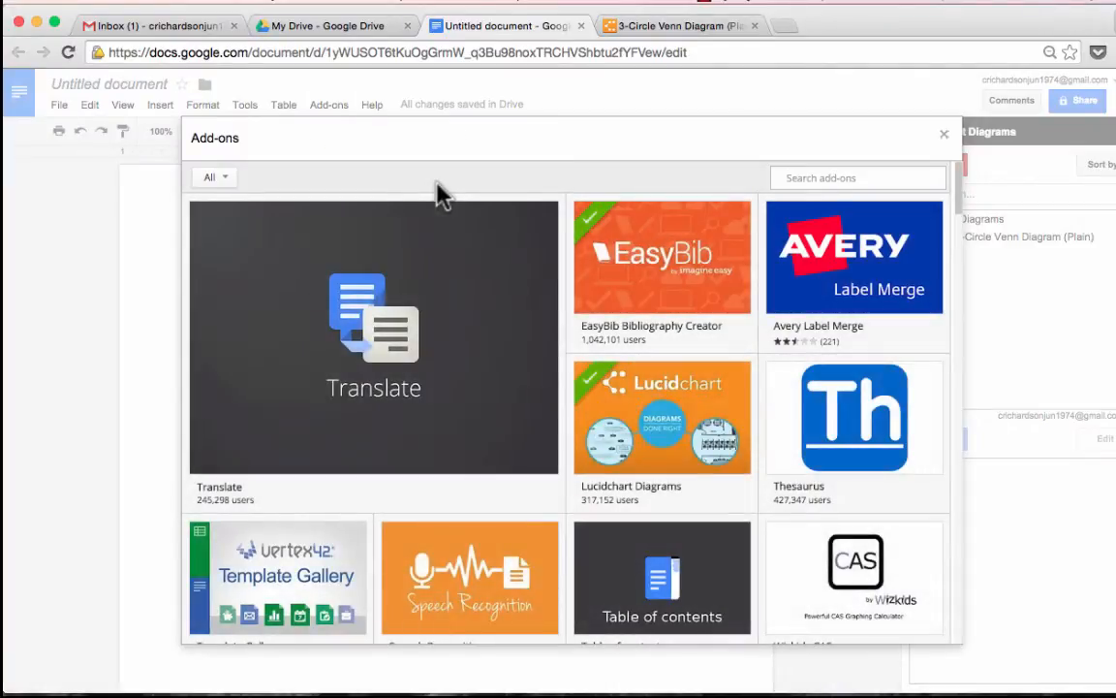
mouse_move(372, 339)
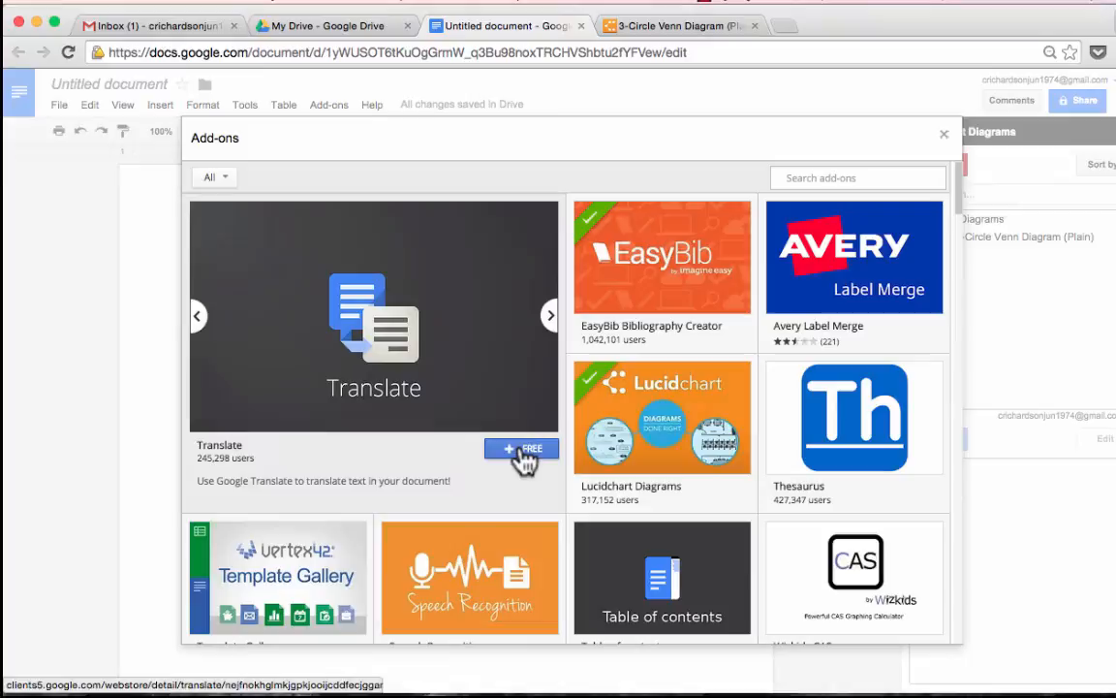
click(521, 449)
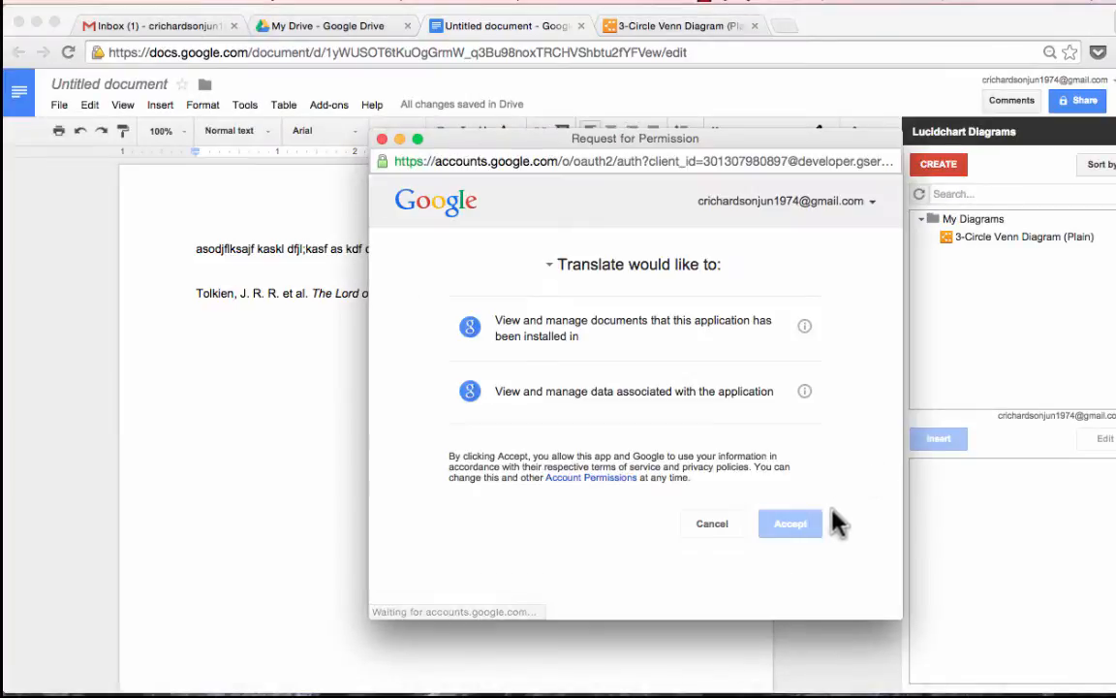
click(791, 523)
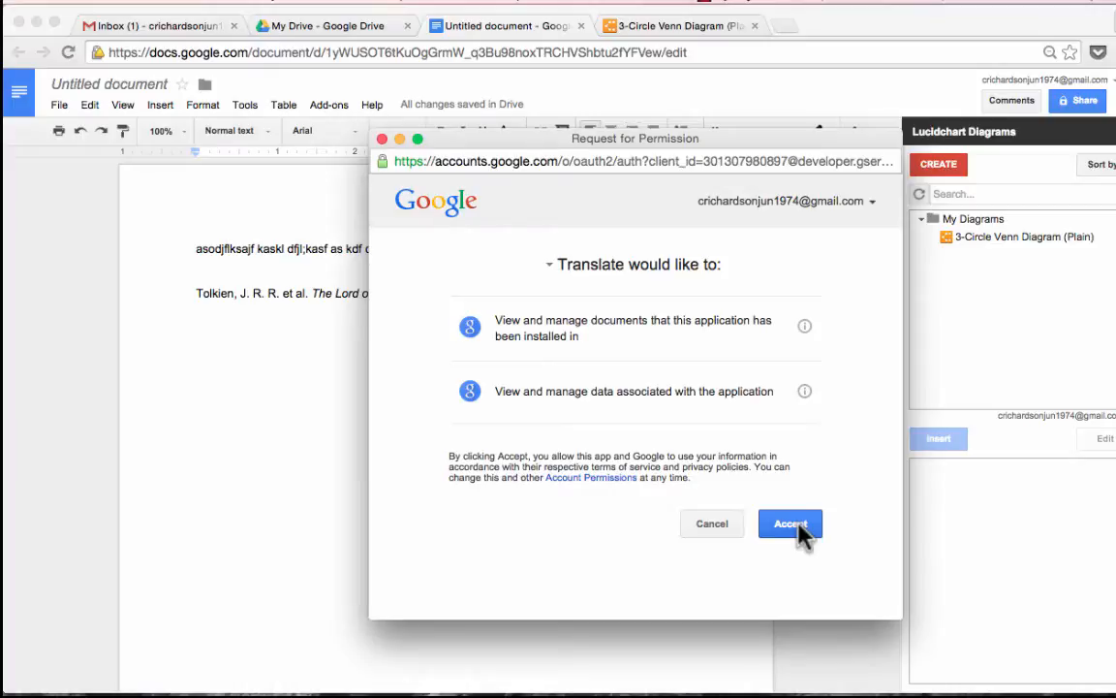
click(791, 524)
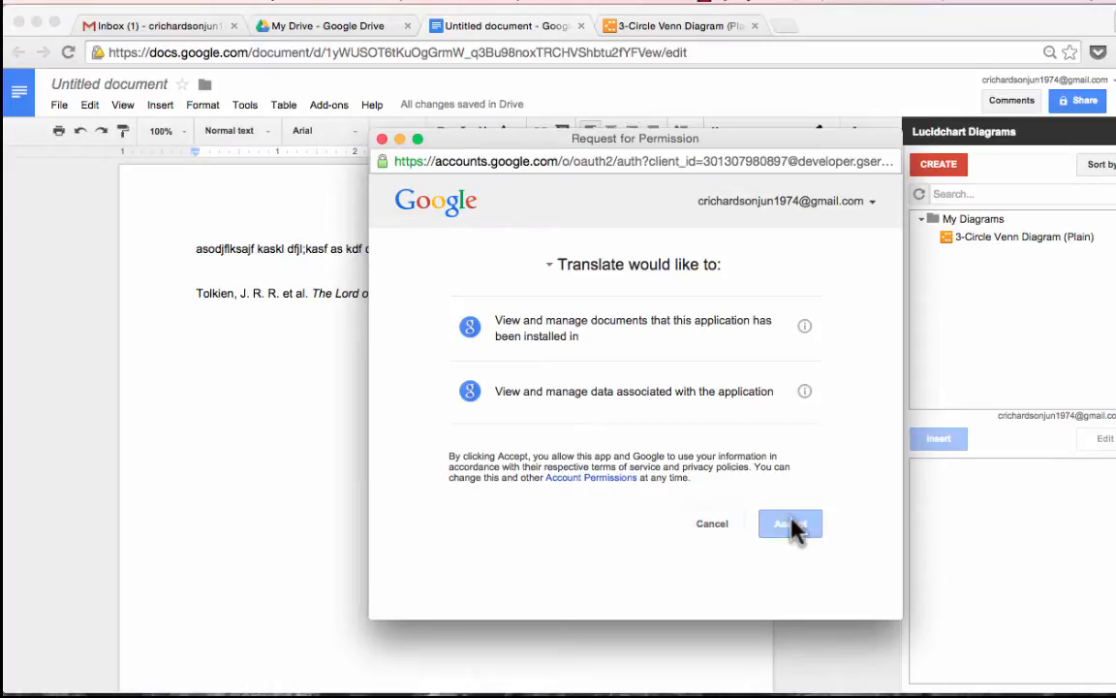
click(791, 524)
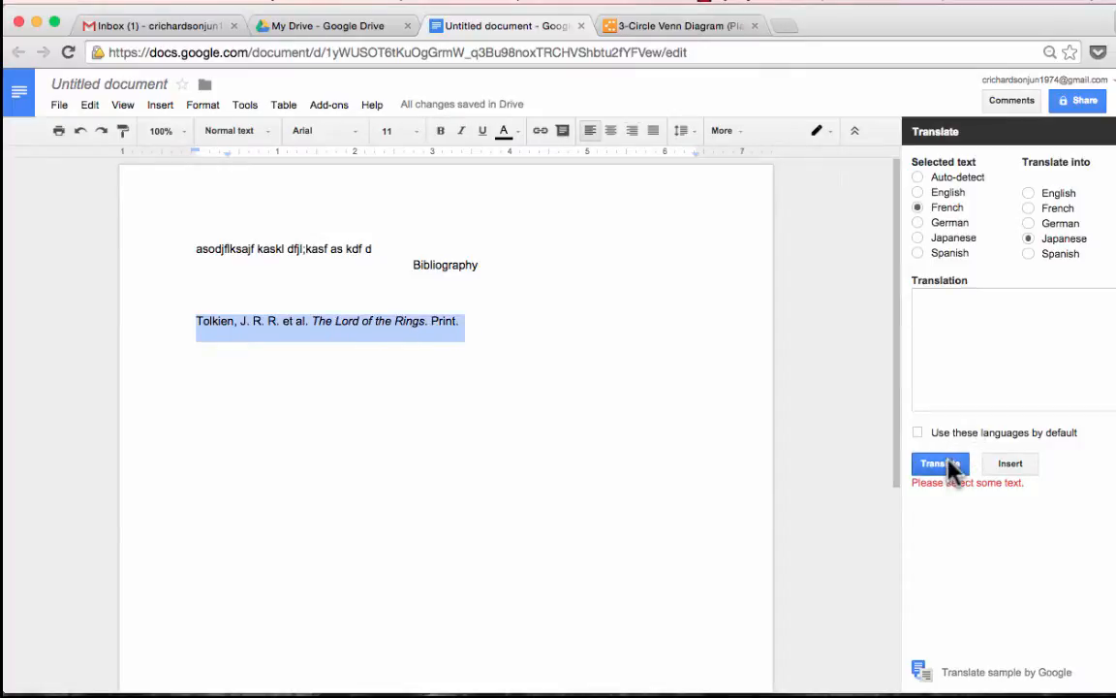
Translate the selected Tolkien citation from English to Japanese in the Translate sidebar
click(938, 463)
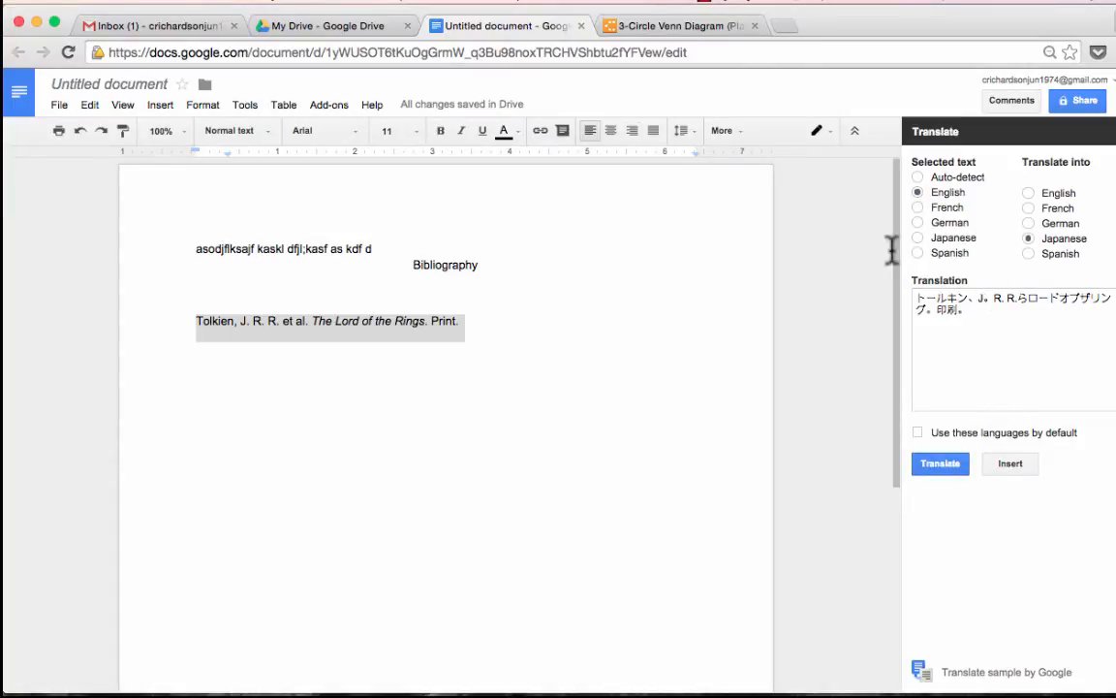
mouse_move(727, 269)
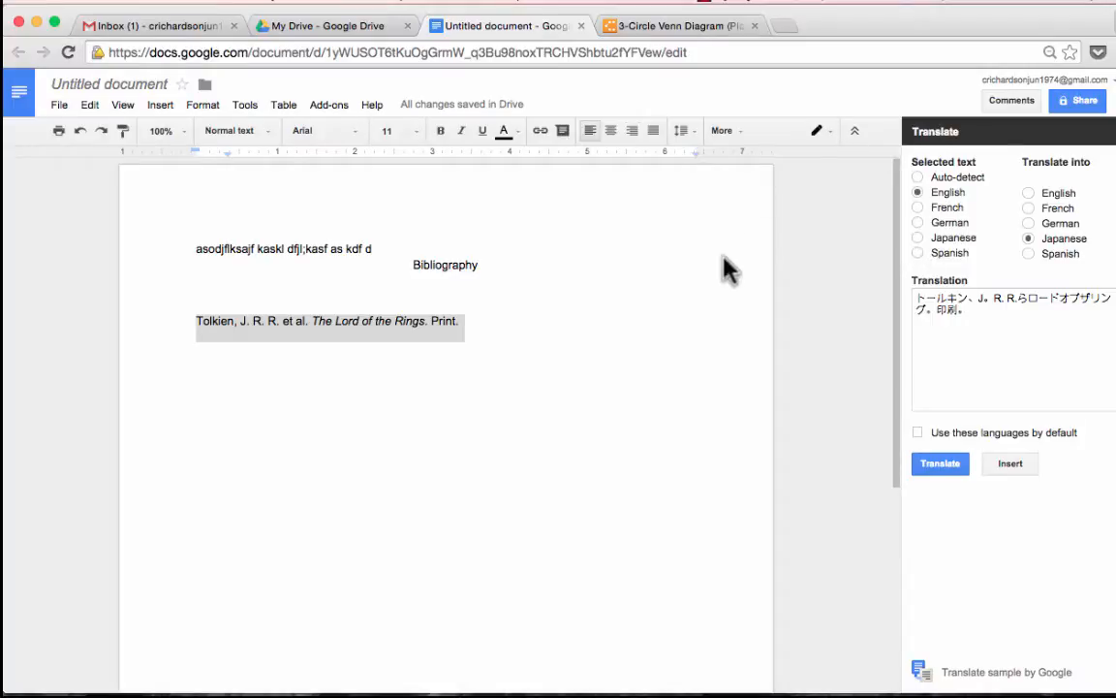
mouse_move(330, 105)
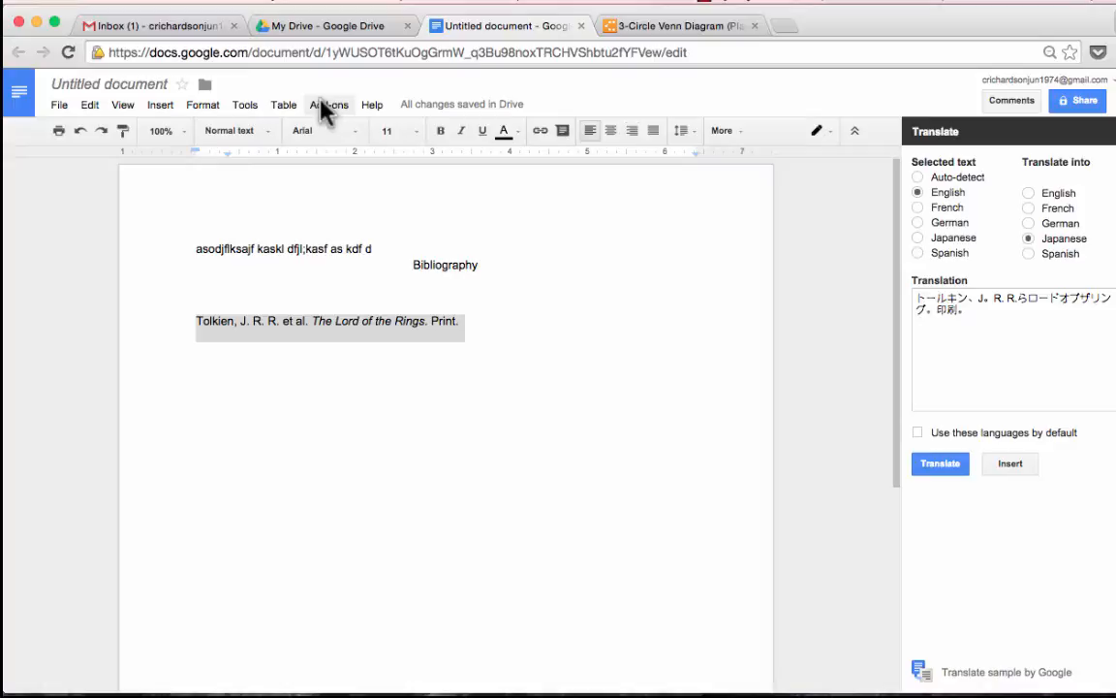
mouse_move(353, 143)
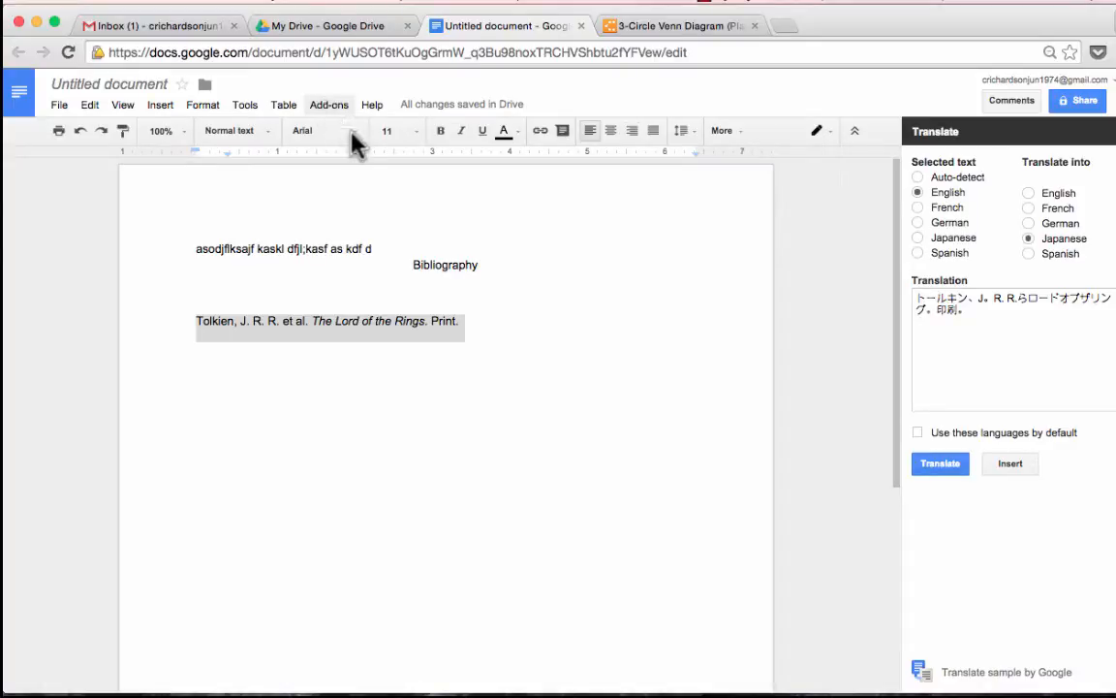
Search the add-on store for 'thesaurus' and try installing the Thesaurus add-on
click(330, 104)
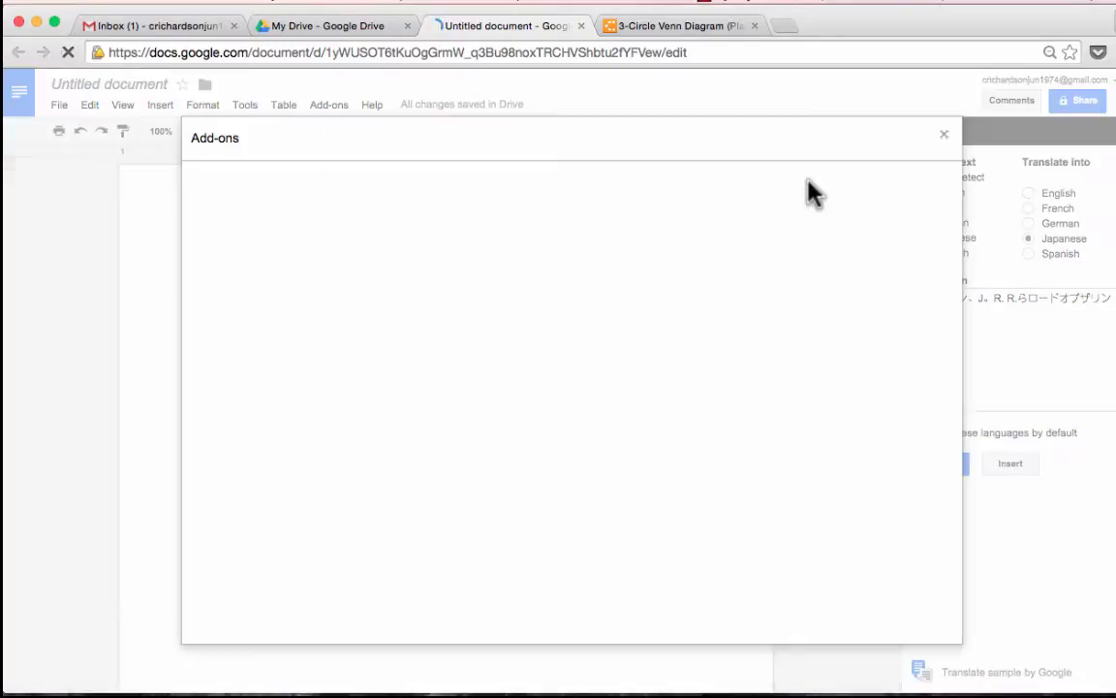
text(thesaurus)
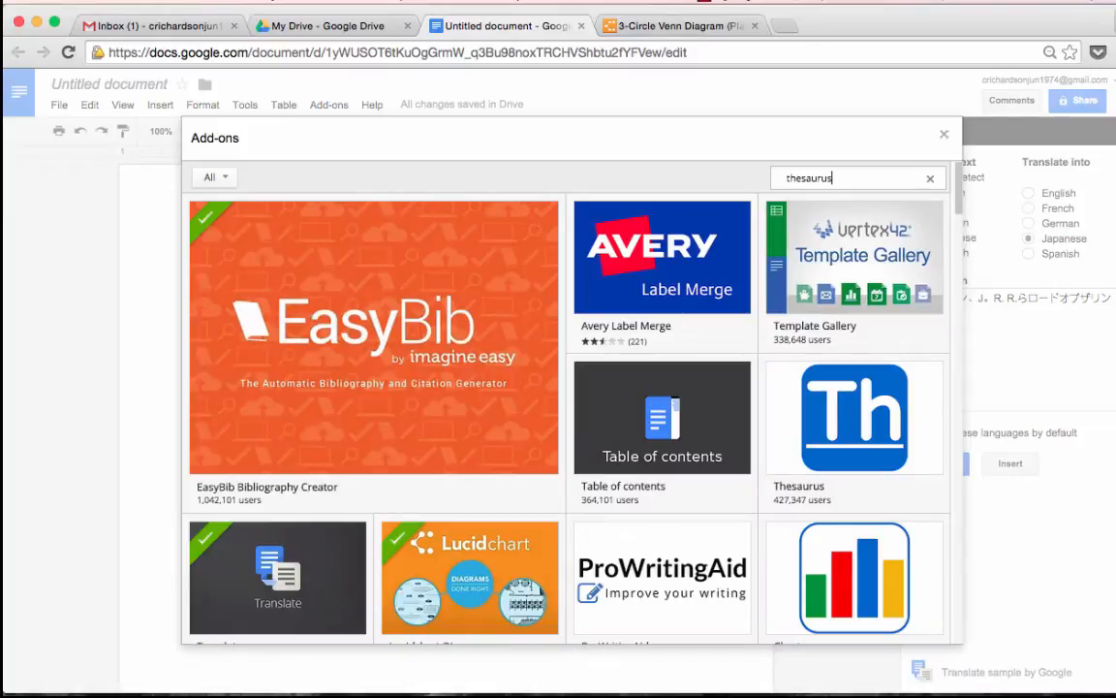
click(853, 416)
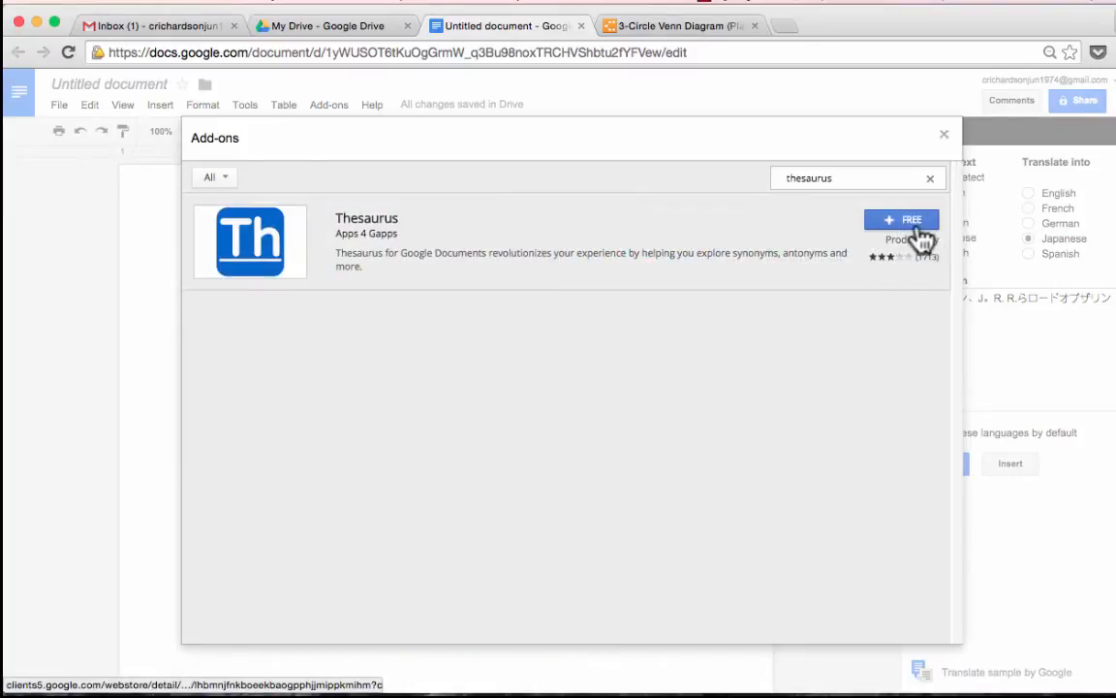
click(902, 219)
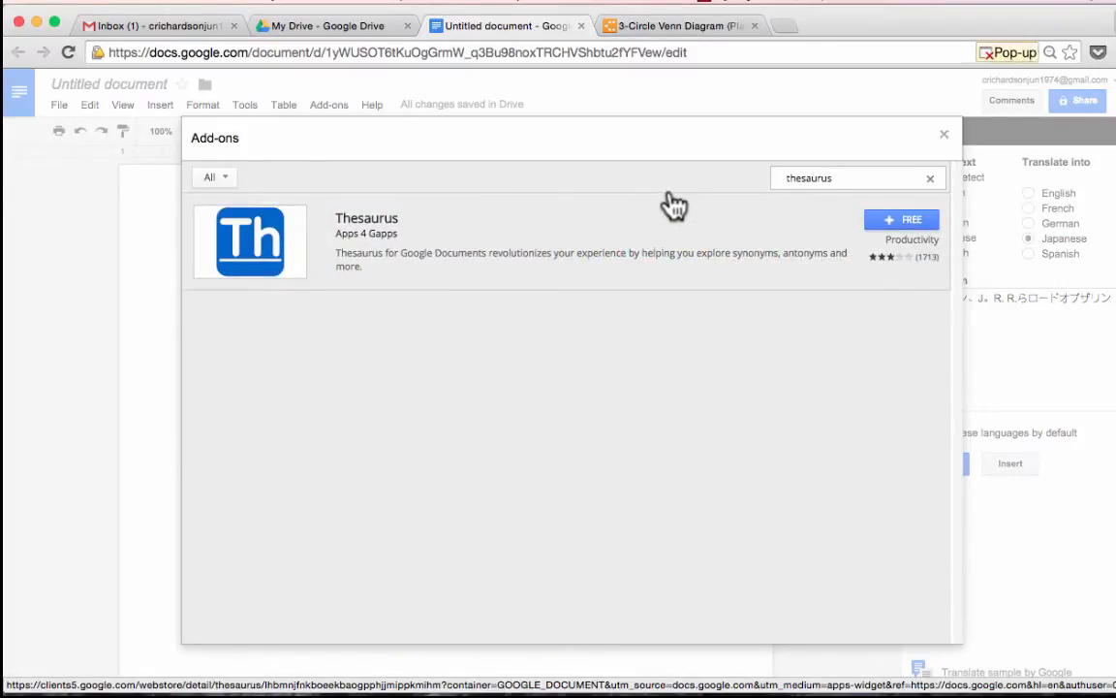
Install the URL Shortener add-on with its permissions, confirm it is listed, and close the bibliography document
text(url shortener)
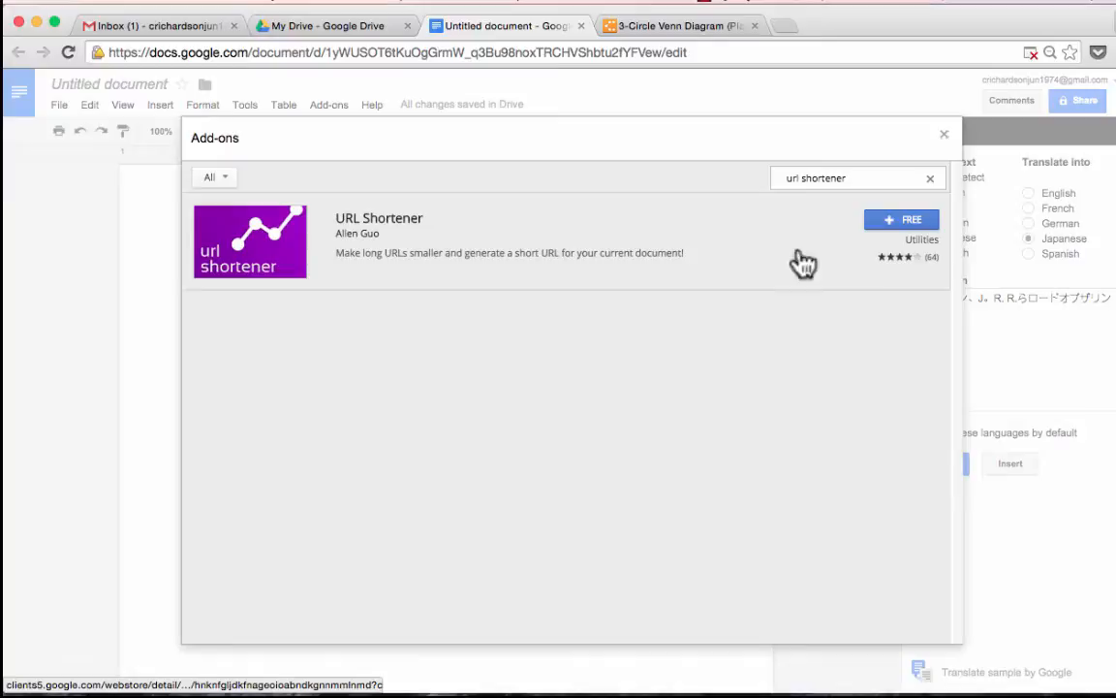
mouse_move(901, 221)
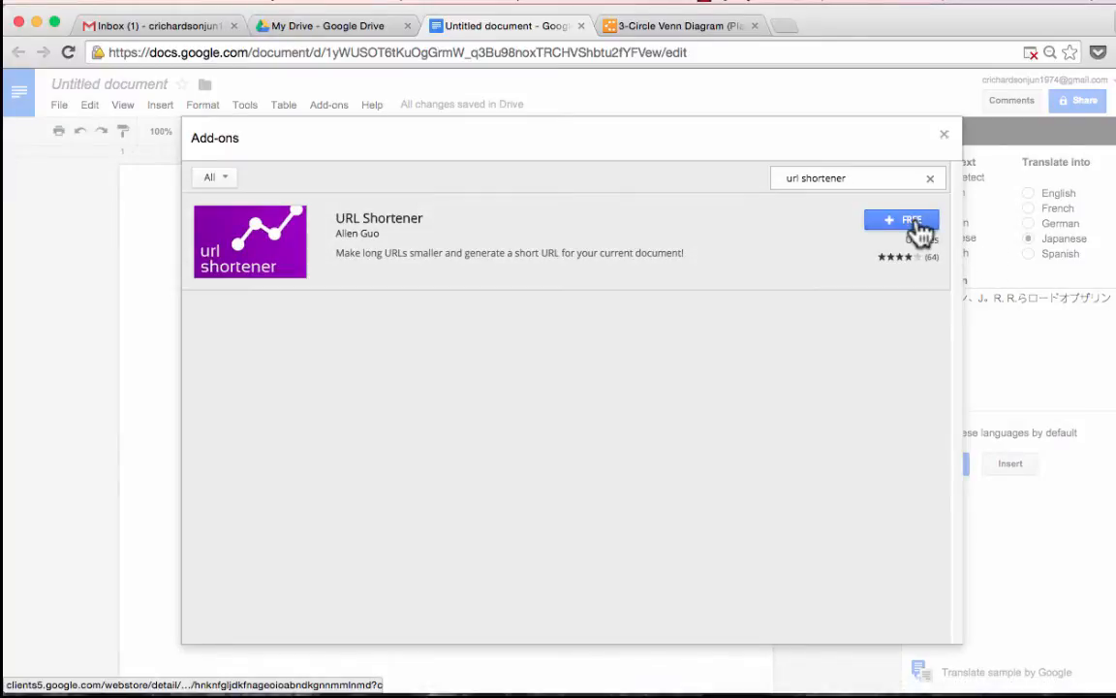
click(901, 221)
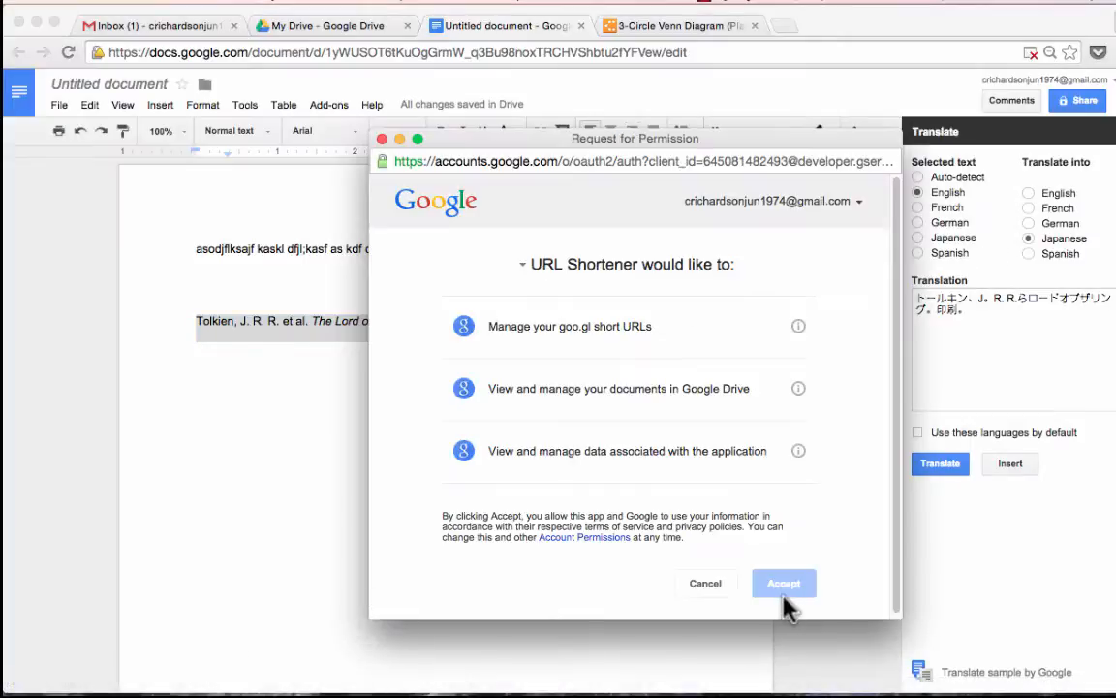
click(783, 582)
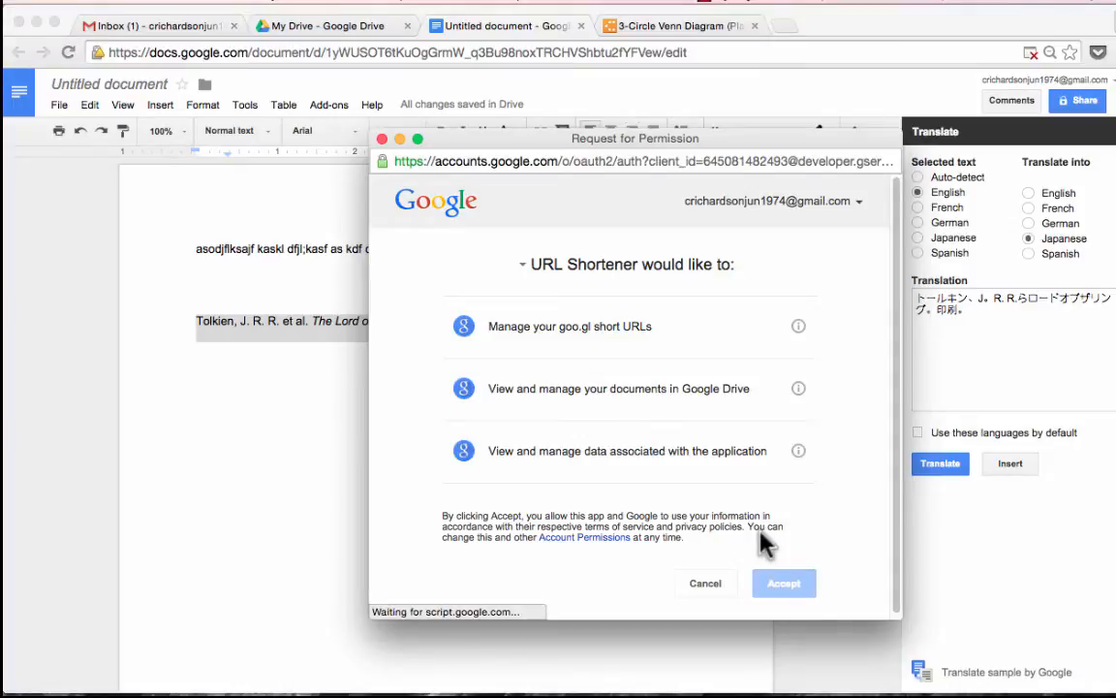
click(783, 581)
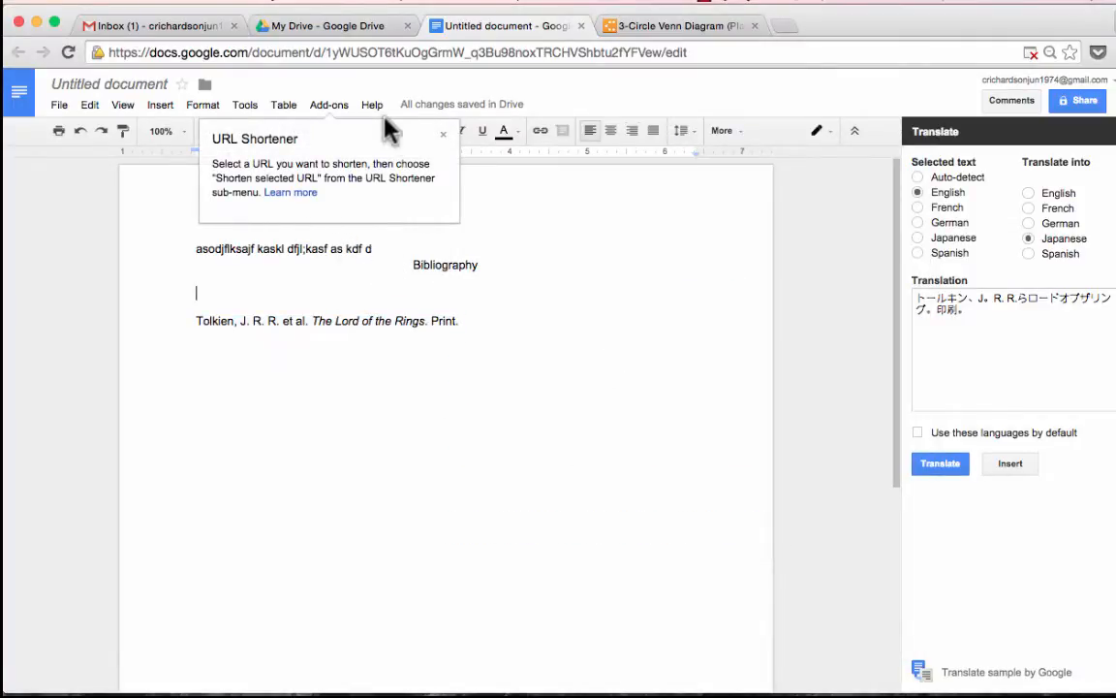
click(330, 105)
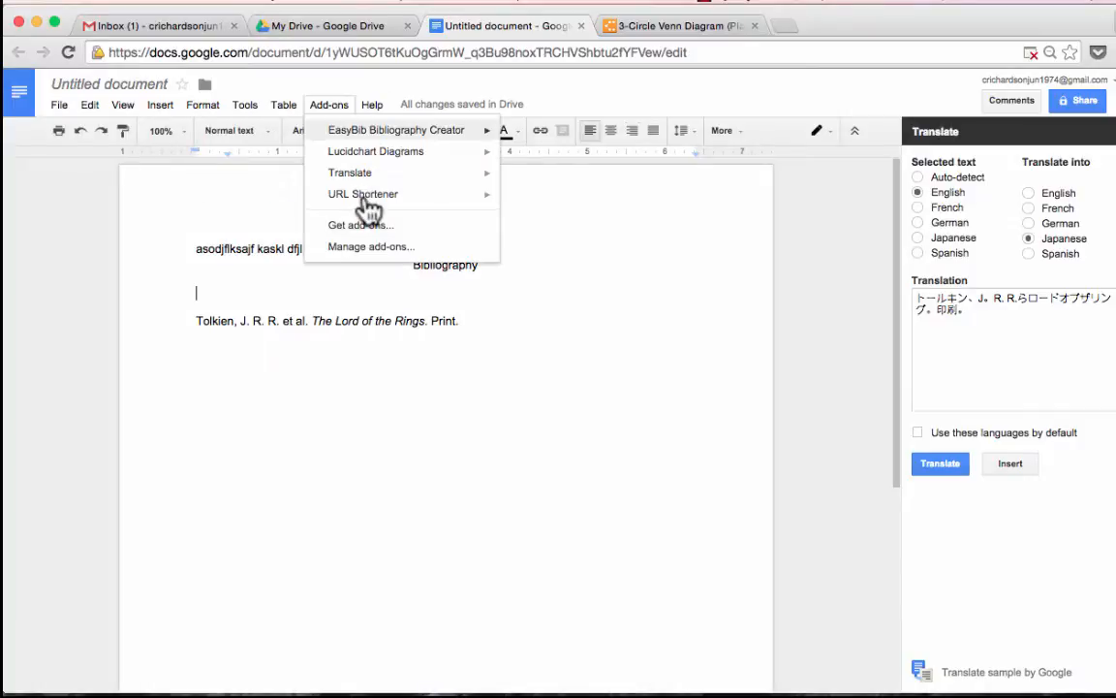
mouse_move(363, 194)
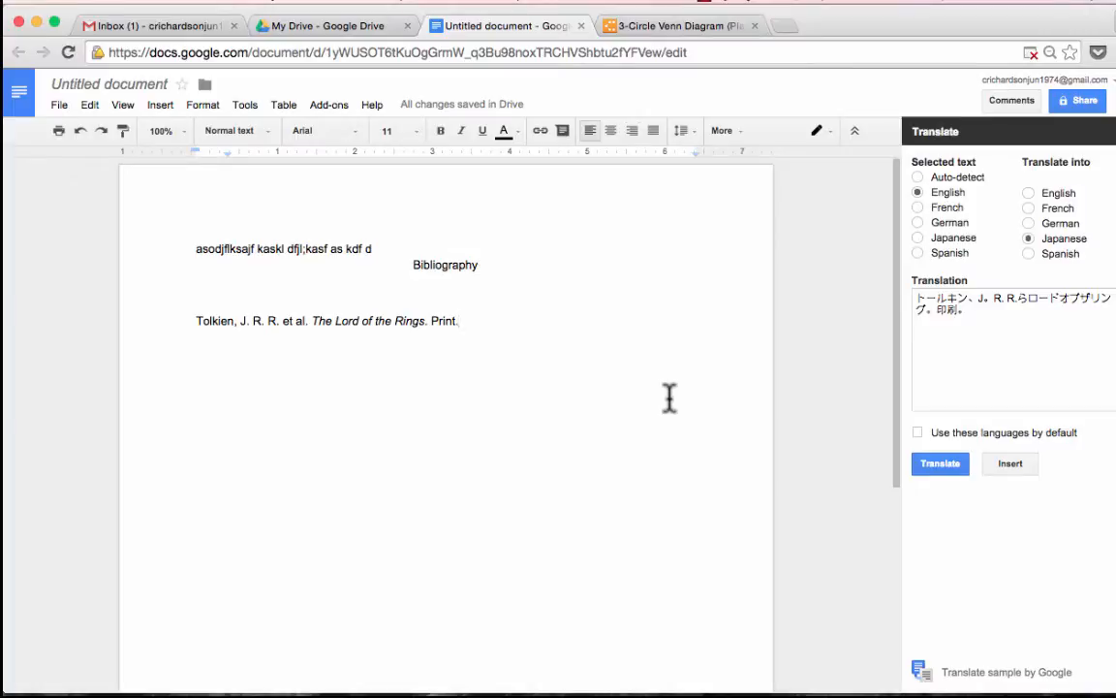
click(679, 25)
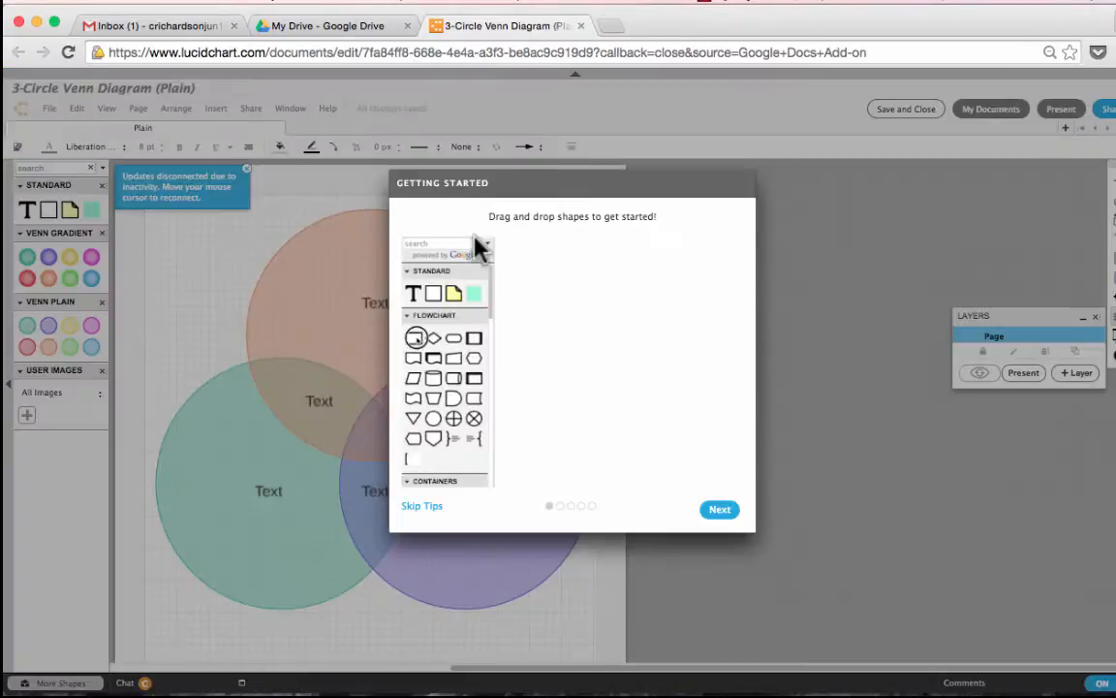
From My Drive's NEW menu, create a blank Google Slides presentation
click(329, 25)
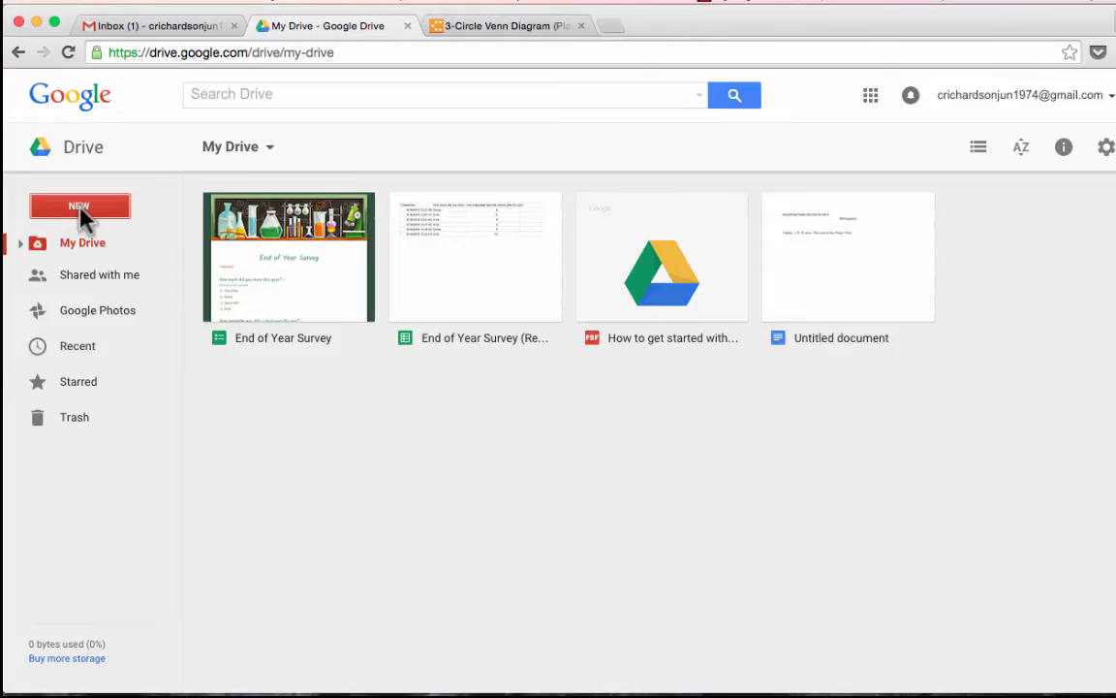
click(77, 205)
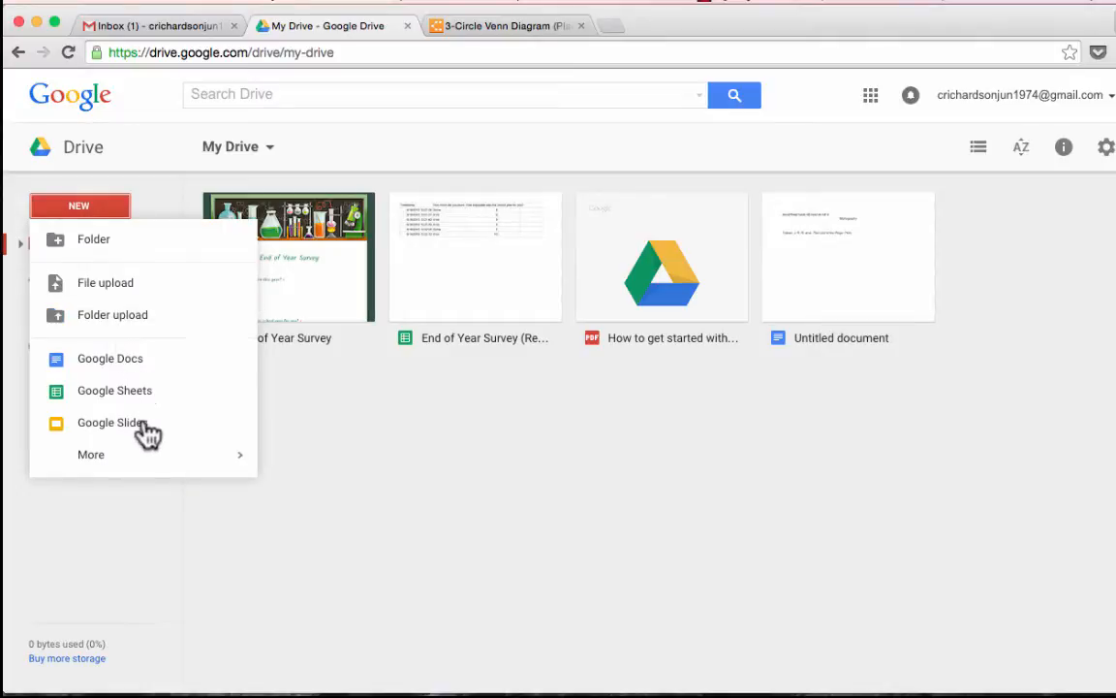
click(111, 423)
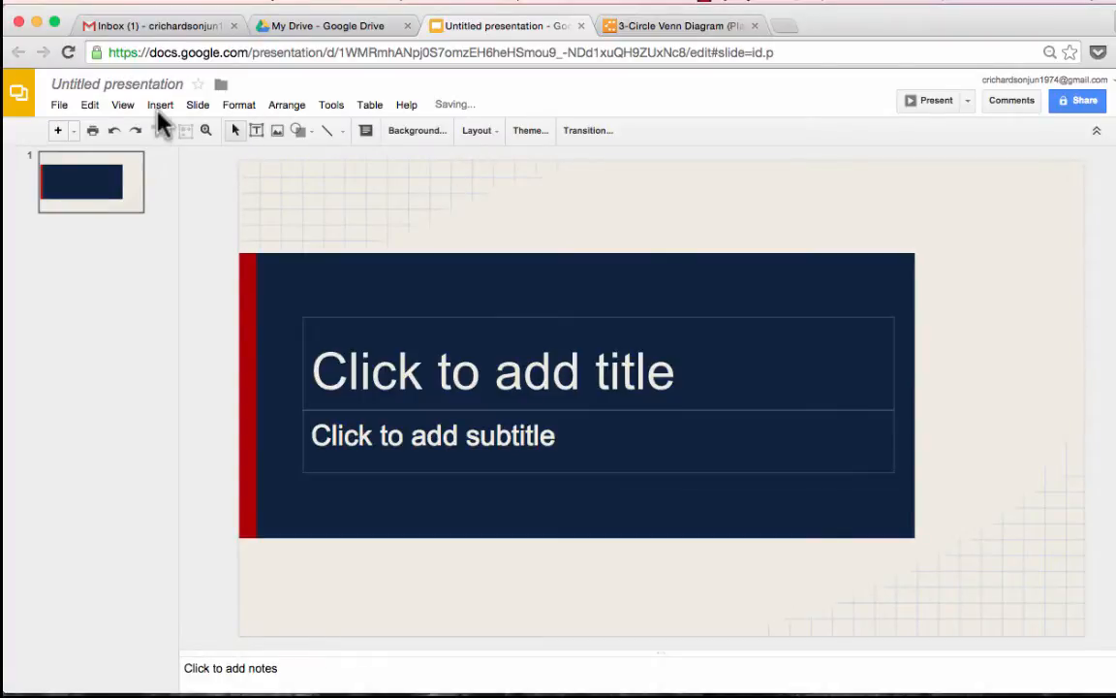
Insert the Google Drive logo image onto the title slide
click(159, 104)
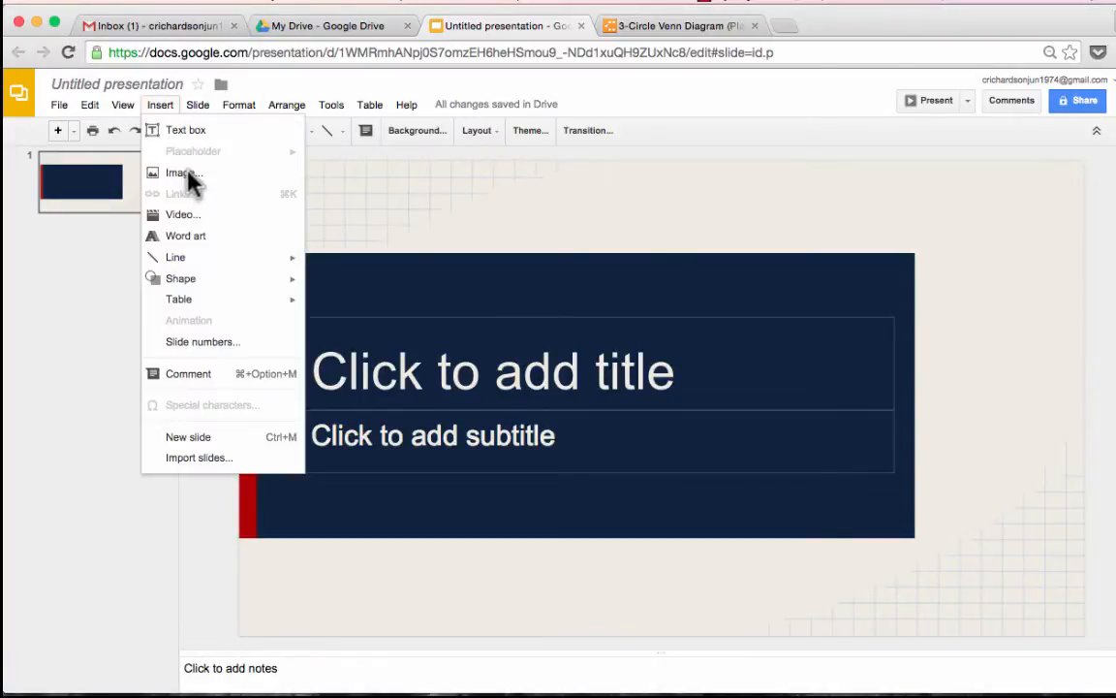
click(178, 173)
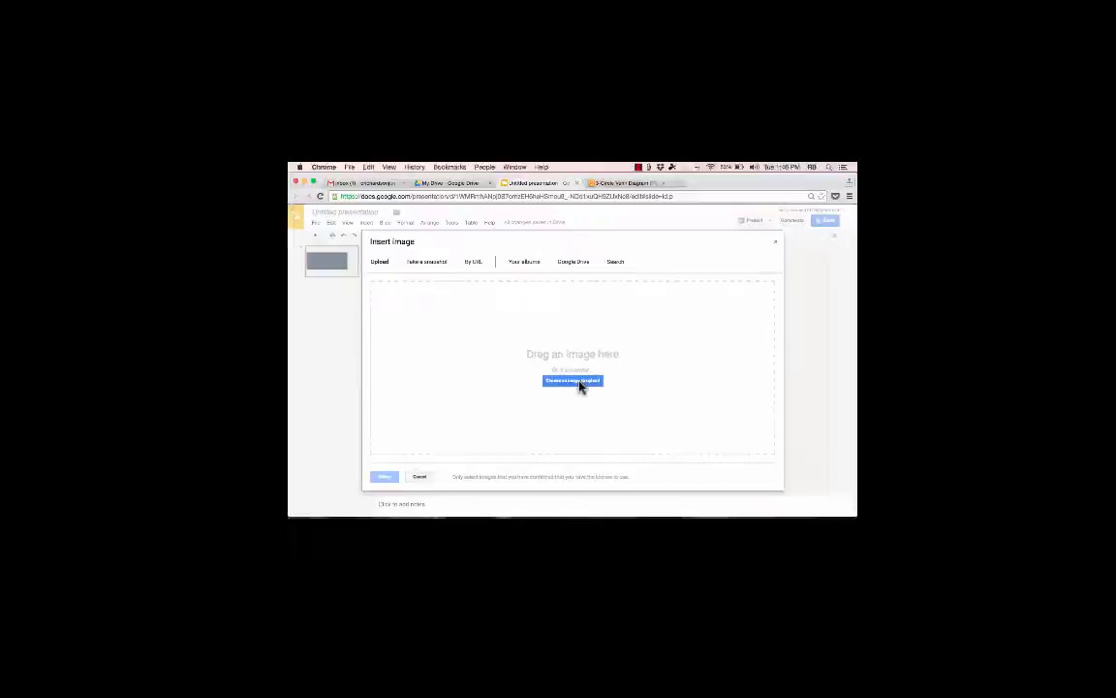
click(574, 380)
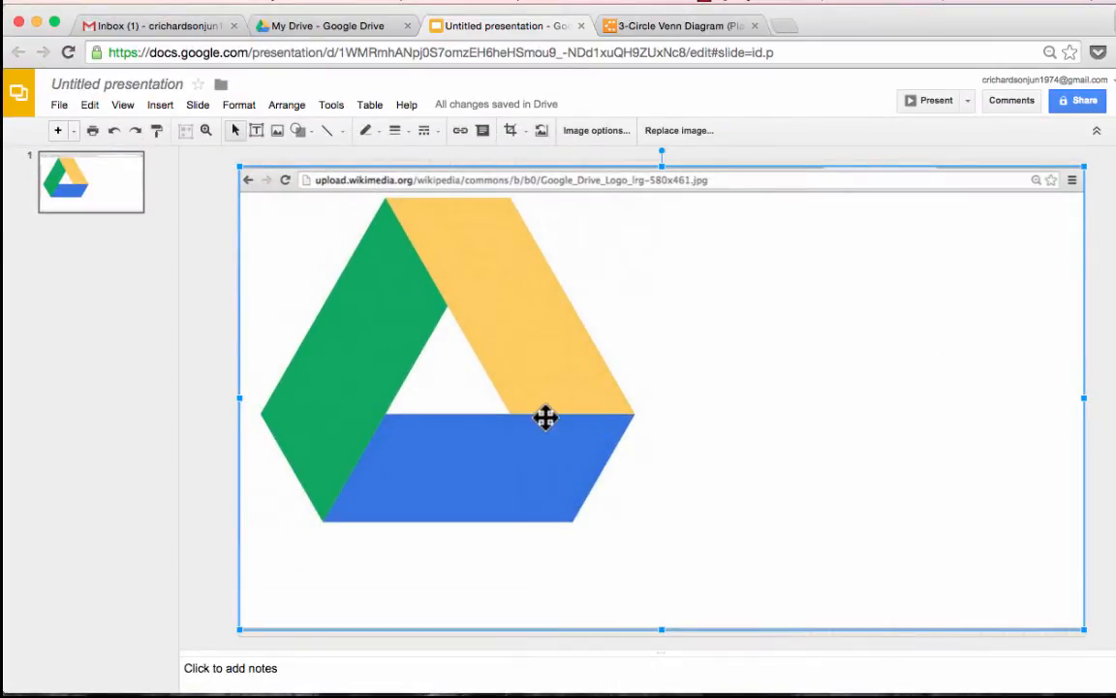
mouse_move(475, 294)
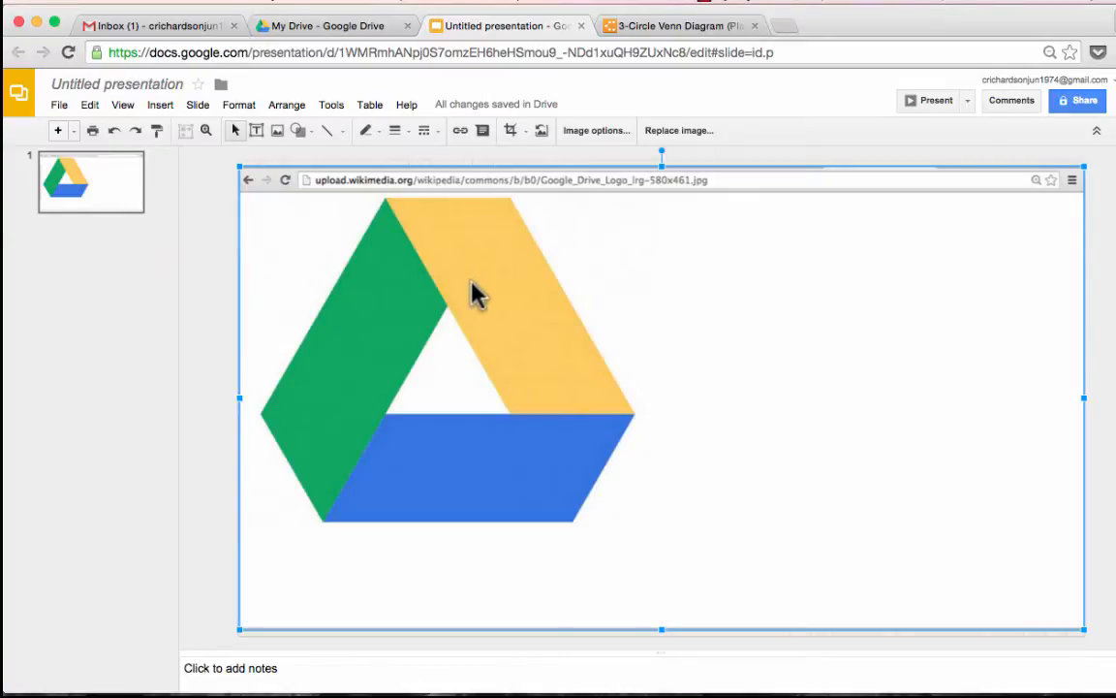
mouse_move(659, 204)
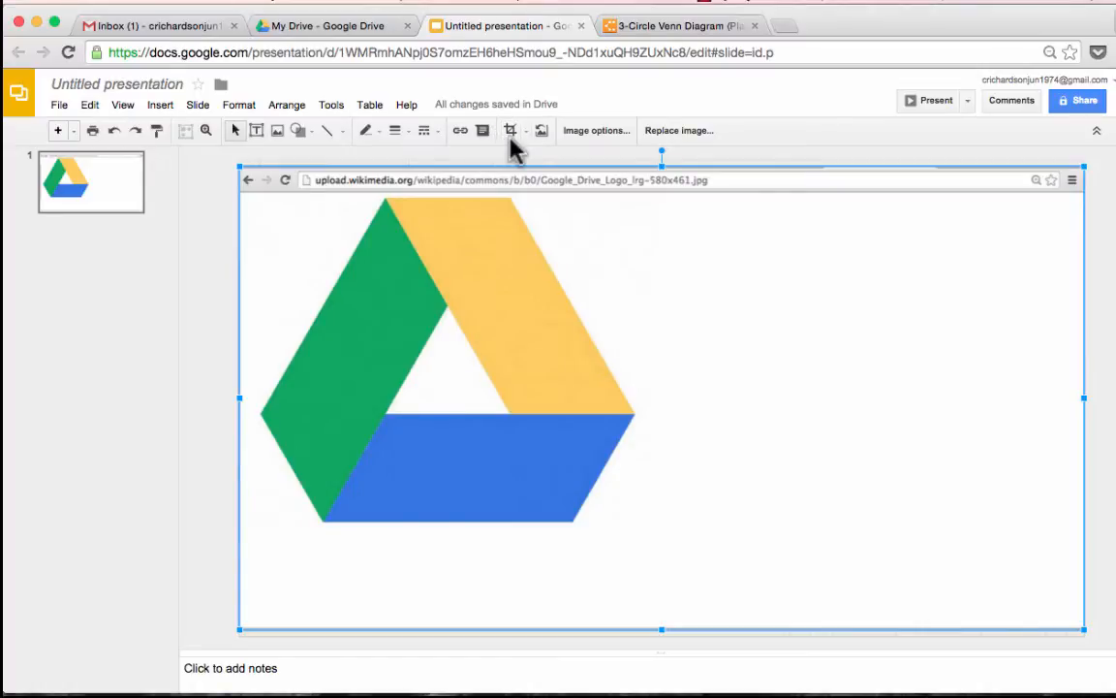
mouse_move(510, 130)
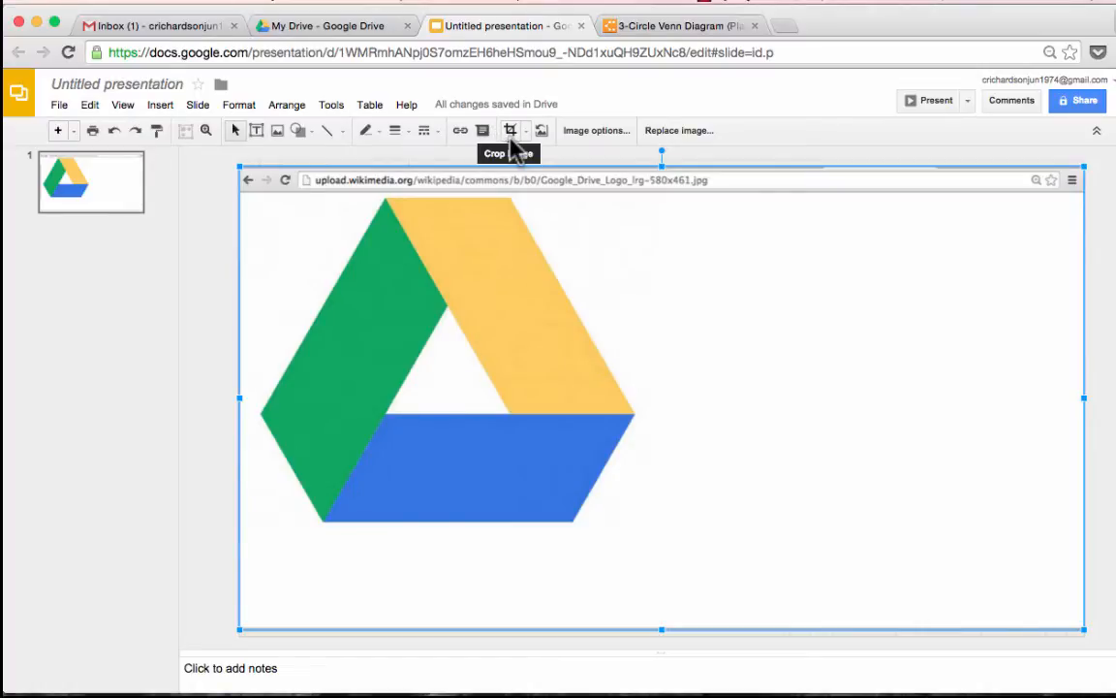
mouse_move(527, 130)
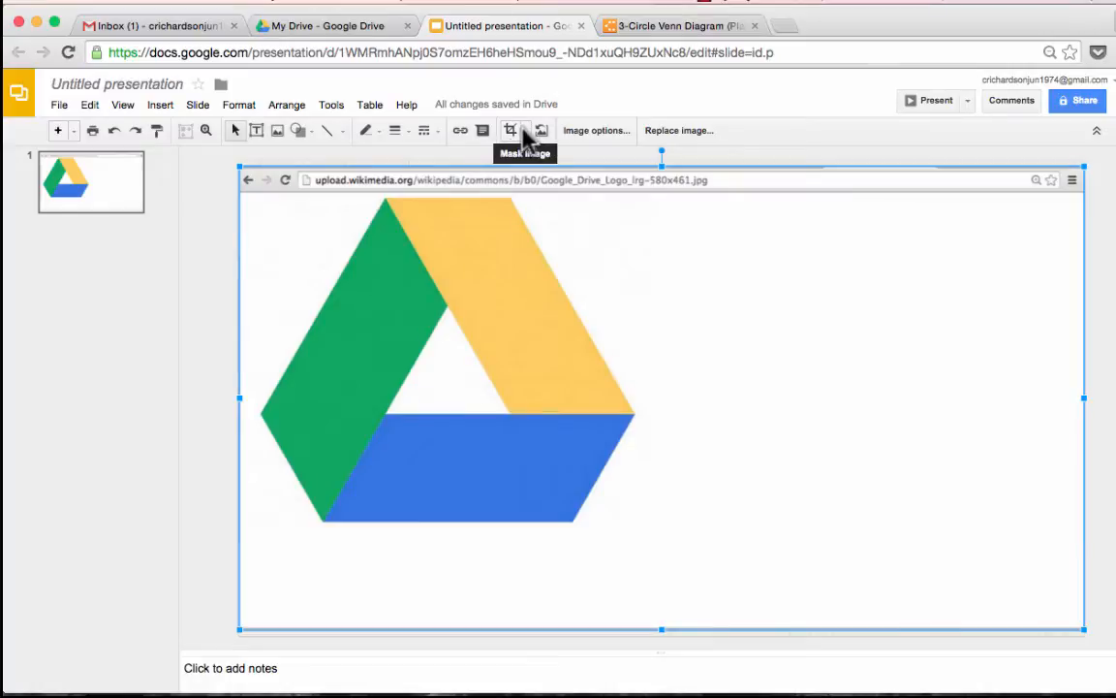
mouse_move(283, 215)
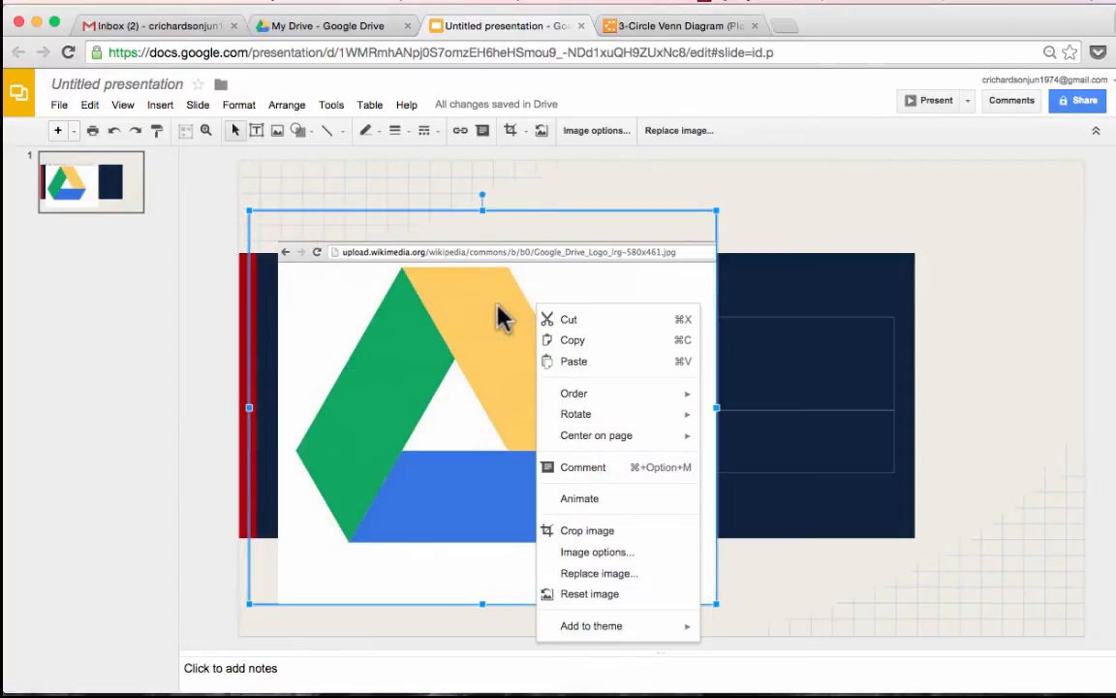
mouse_move(636, 533)
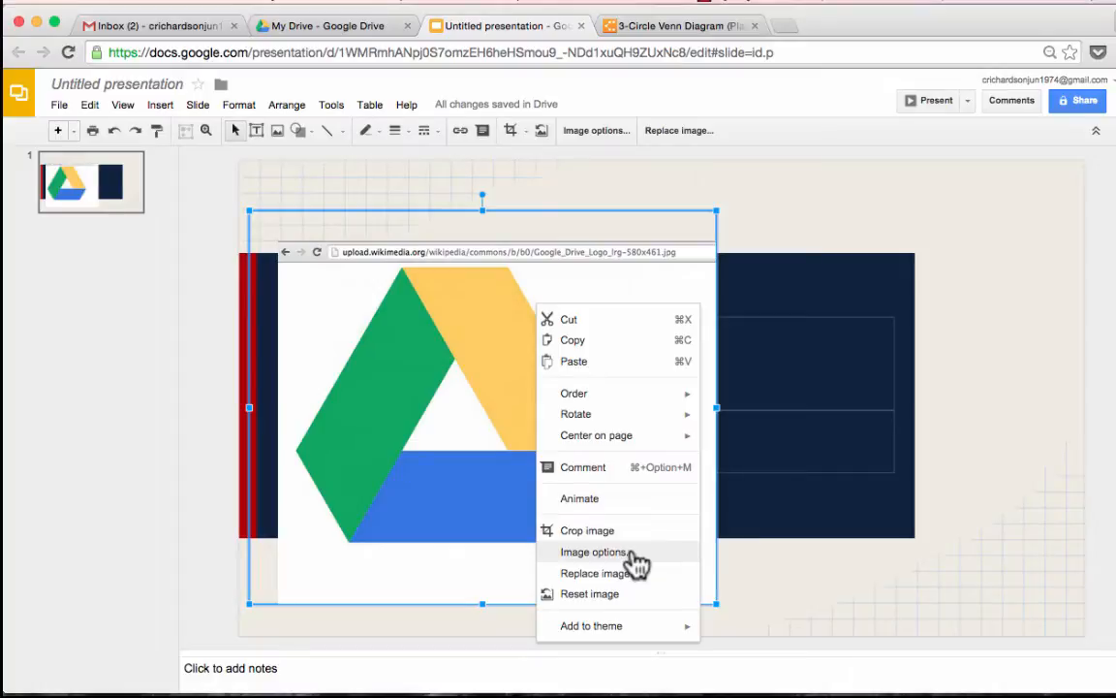
Recolour the logo light red, adjust its transparency, brightness and contrast, then delete it from the slide
click(593, 550)
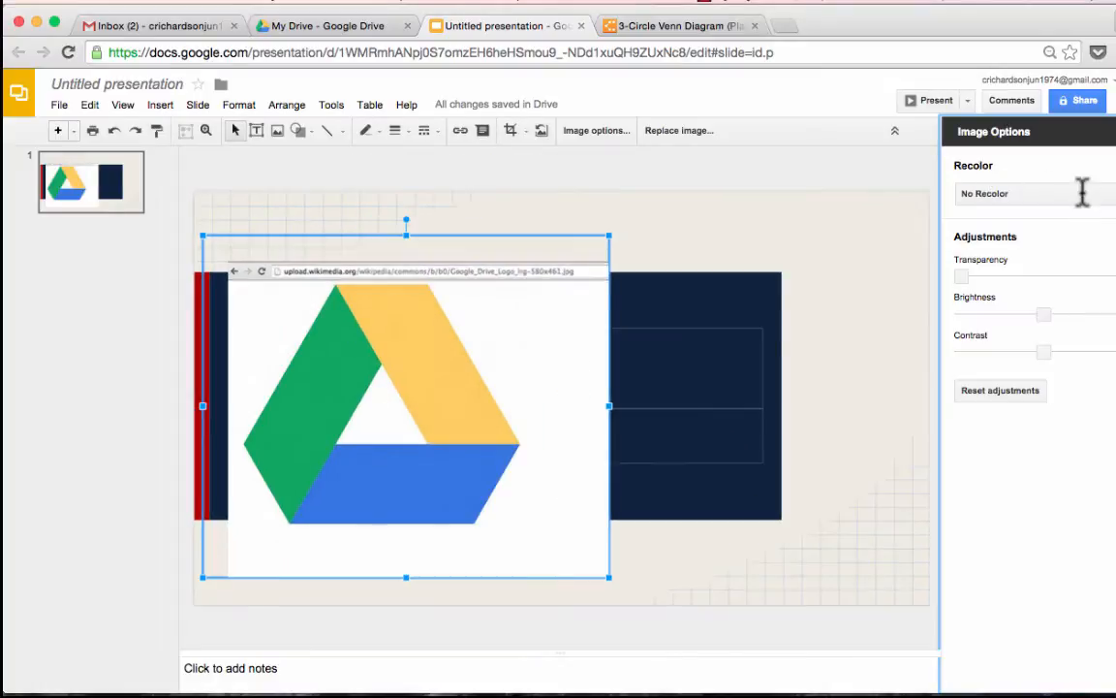
click(1012, 194)
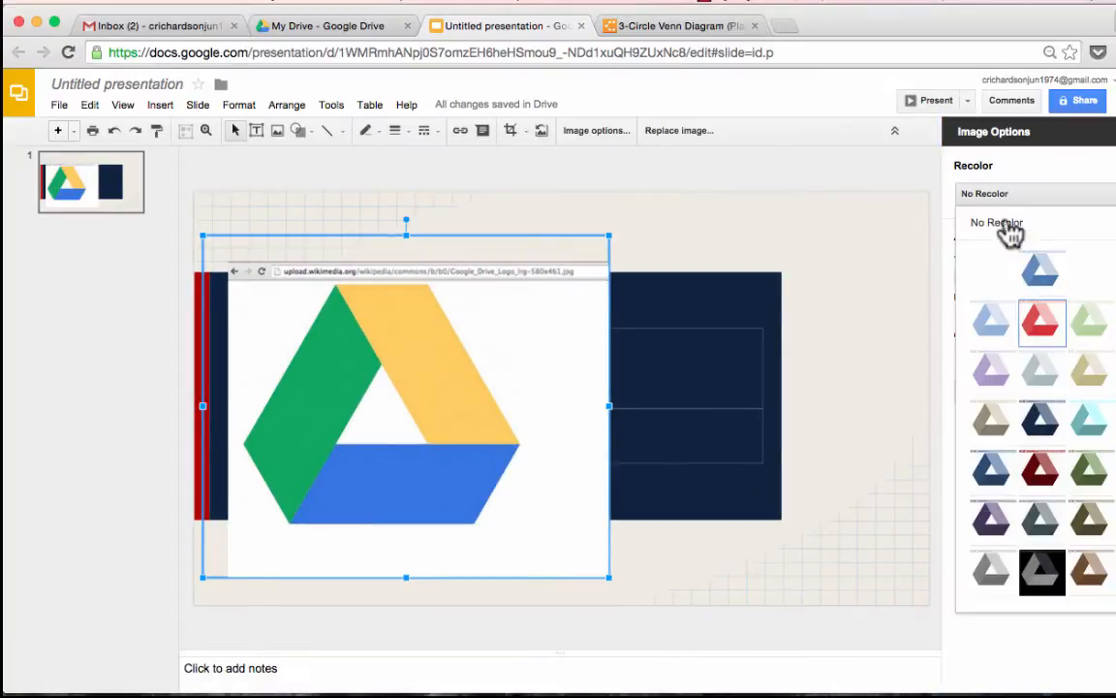
click(1043, 322)
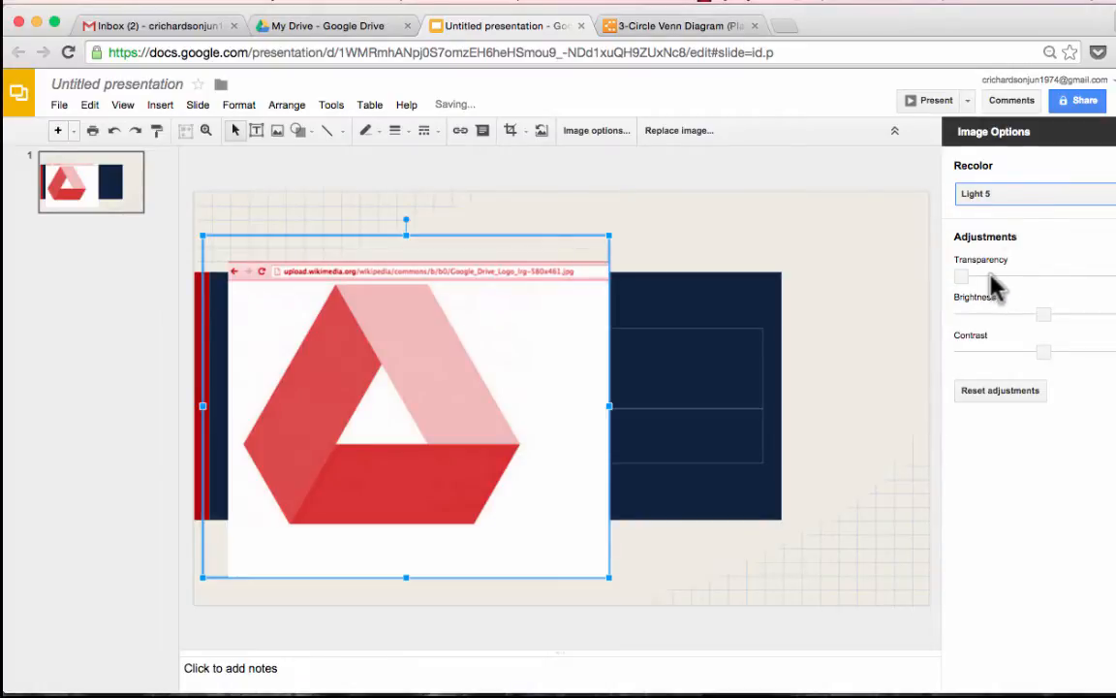
drag(961, 275, 1027, 276)
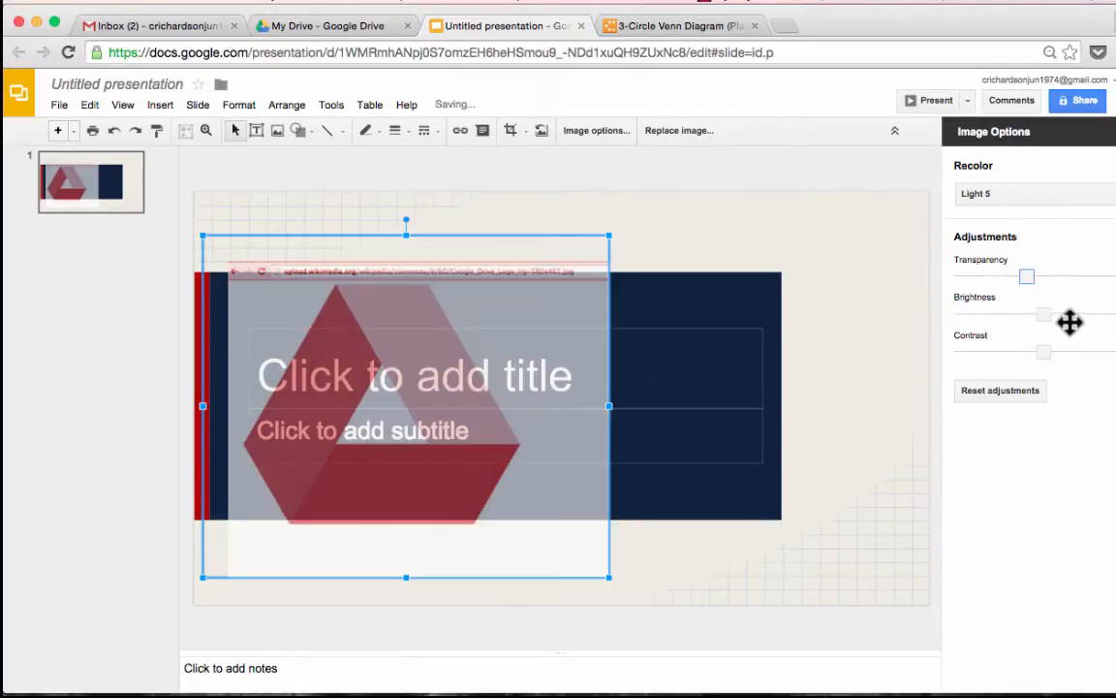
drag(1027, 308, 1066, 309)
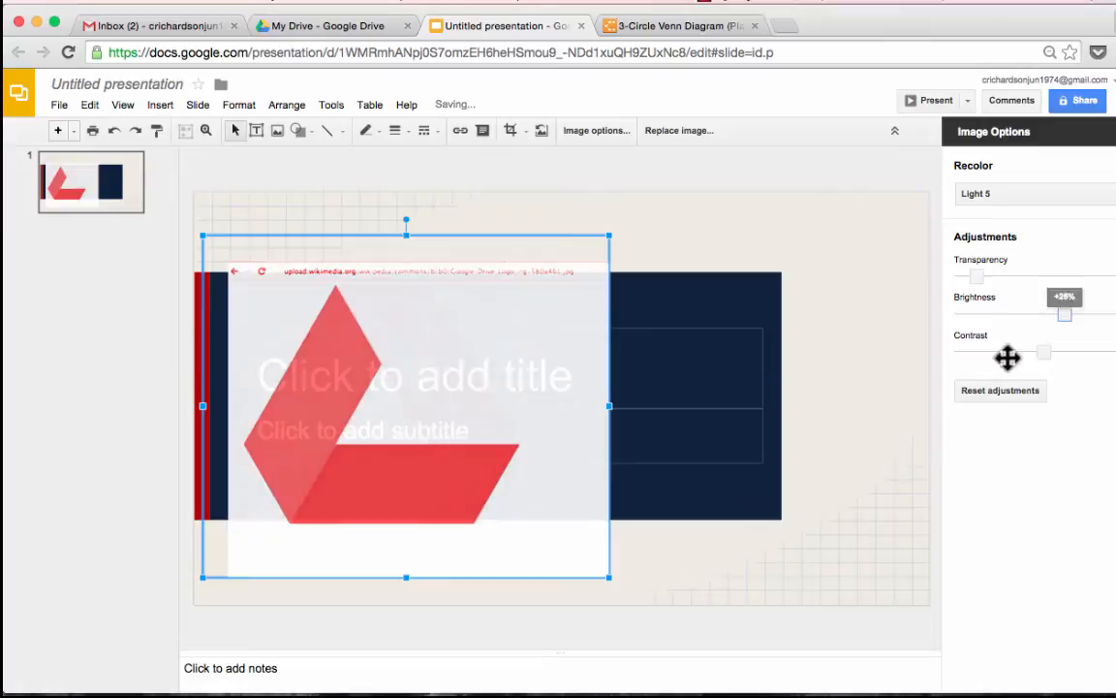
drag(1064, 314, 1065, 314)
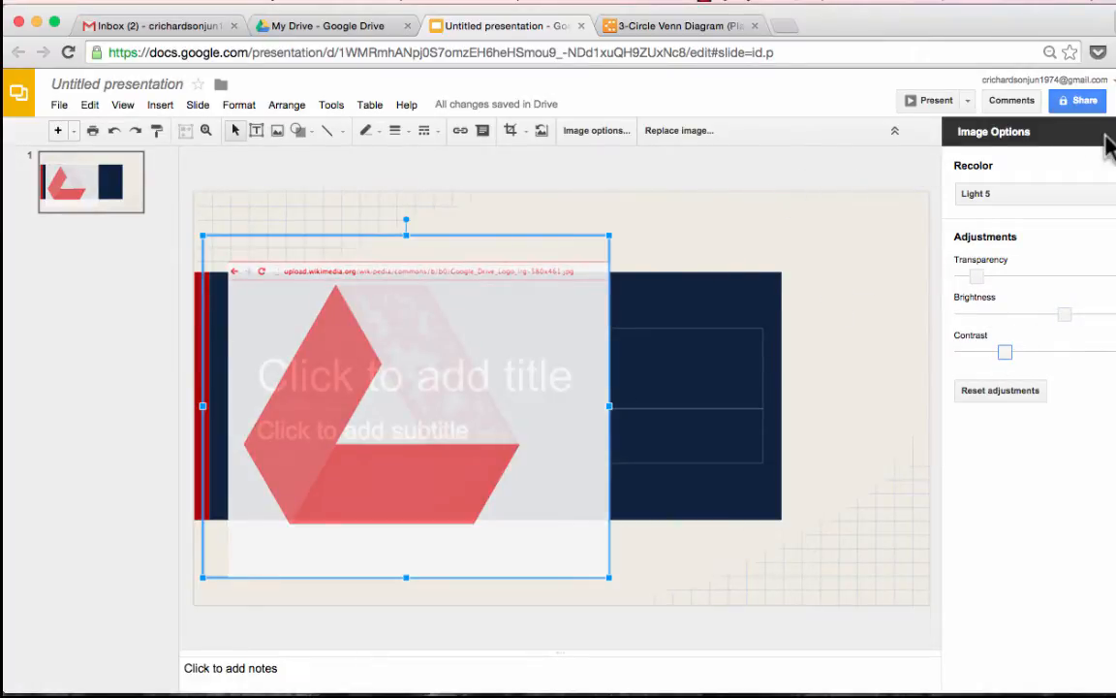
mouse_move(500, 318)
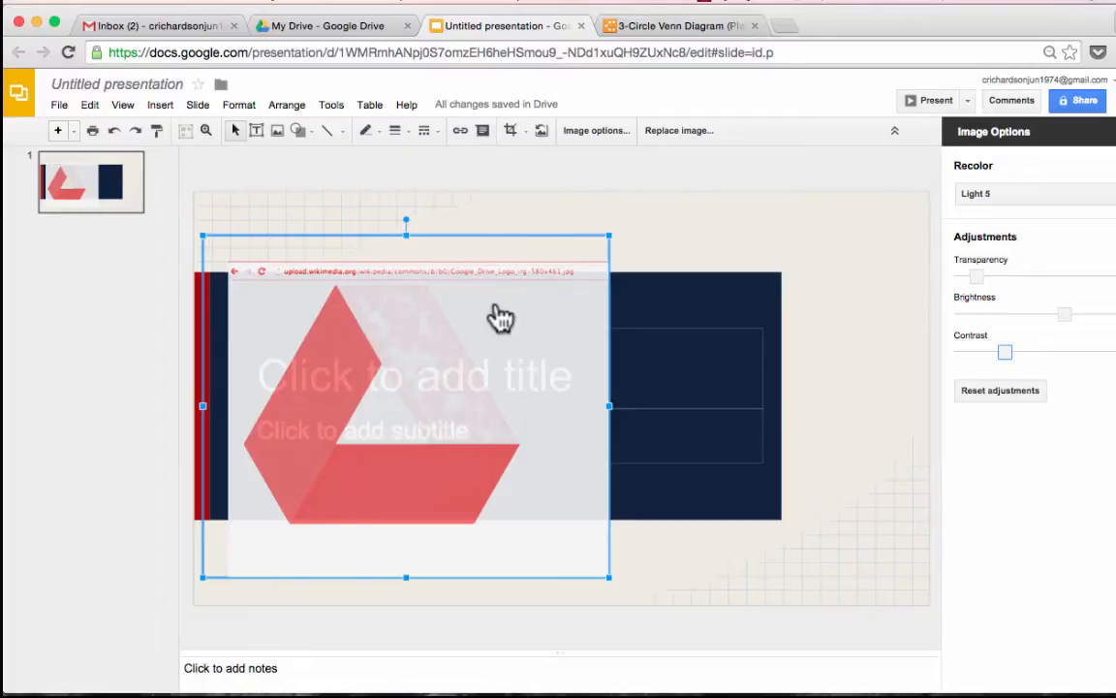
key(delete)
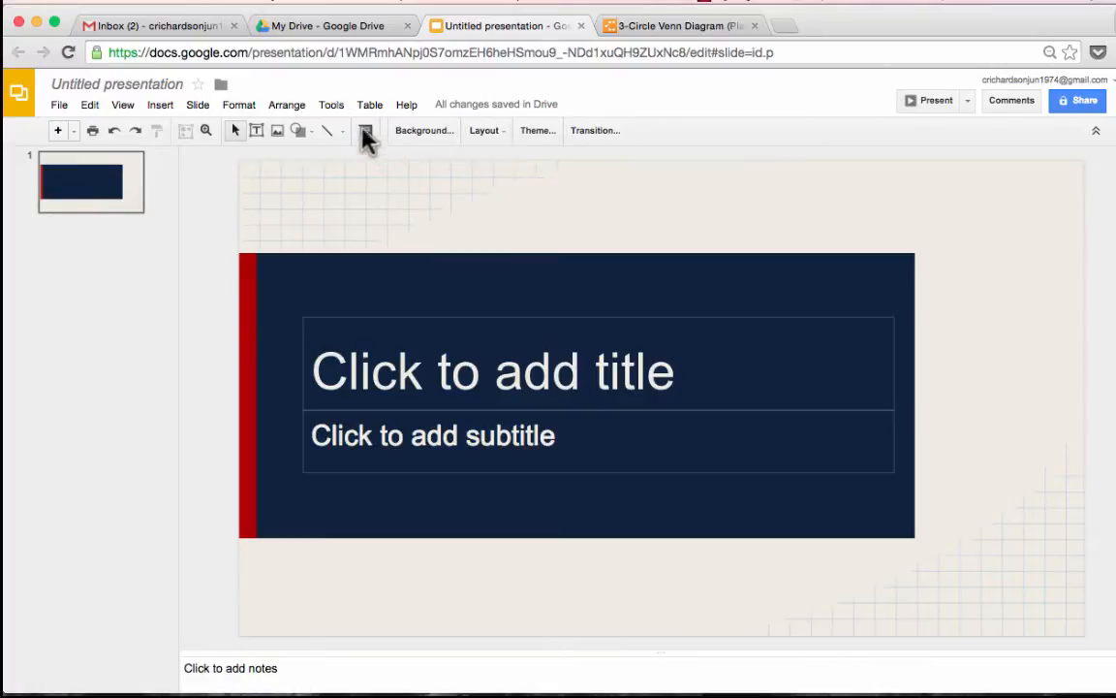
Browse the Tools, Table and Arrange menus, then return to the Drive file list
click(331, 105)
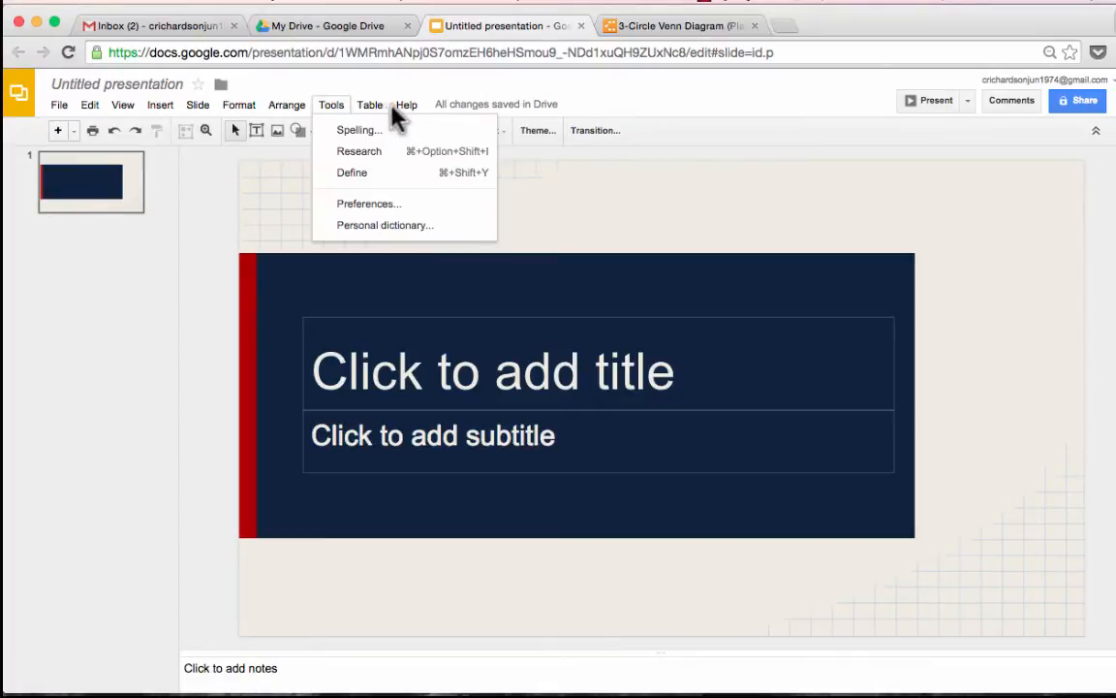
click(368, 104)
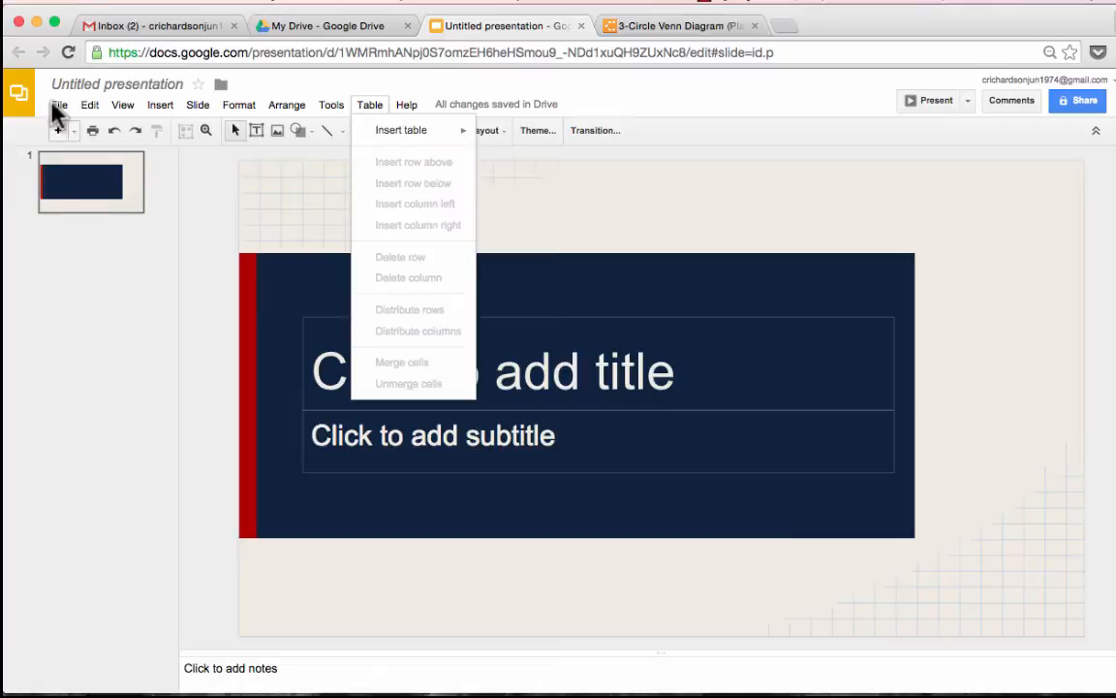
click(332, 105)
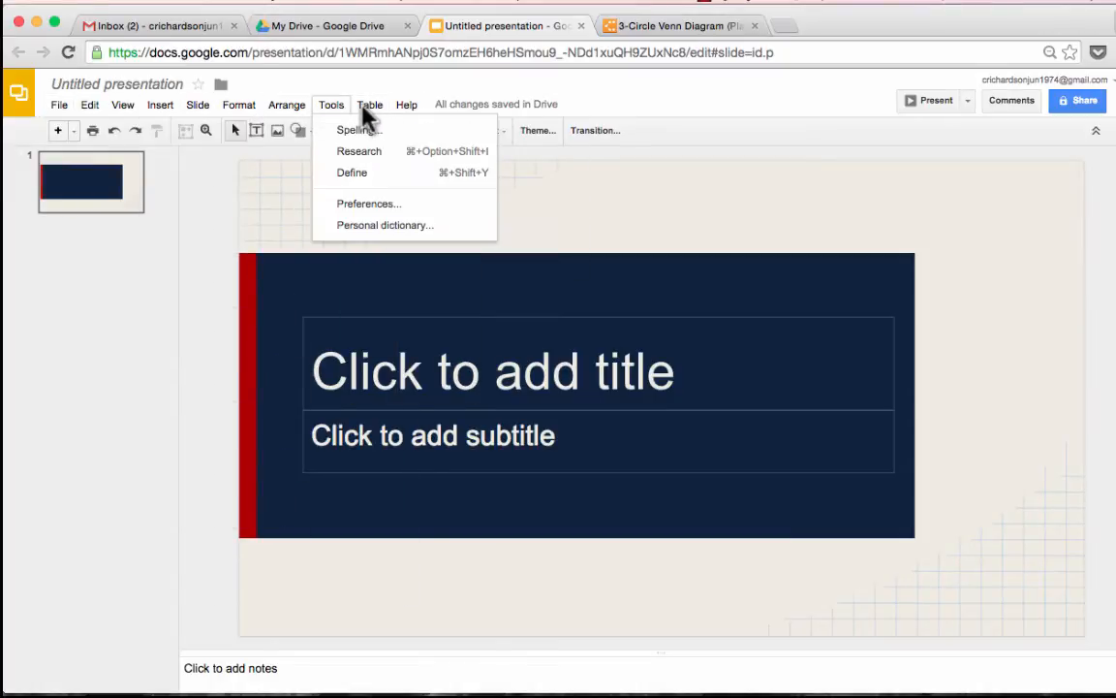
click(287, 105)
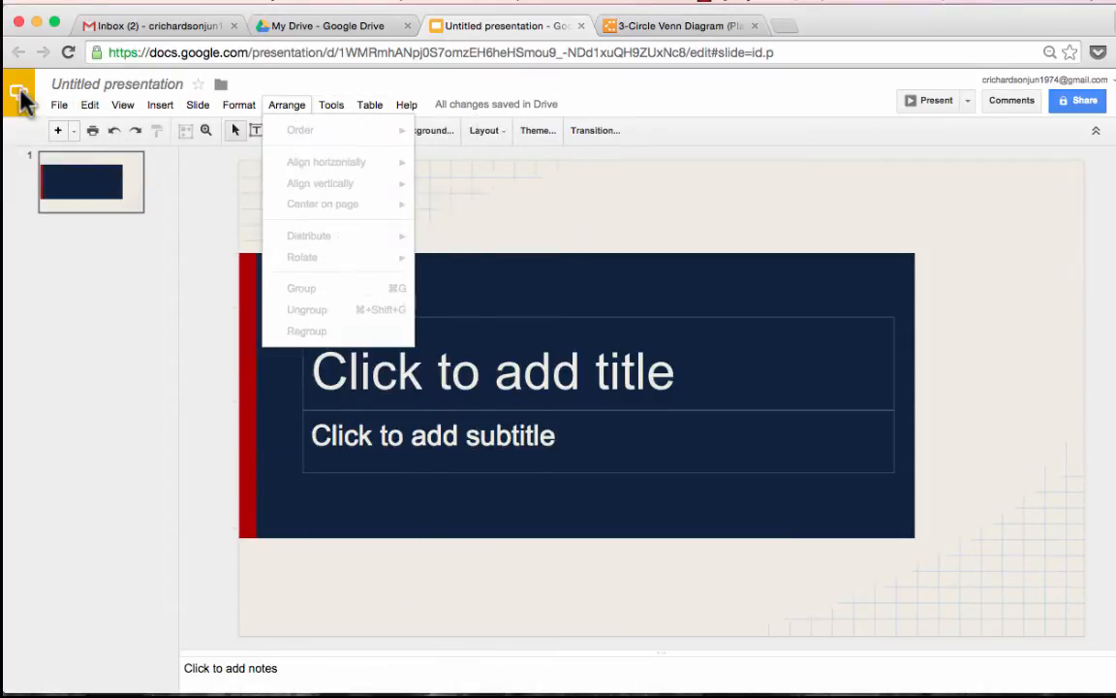
click(329, 26)
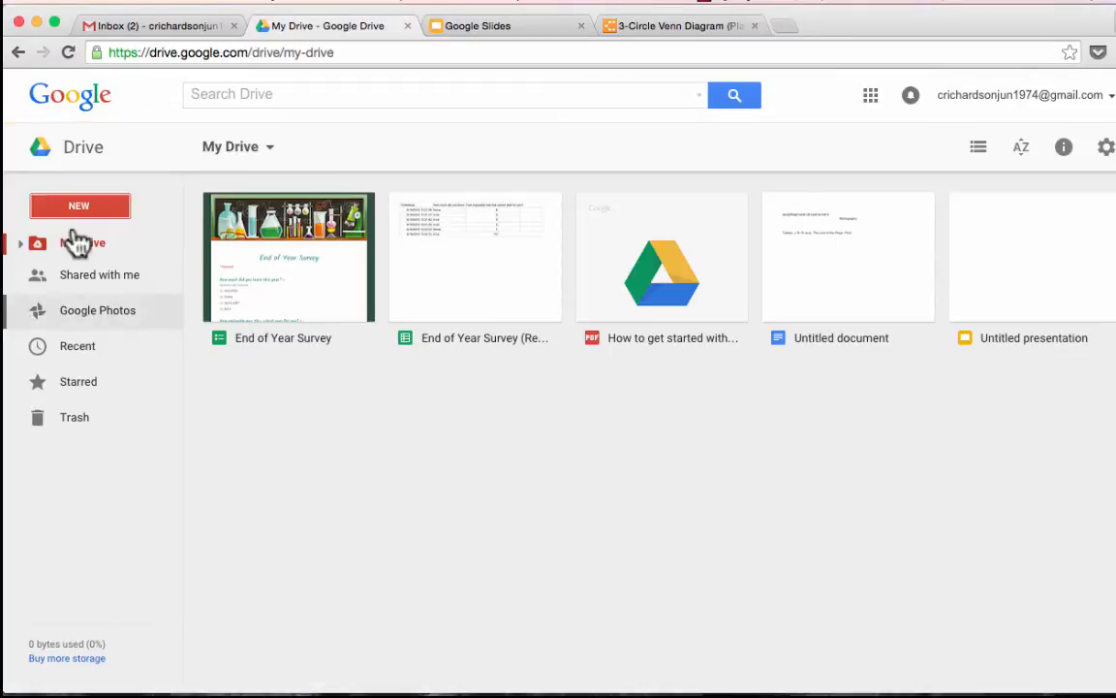
Create a blank Google Sheets spreadsheet from Drive and open the Get add-ons store
click(78, 205)
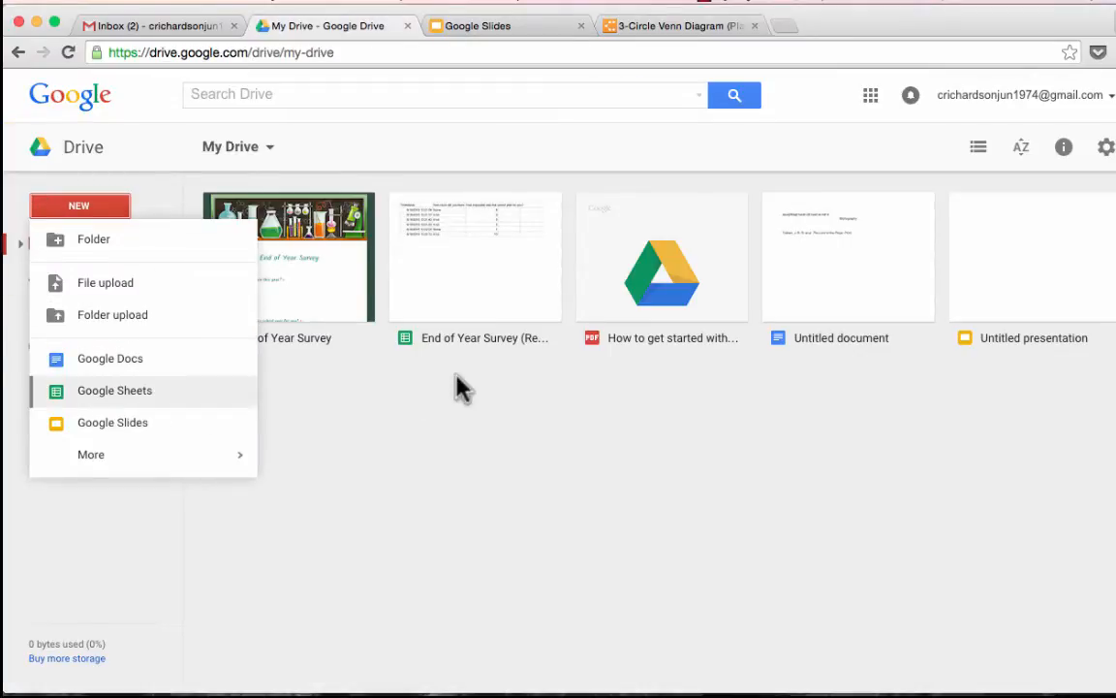
click(114, 390)
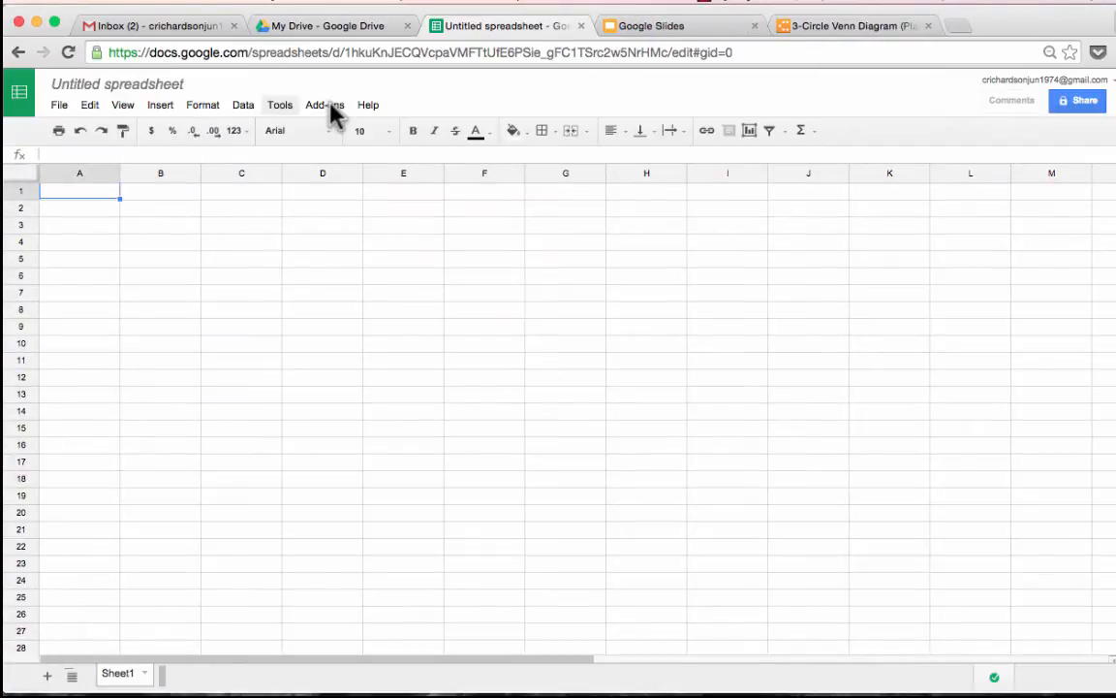
click(326, 105)
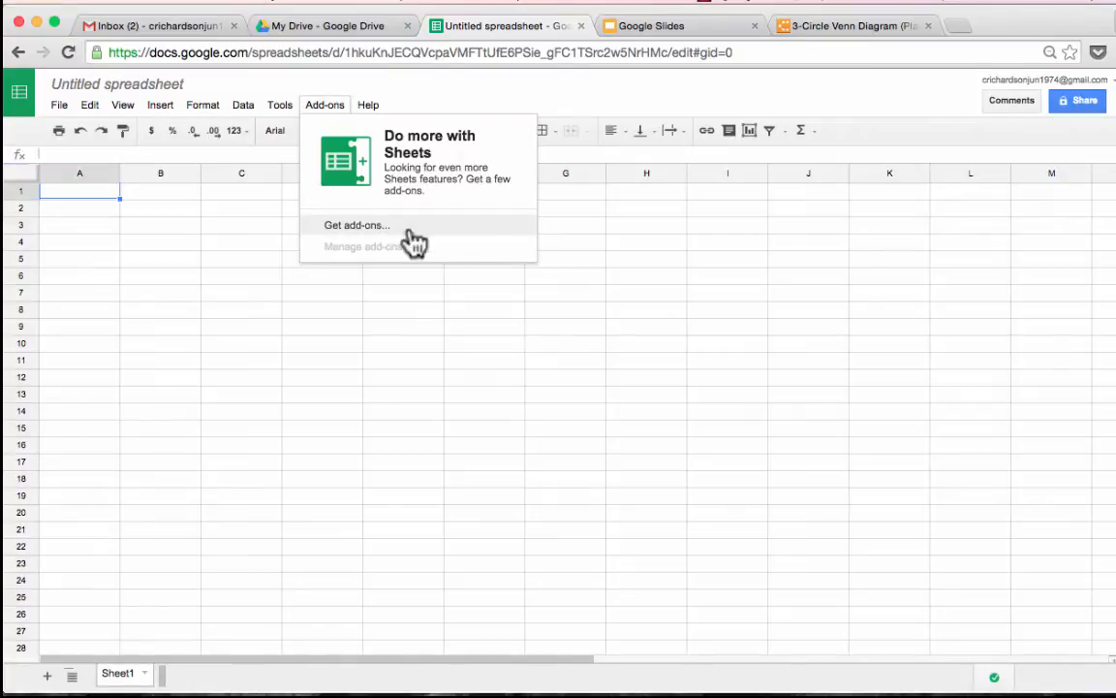
click(357, 224)
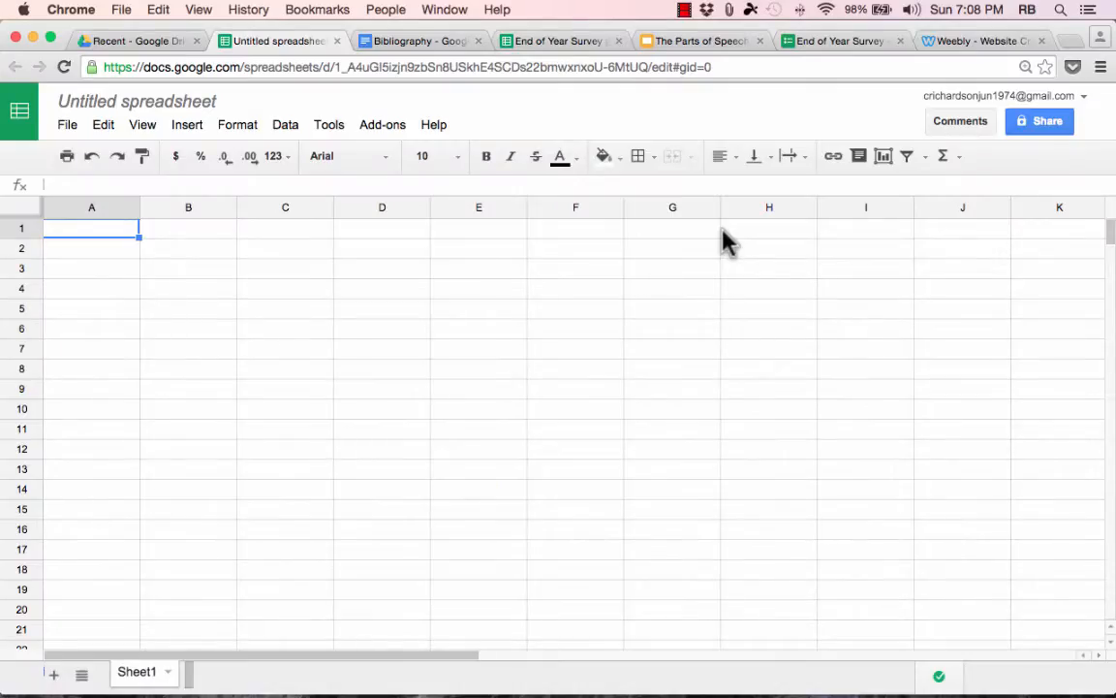
mouse_move(688, 237)
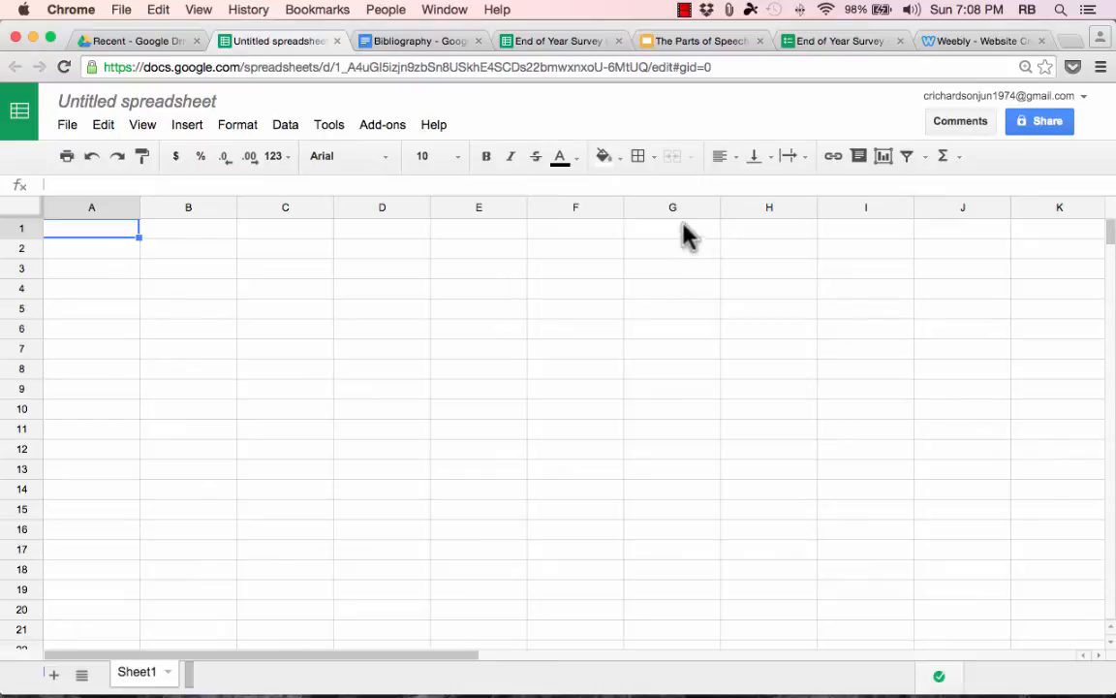
mouse_move(476, 244)
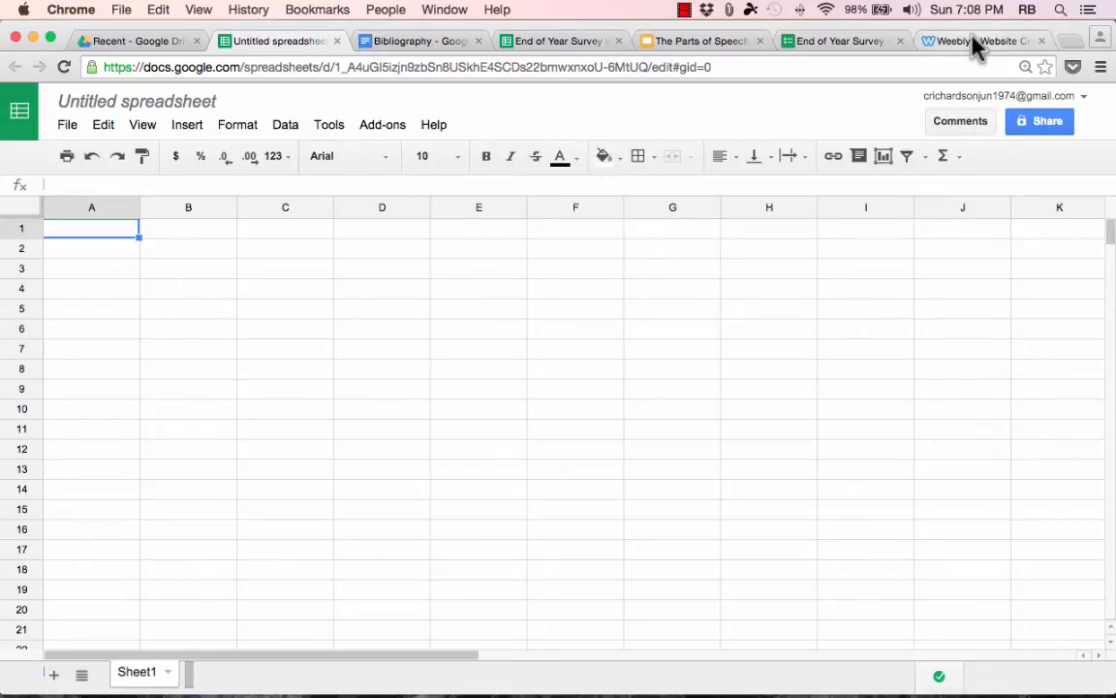
Review the Weebly Math for Geniuses site, The Parts of Speech slides and the survey responses sheet
click(979, 41)
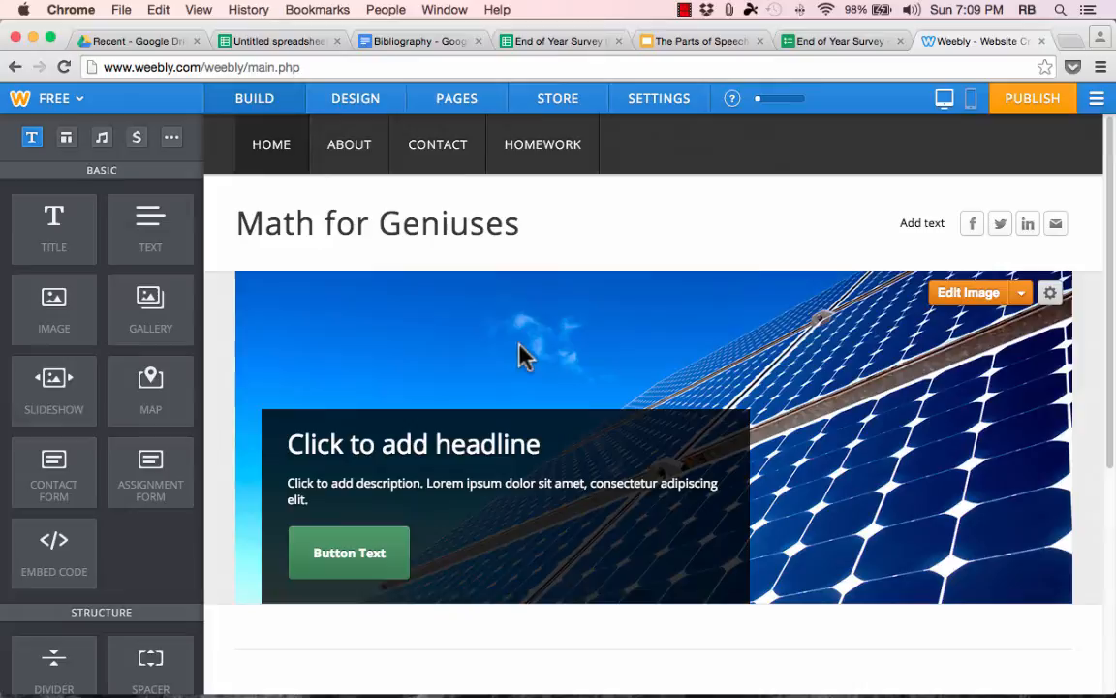
mouse_move(87, 126)
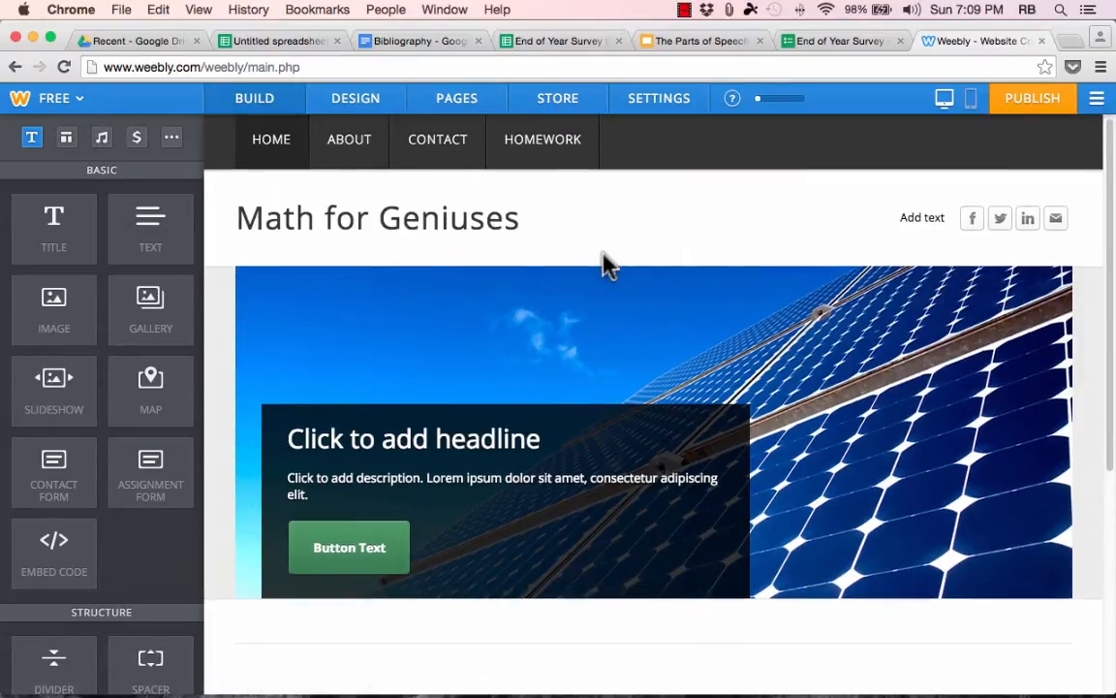
scroll(down, 3)
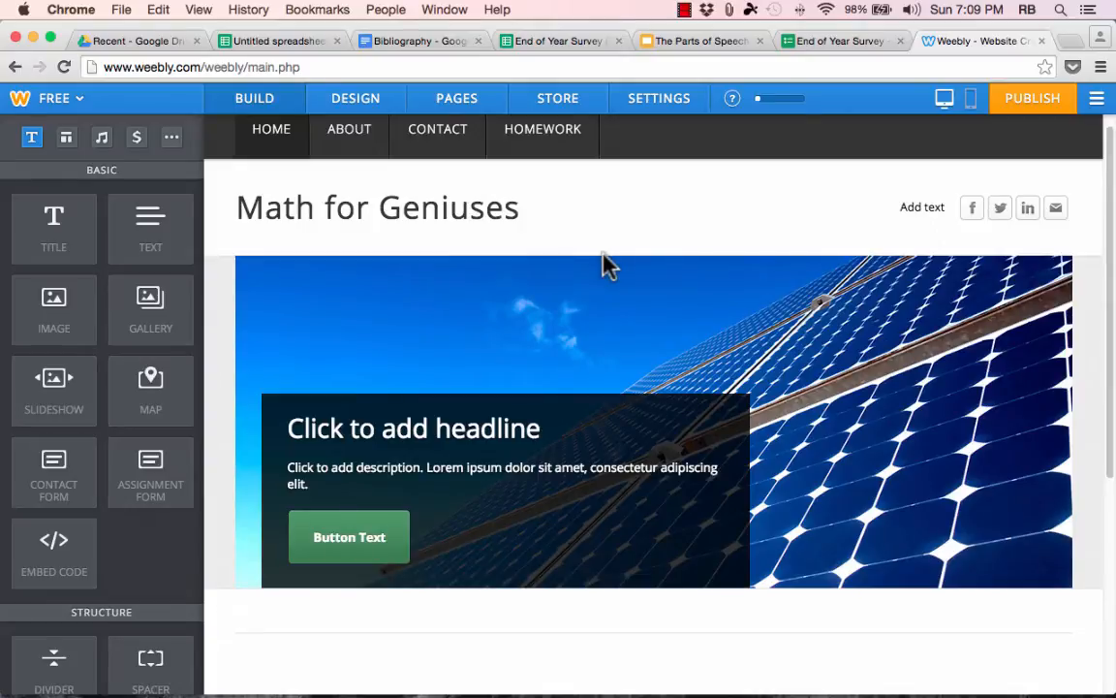
mouse_move(131, 143)
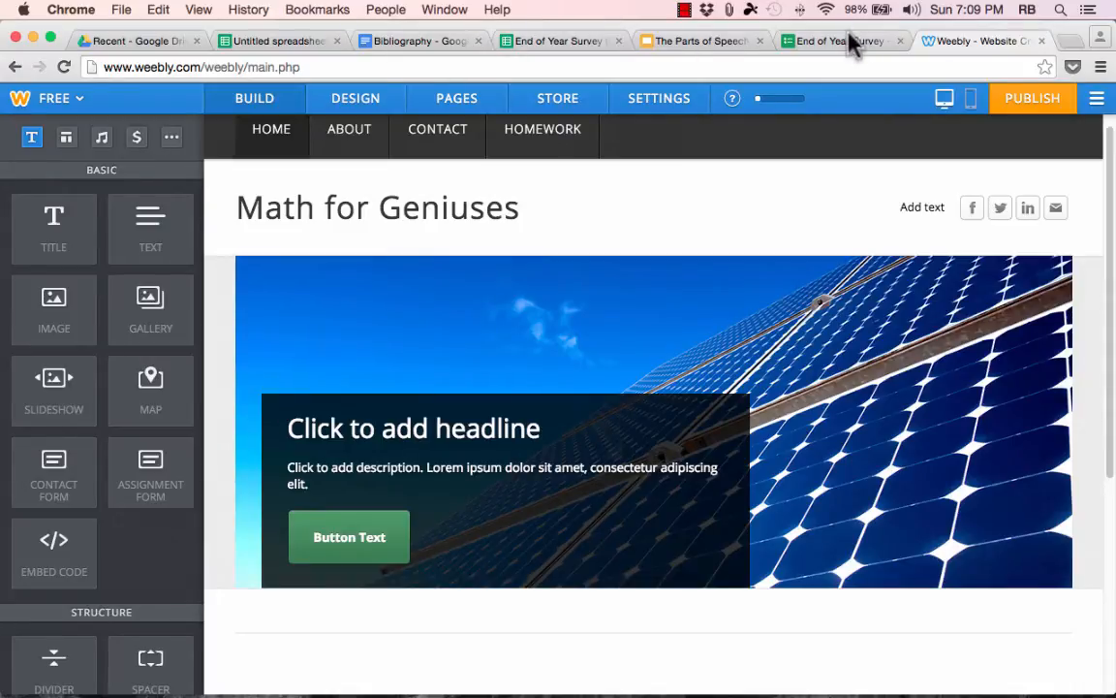
click(838, 41)
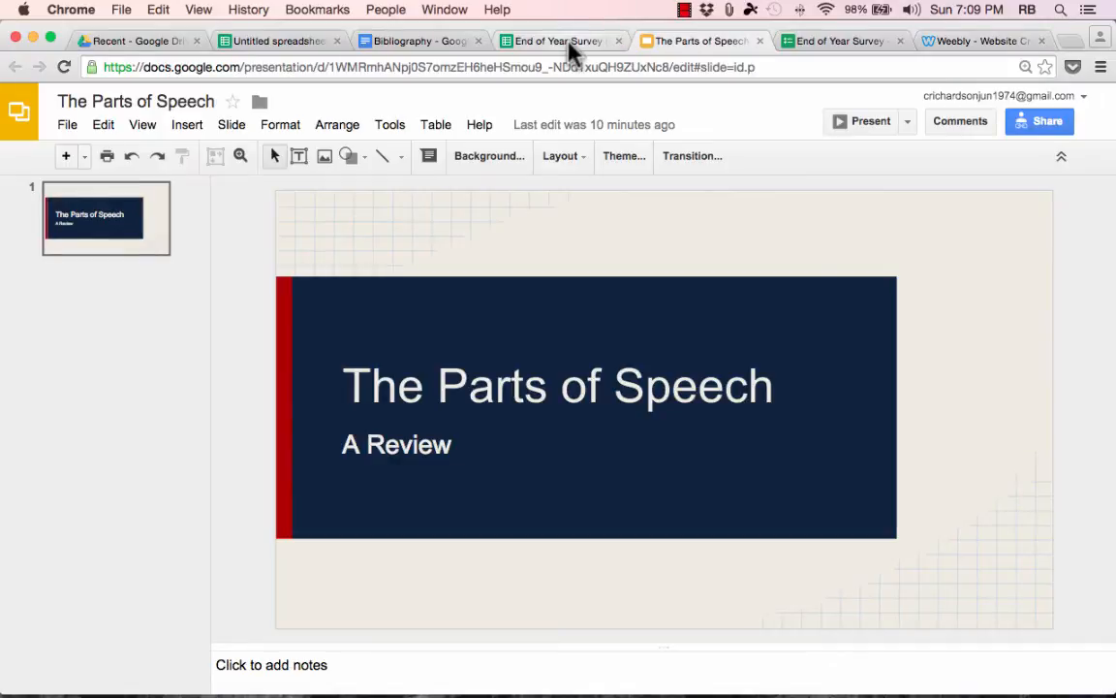
click(558, 41)
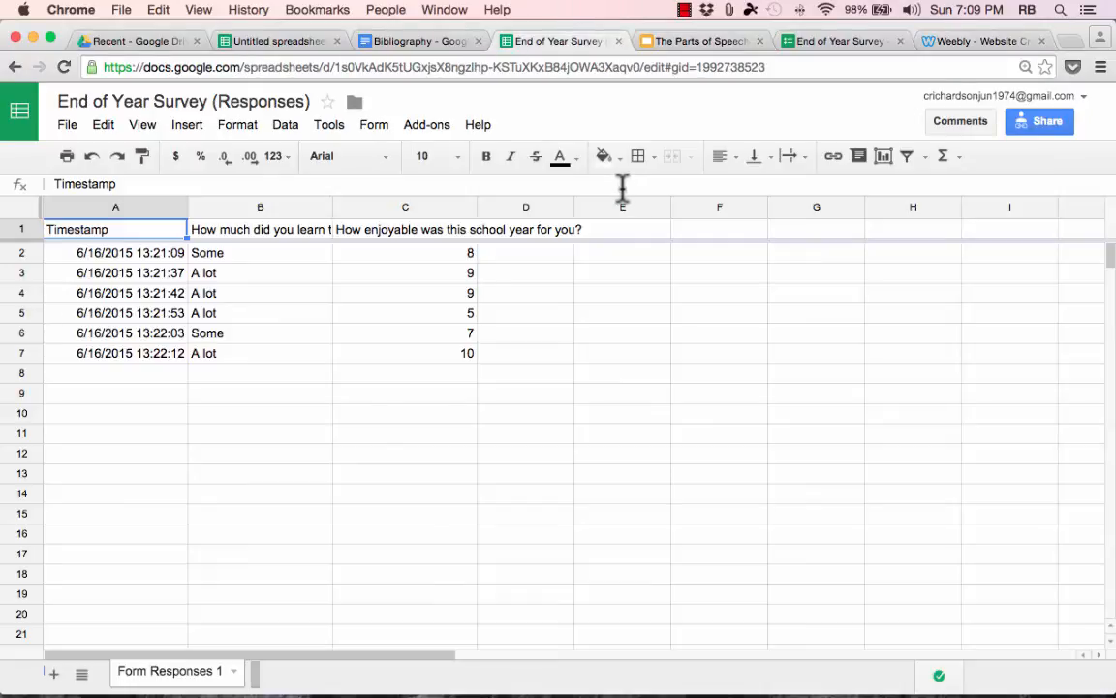
Check the Bibliography document and the Weebly editor, then switch to the End of Year Survey form
click(419, 40)
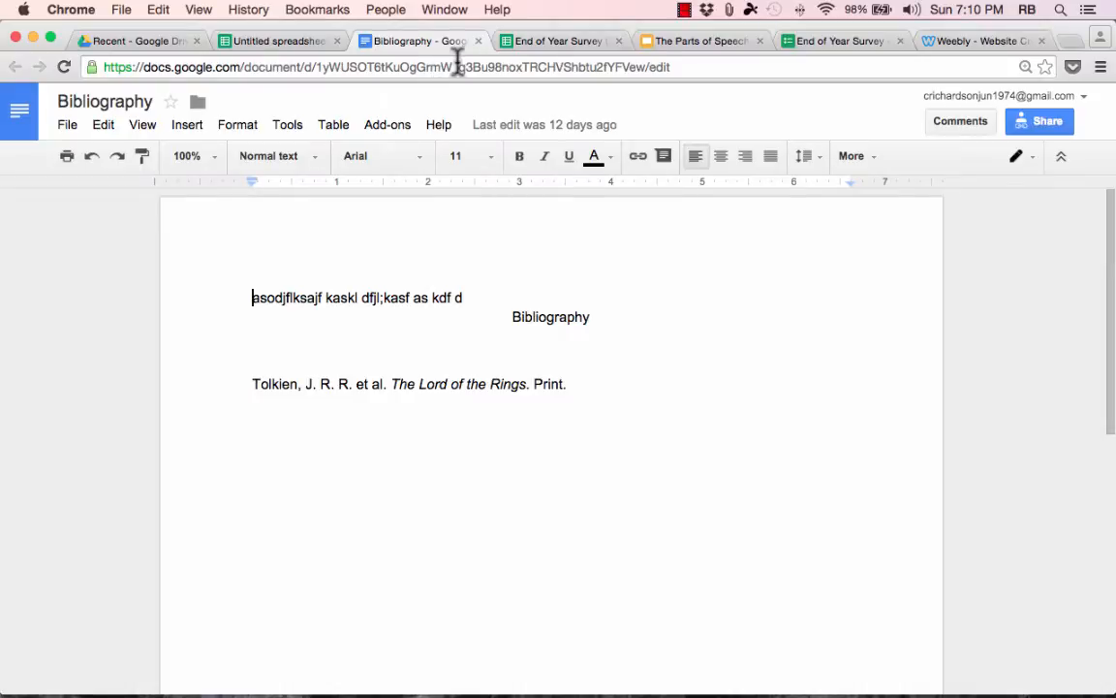
click(981, 41)
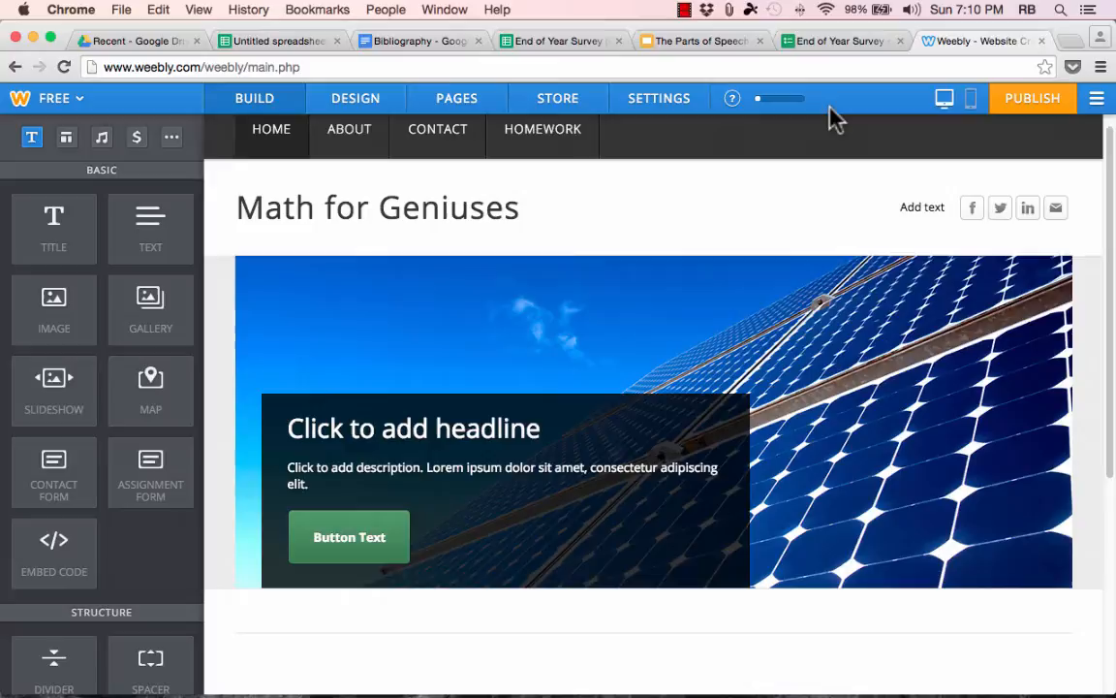
mouse_move(845, 56)
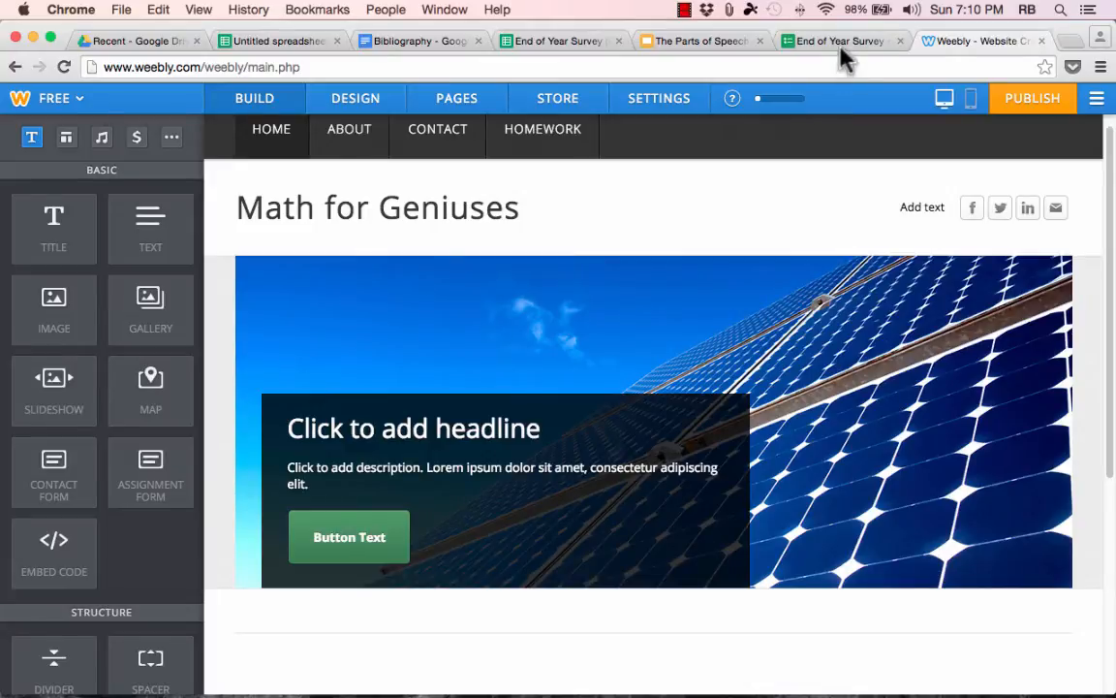
click(837, 40)
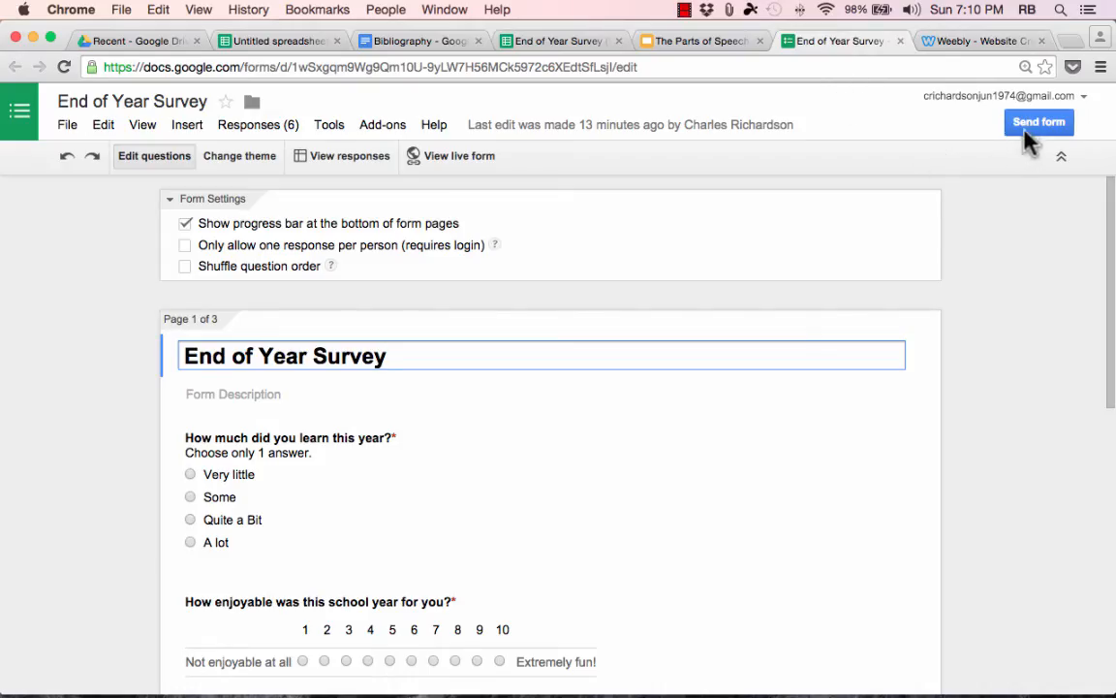
Copy the End of Year Survey's iframe embed HTML from Send form > Embed and return to the Weebly editor
click(1039, 123)
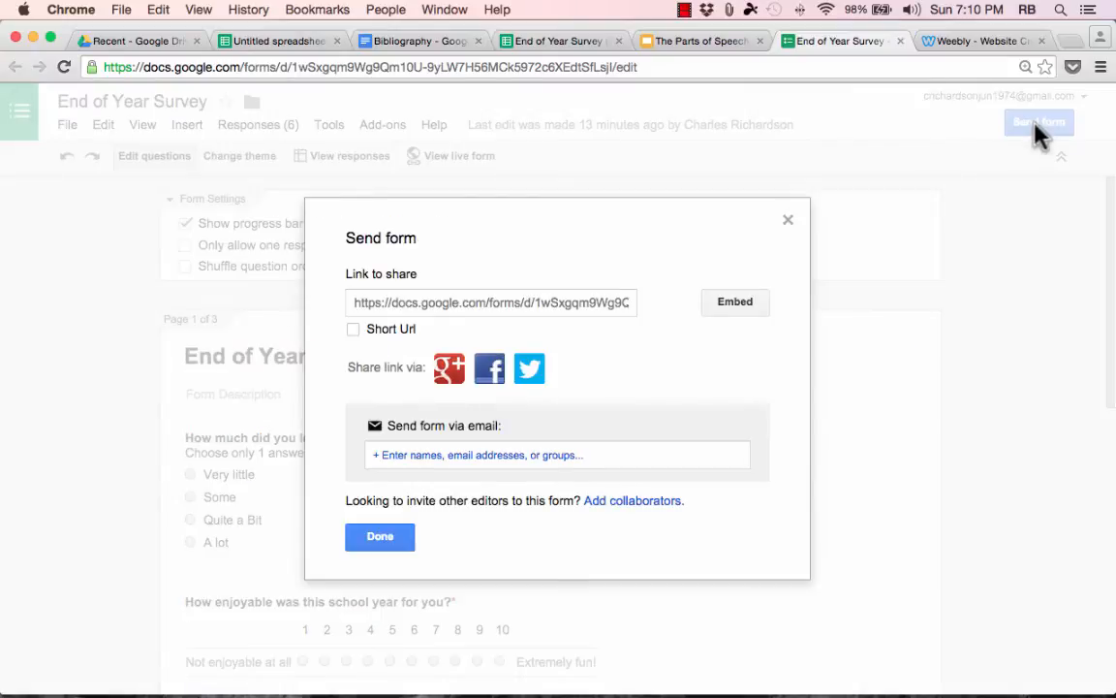
mouse_move(427, 326)
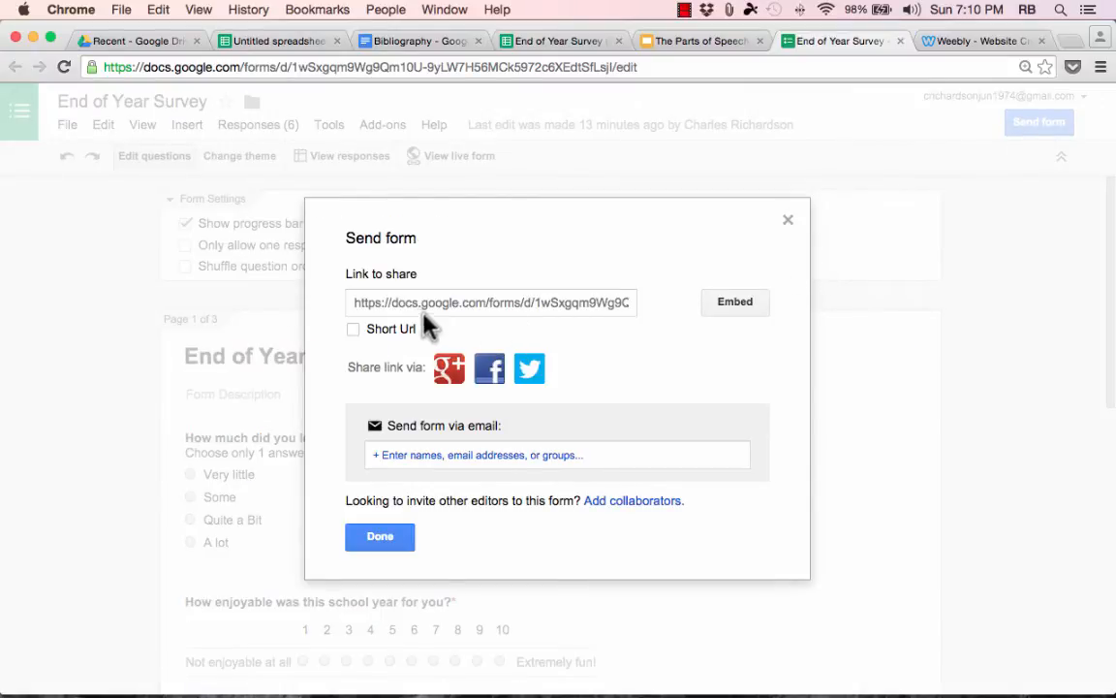
mouse_move(475, 319)
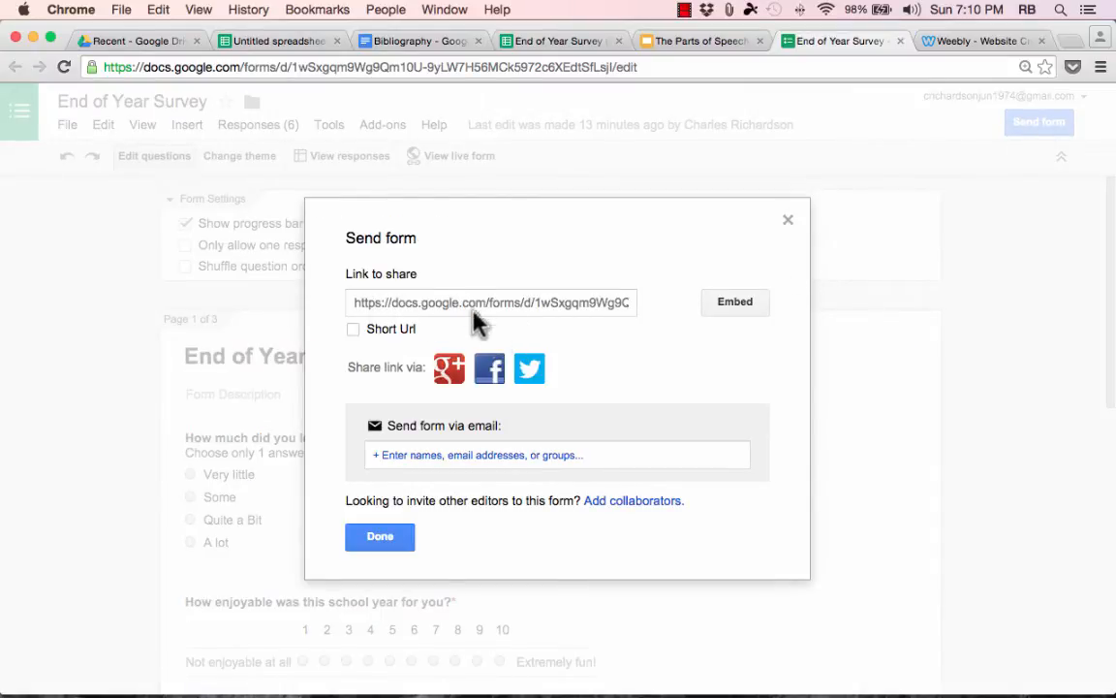
mouse_move(531, 369)
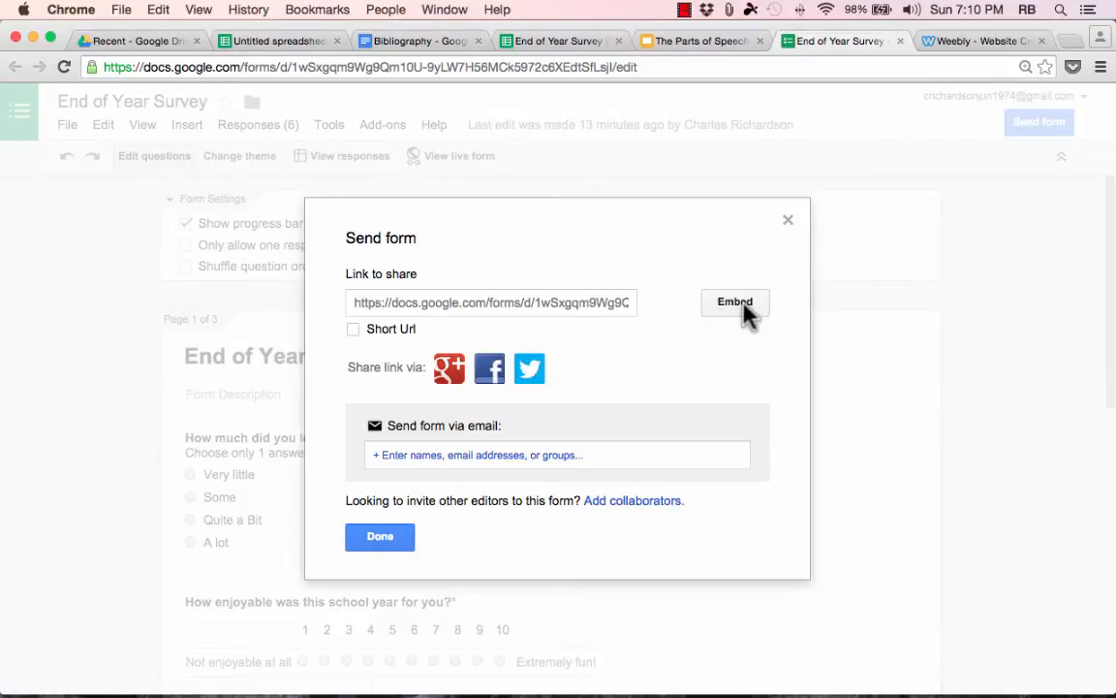
click(735, 303)
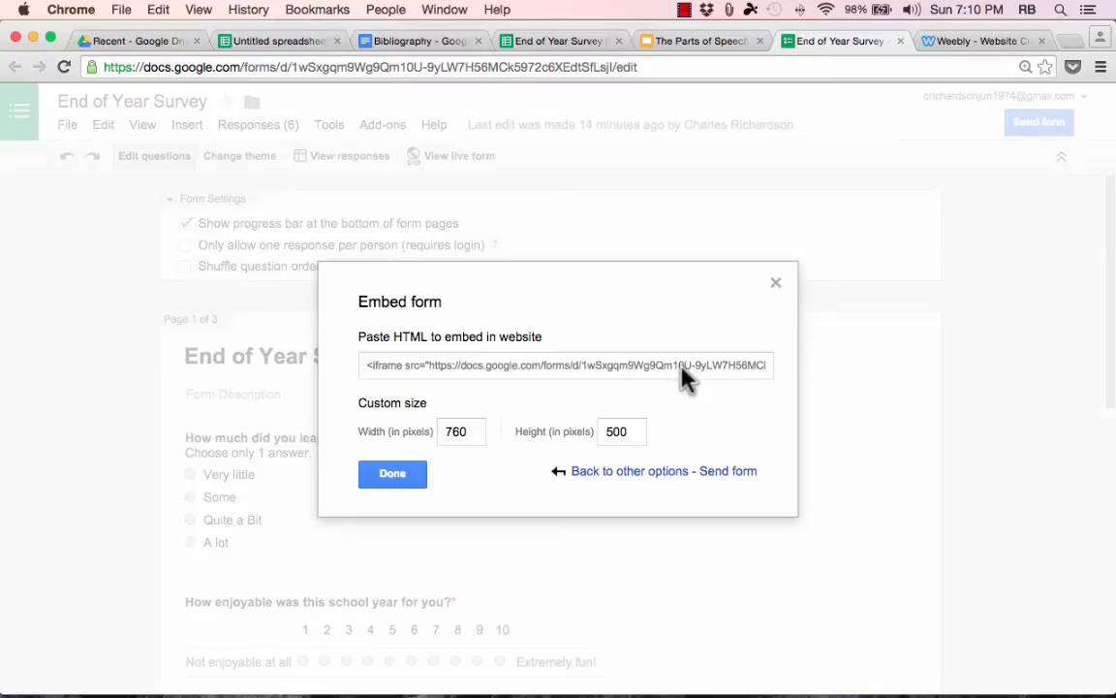
click(566, 364)
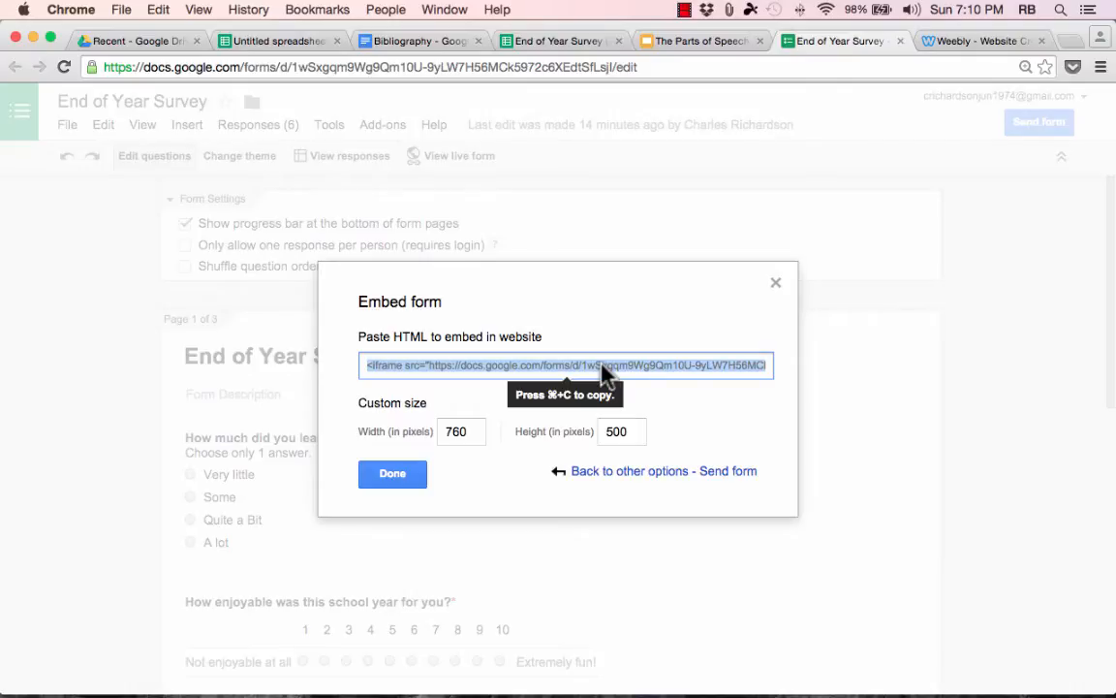
right_click(566, 364)
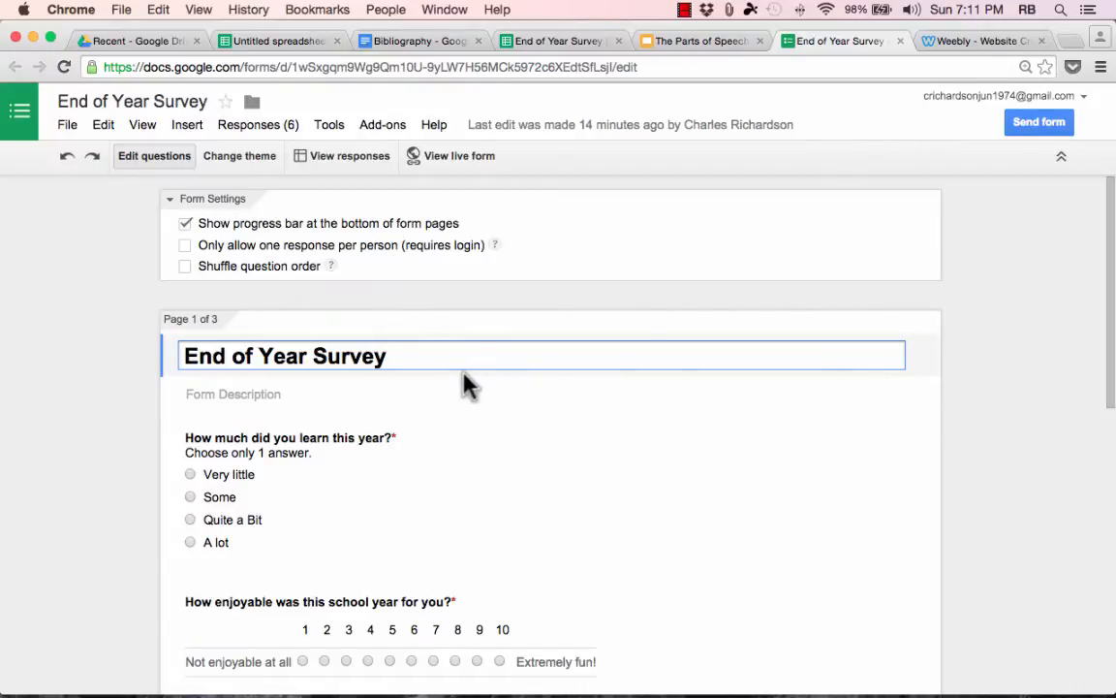
click(981, 41)
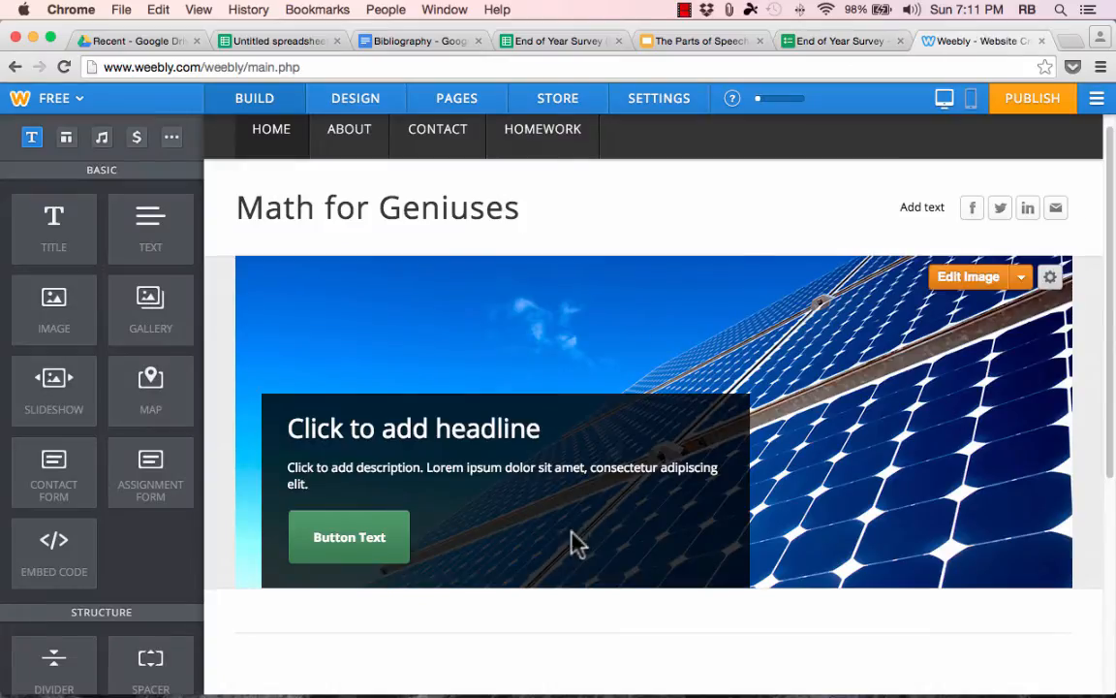
Add an Embed Code block below the solar-panel banner with the survey iframe and review the embedded form
scroll(down, 3)
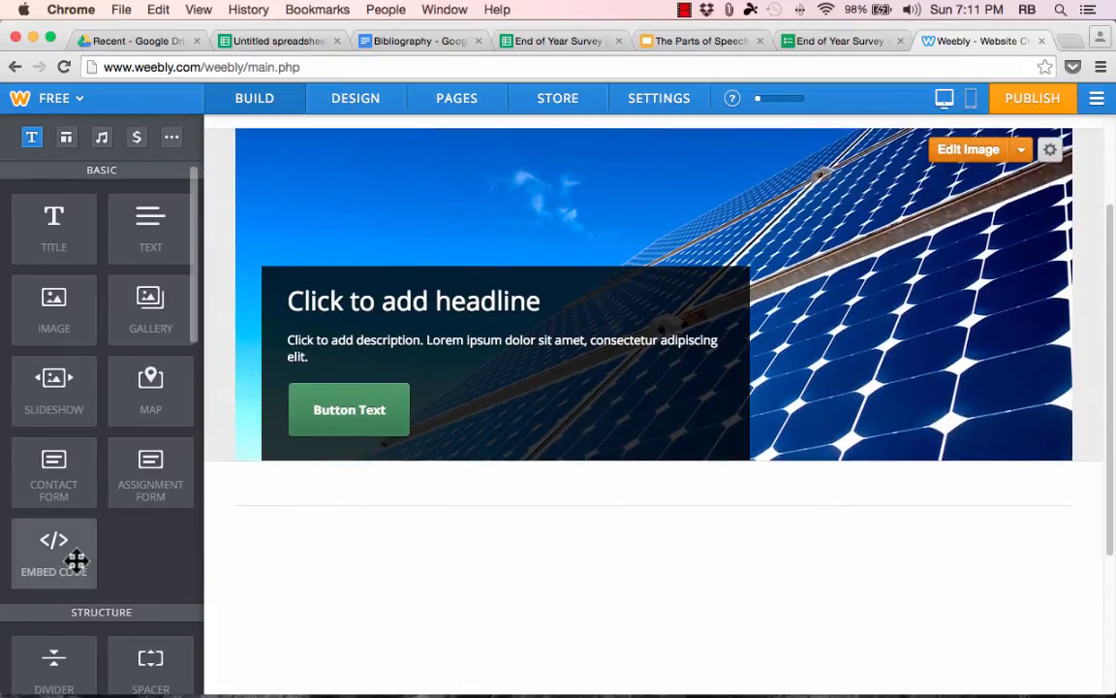
drag(54, 552, 419, 543)
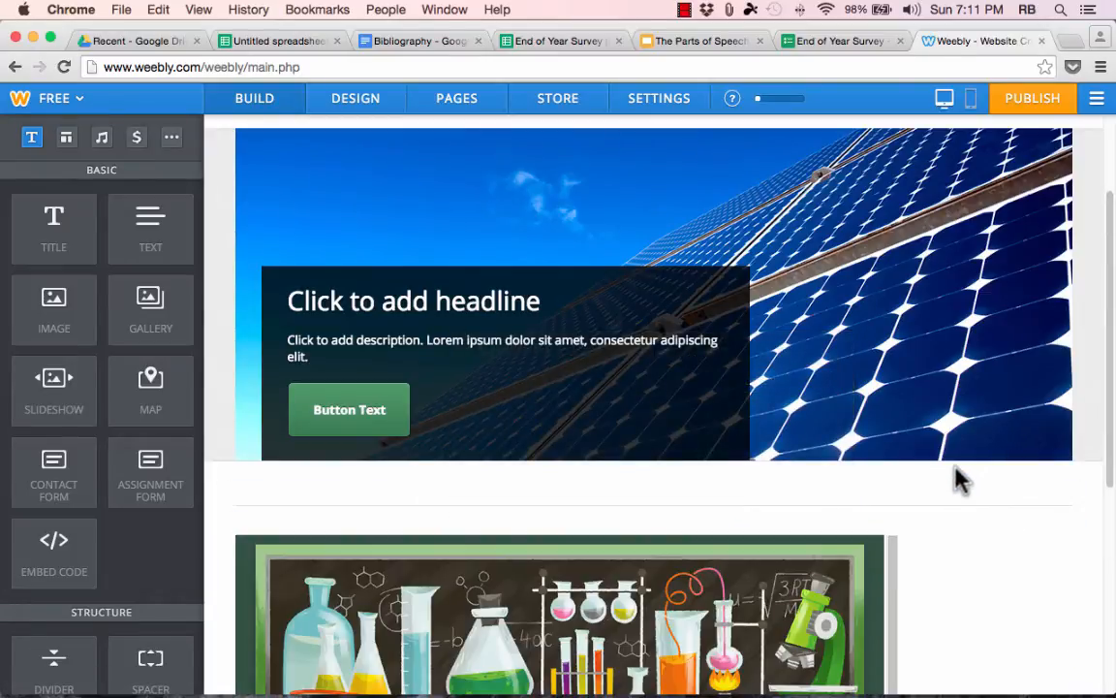
scroll(down, 3)
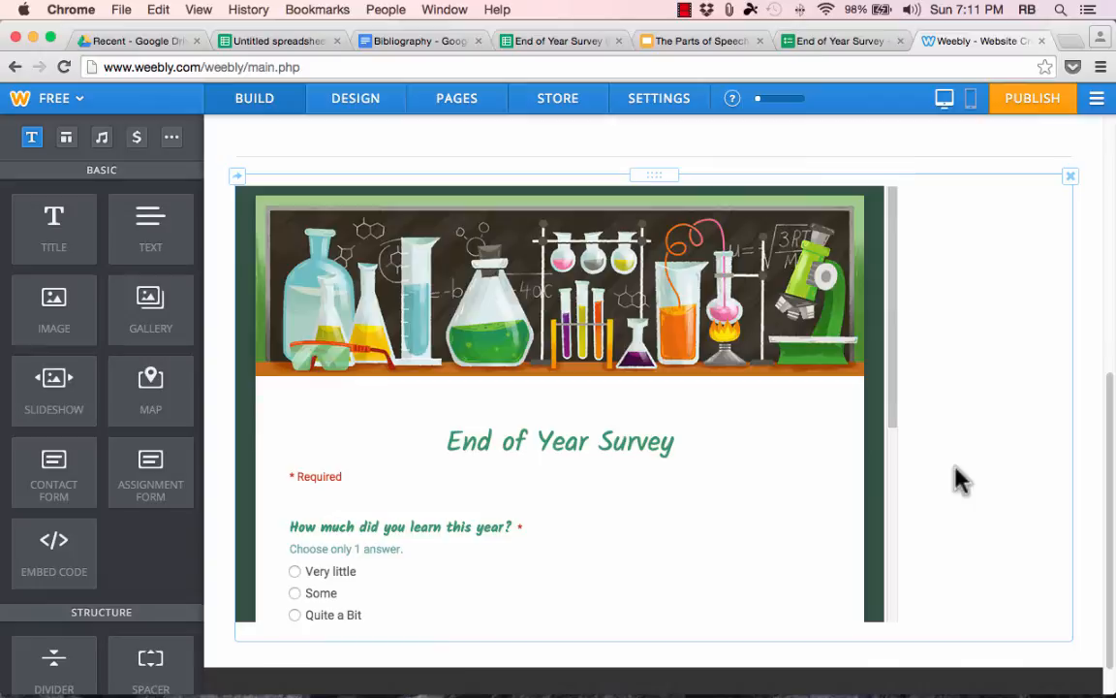
scroll(down, 3)
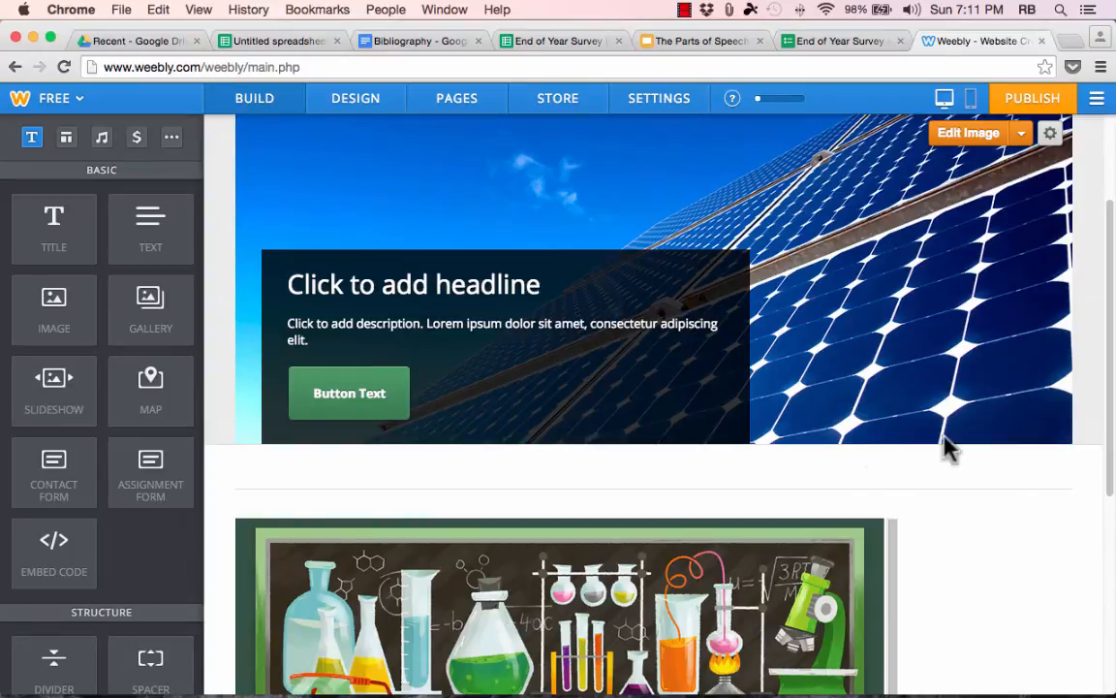
scroll(down, 3)
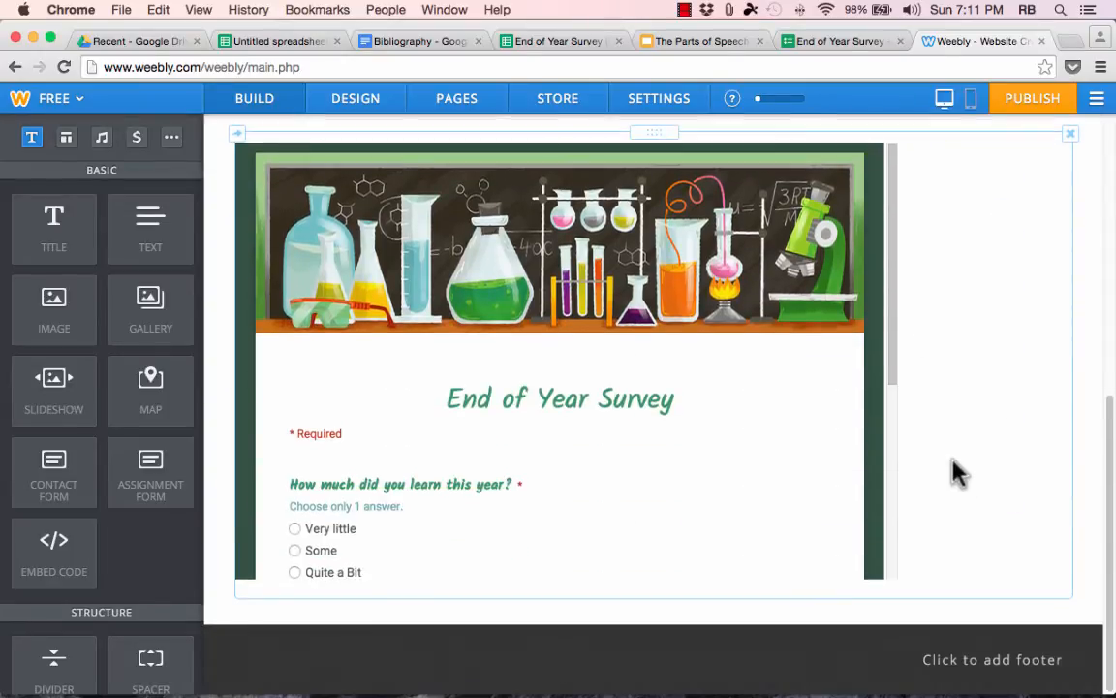
click(702, 41)
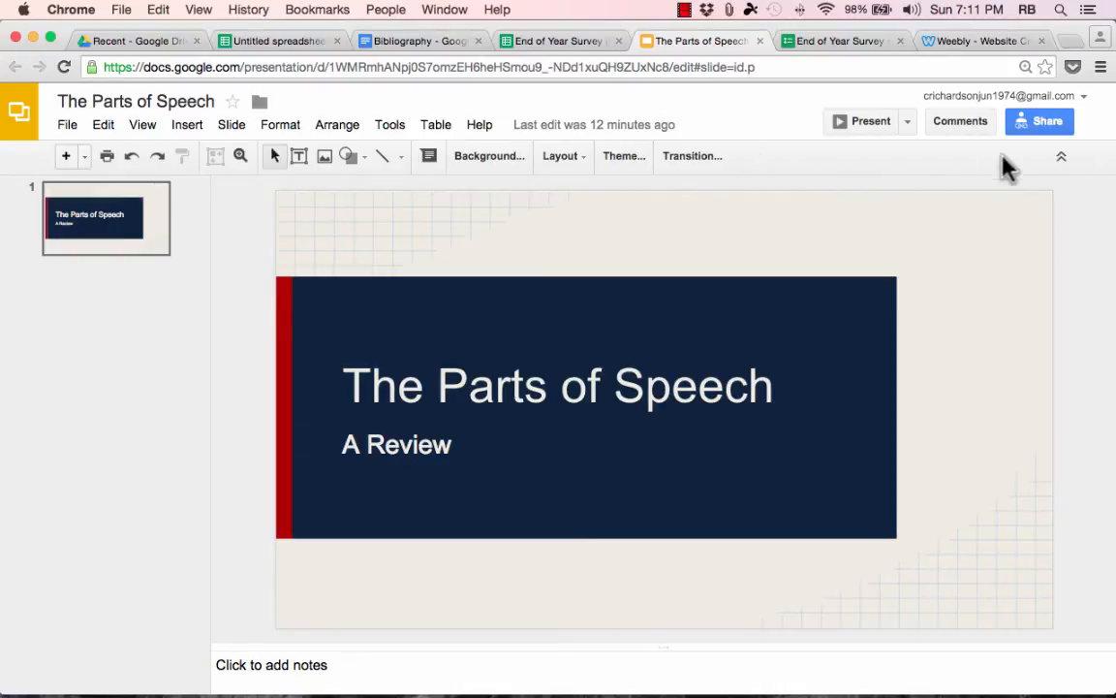
click(1039, 121)
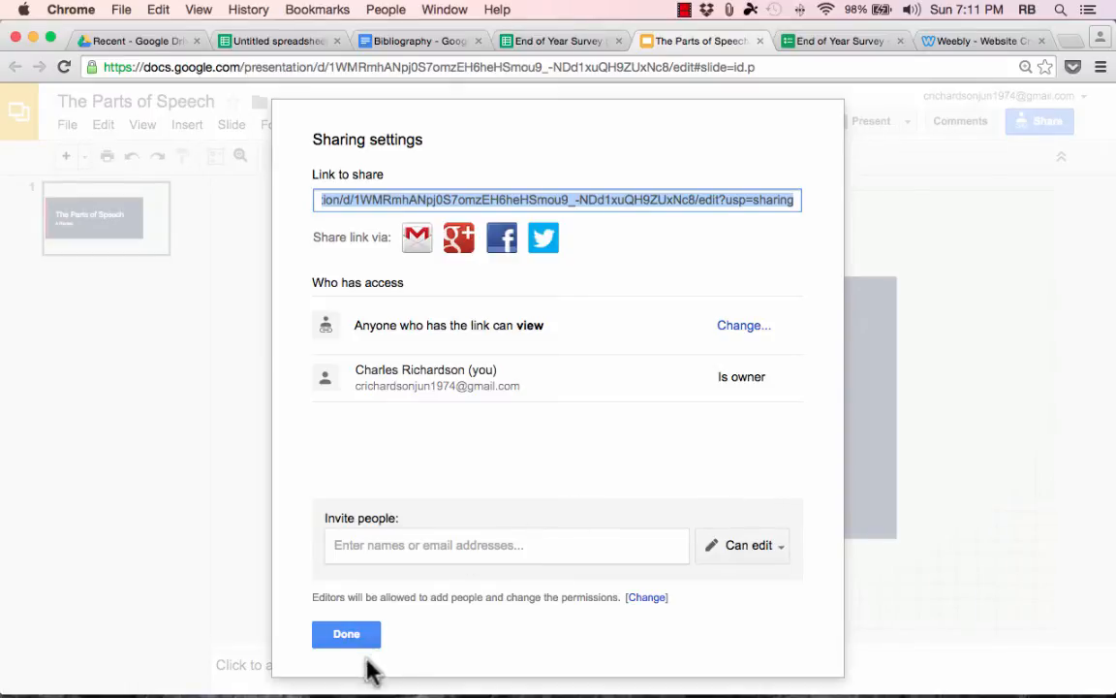
click(345, 634)
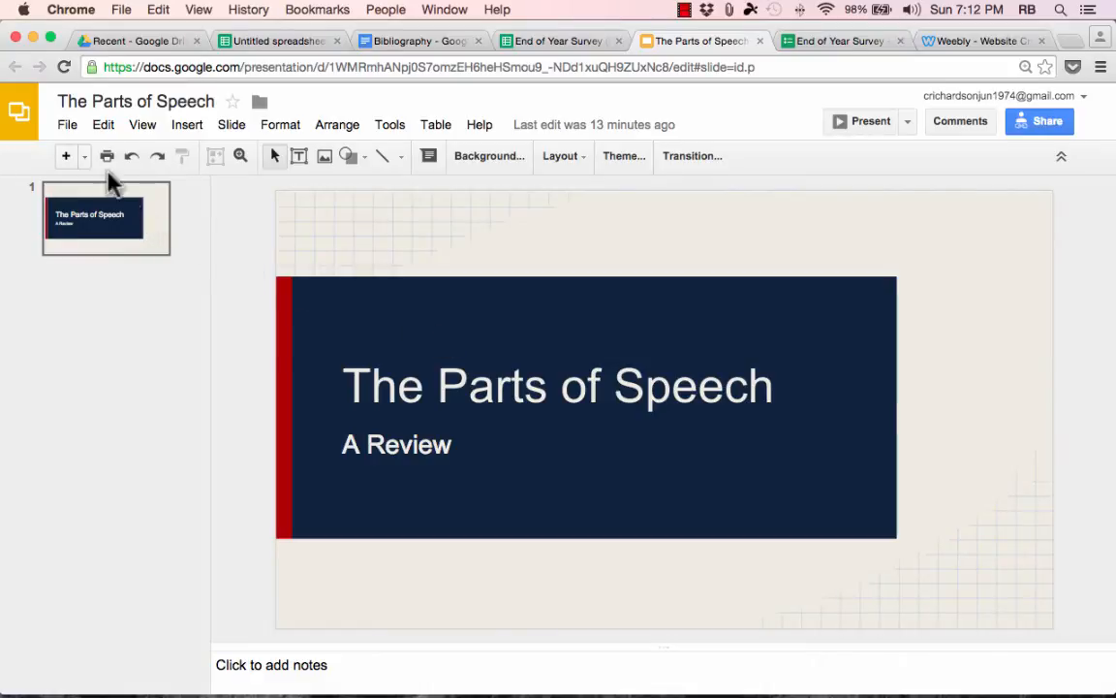
click(66, 124)
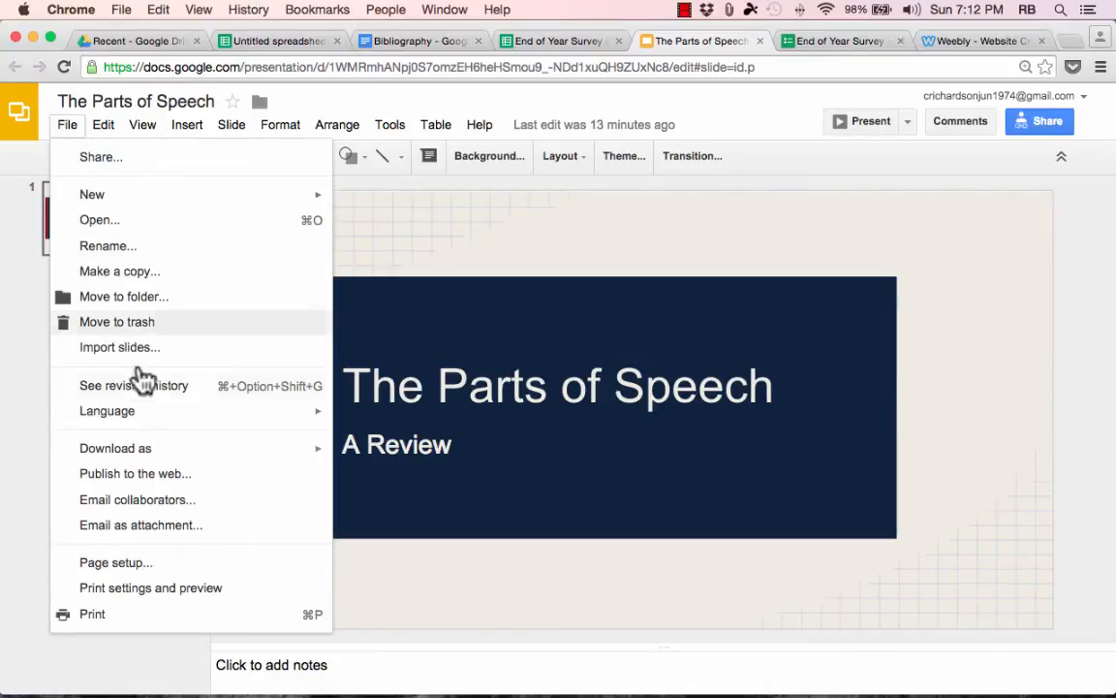
Publish The Parts of Speech as an embed, auto-advancing every 3 seconds, and confirm
click(136, 473)
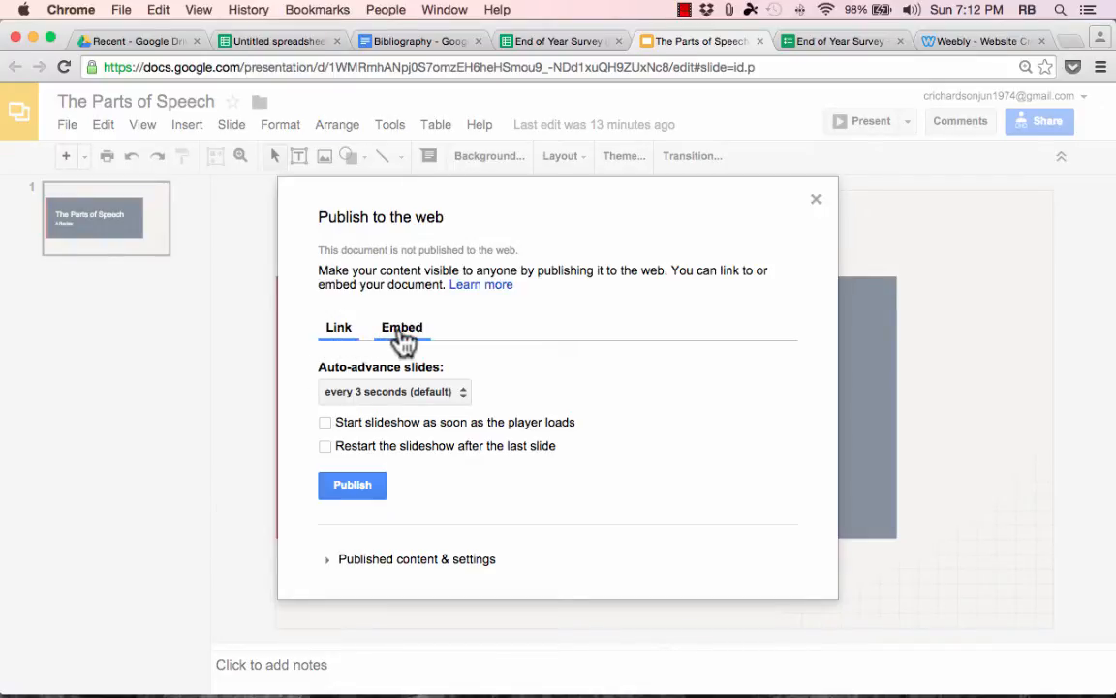
click(402, 325)
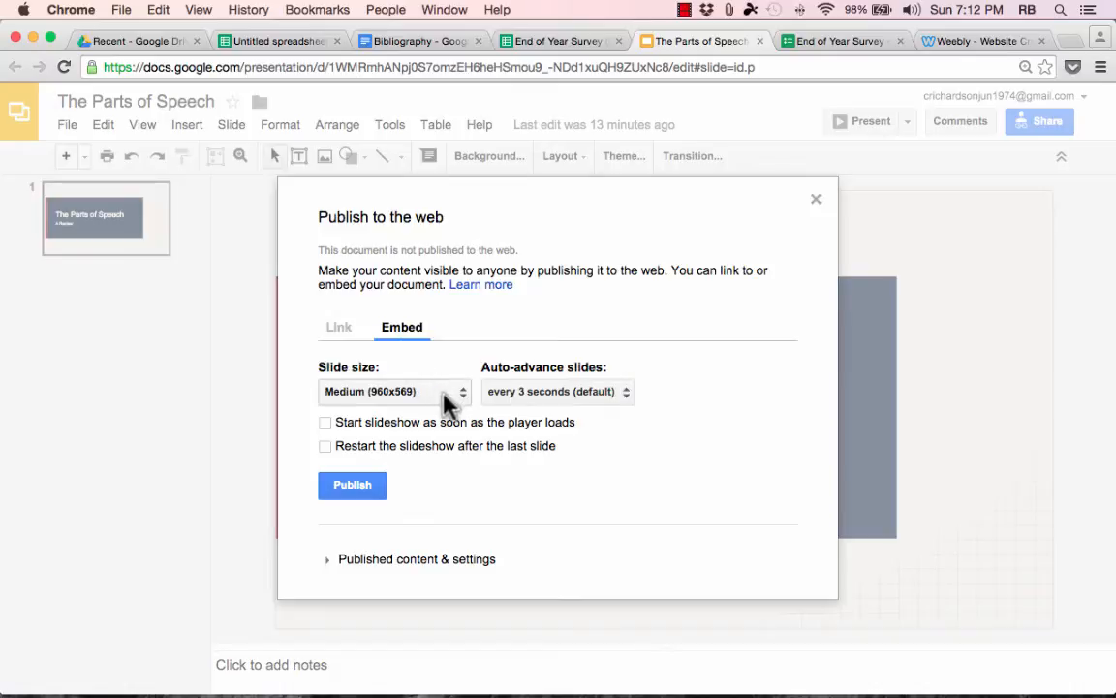
click(391, 391)
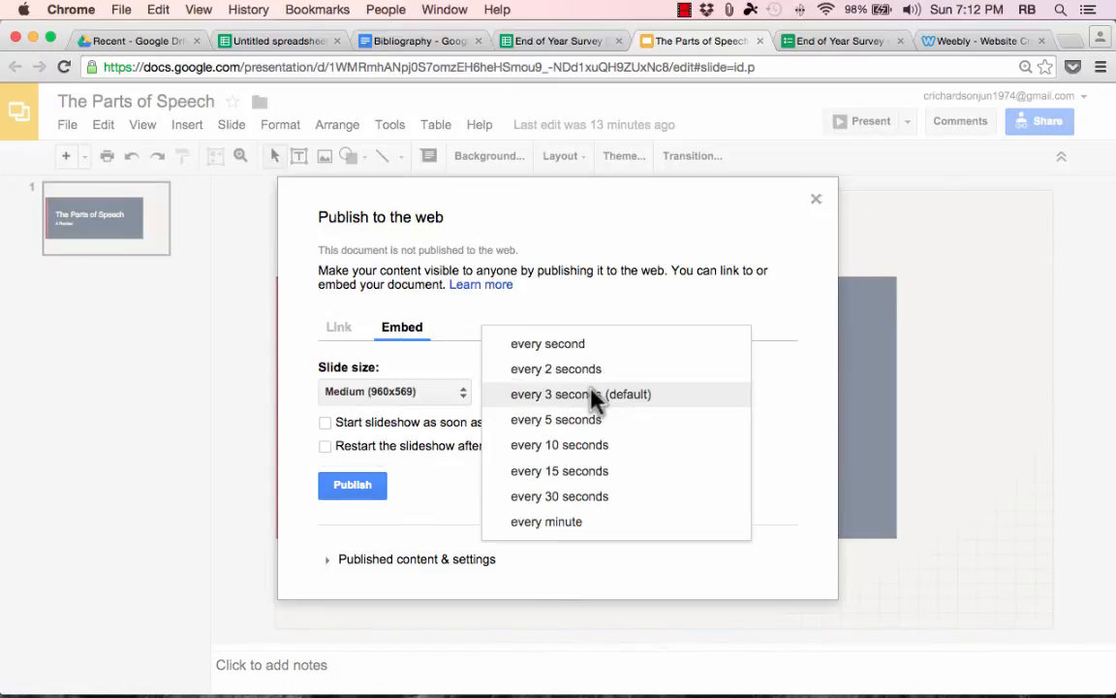
click(581, 394)
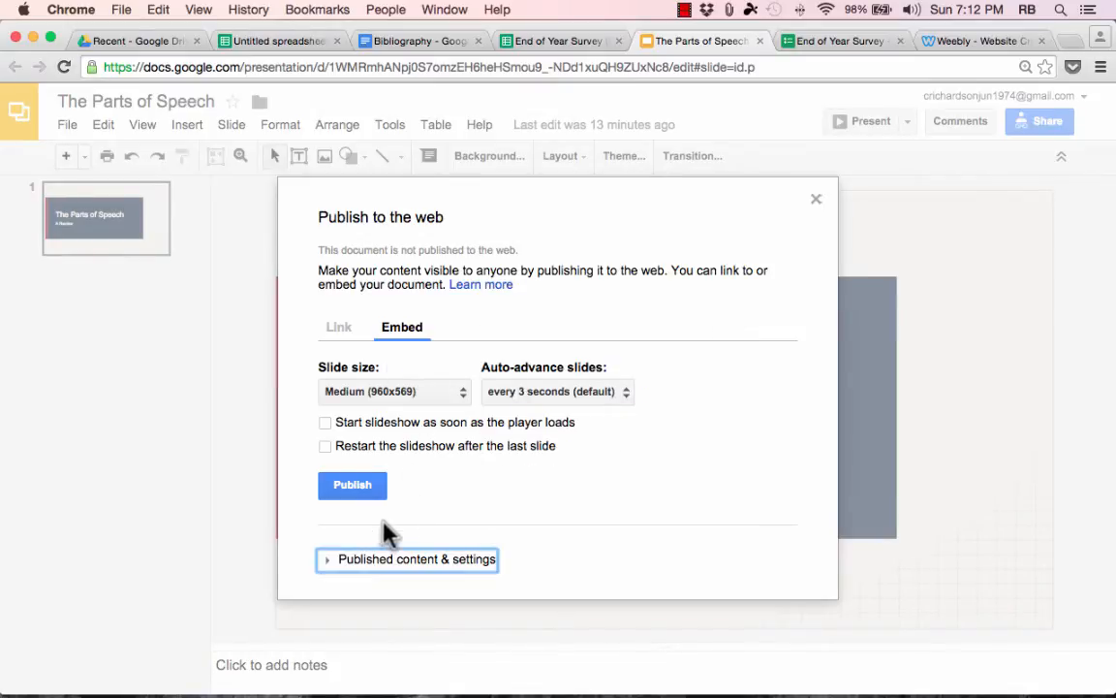
click(352, 484)
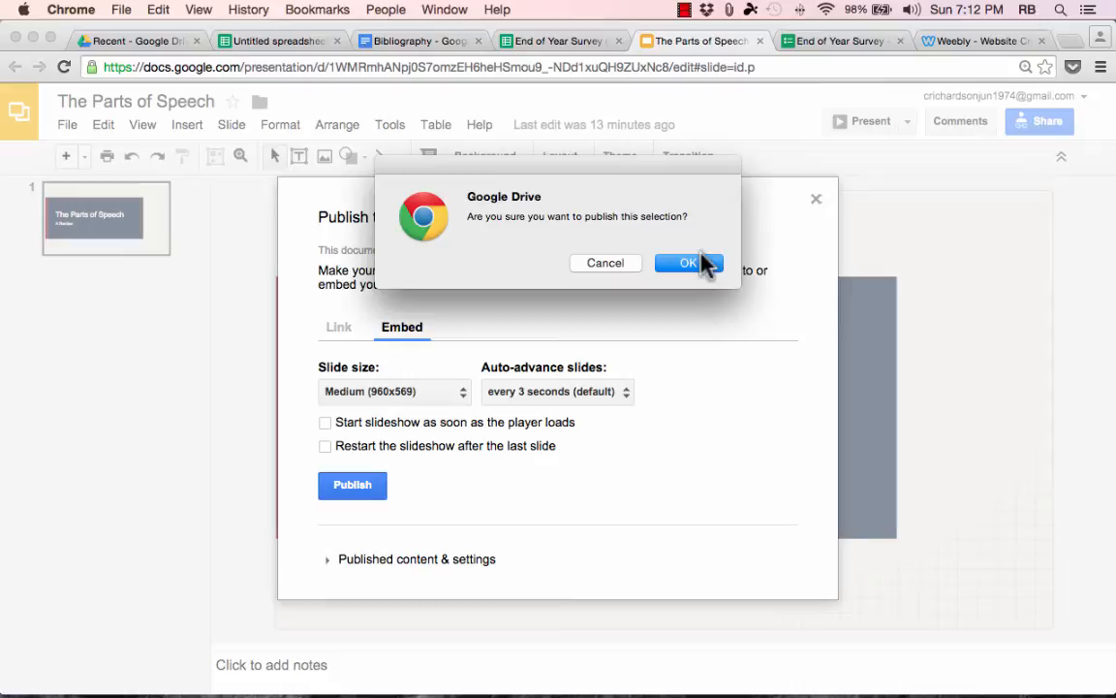
click(688, 264)
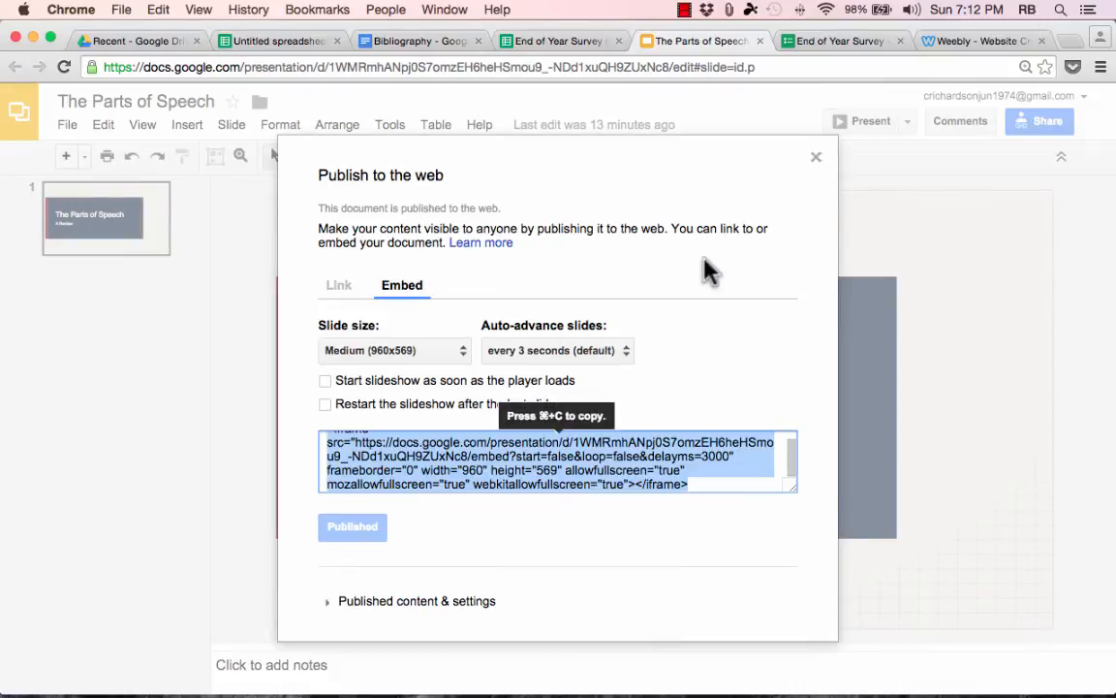
mouse_move(620, 512)
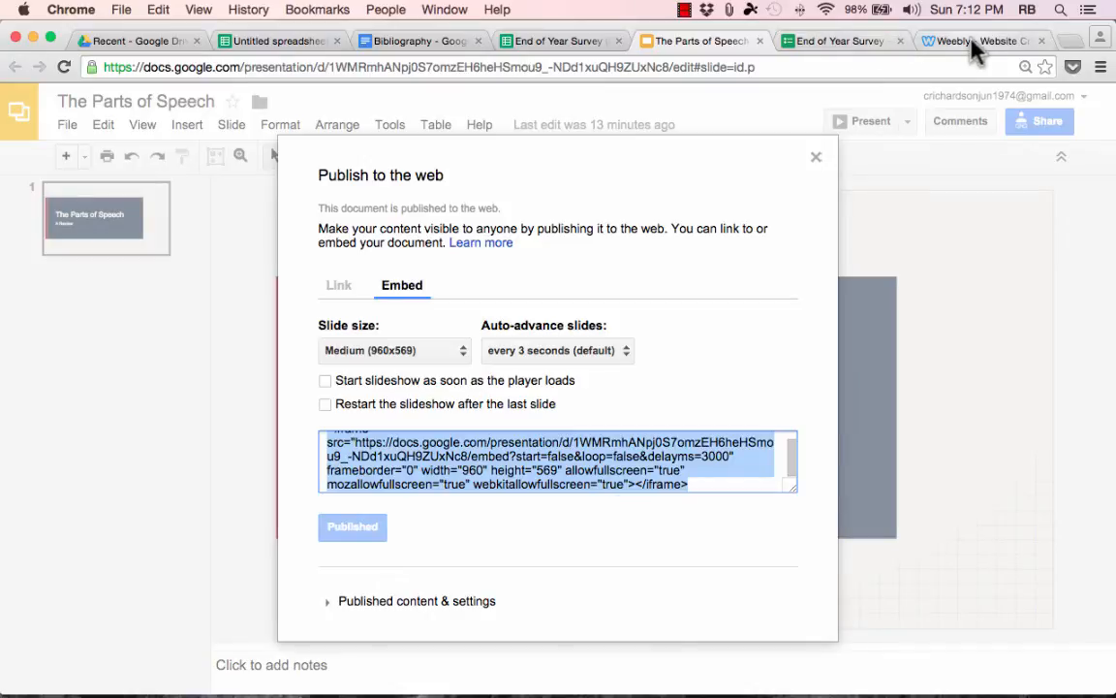
Return to the Weebly editor and place the slideshow embed below the survey
click(978, 41)
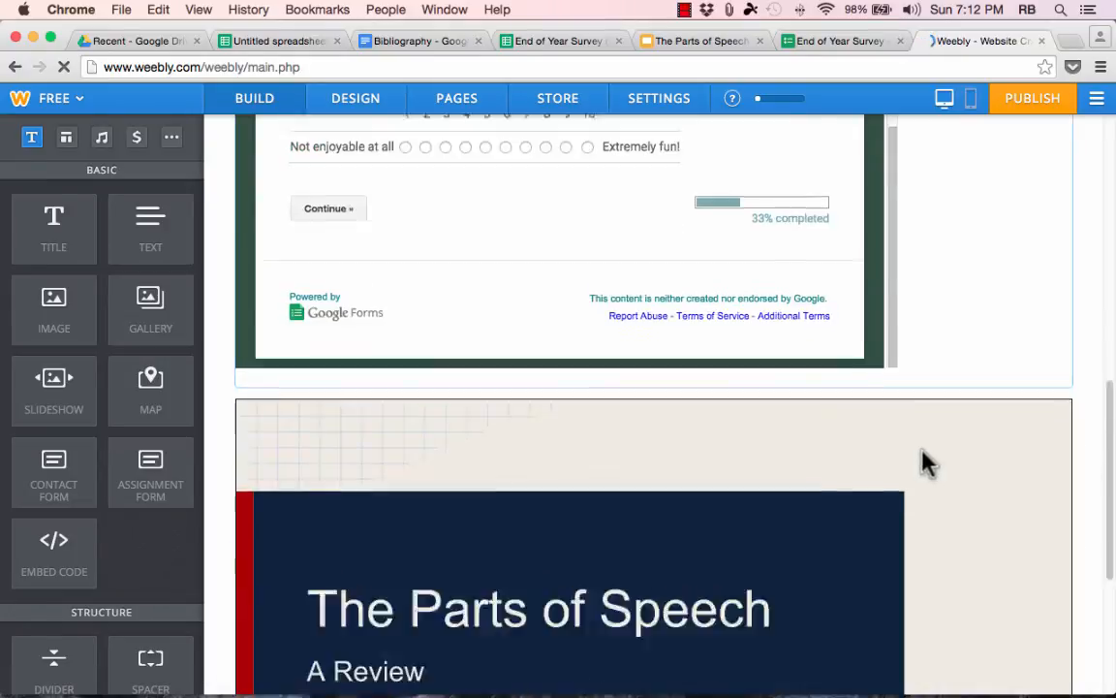
scroll(down, 3)
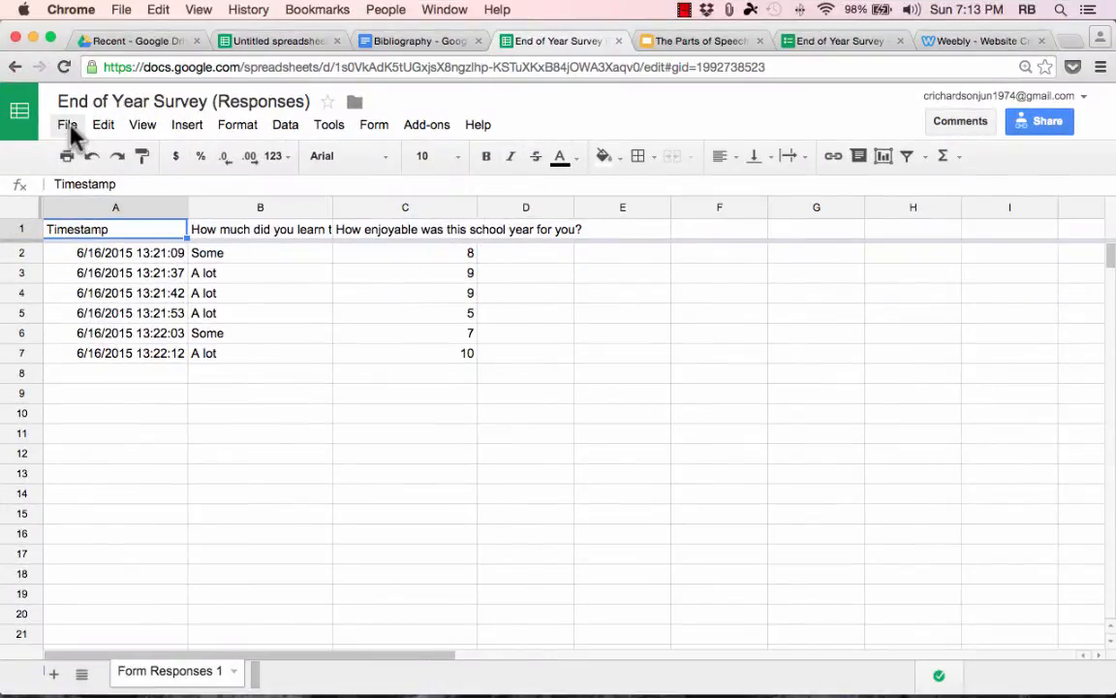
Publish the entire survey responses spreadsheet to the web and return to Weebly with its embed code
click(66, 124)
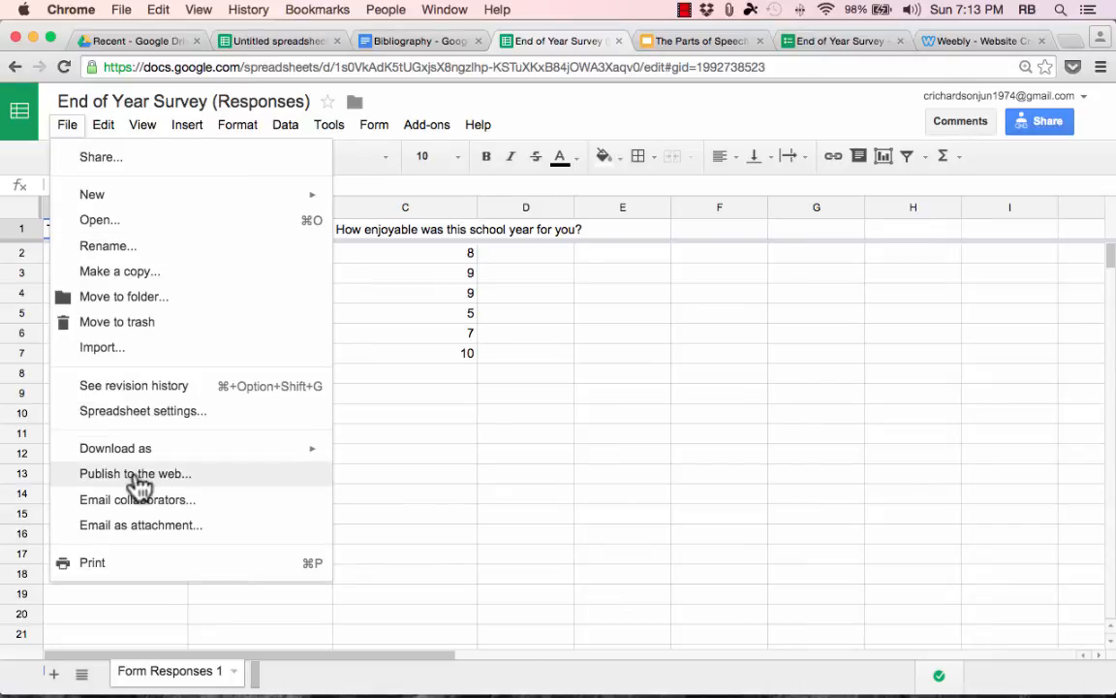
click(136, 473)
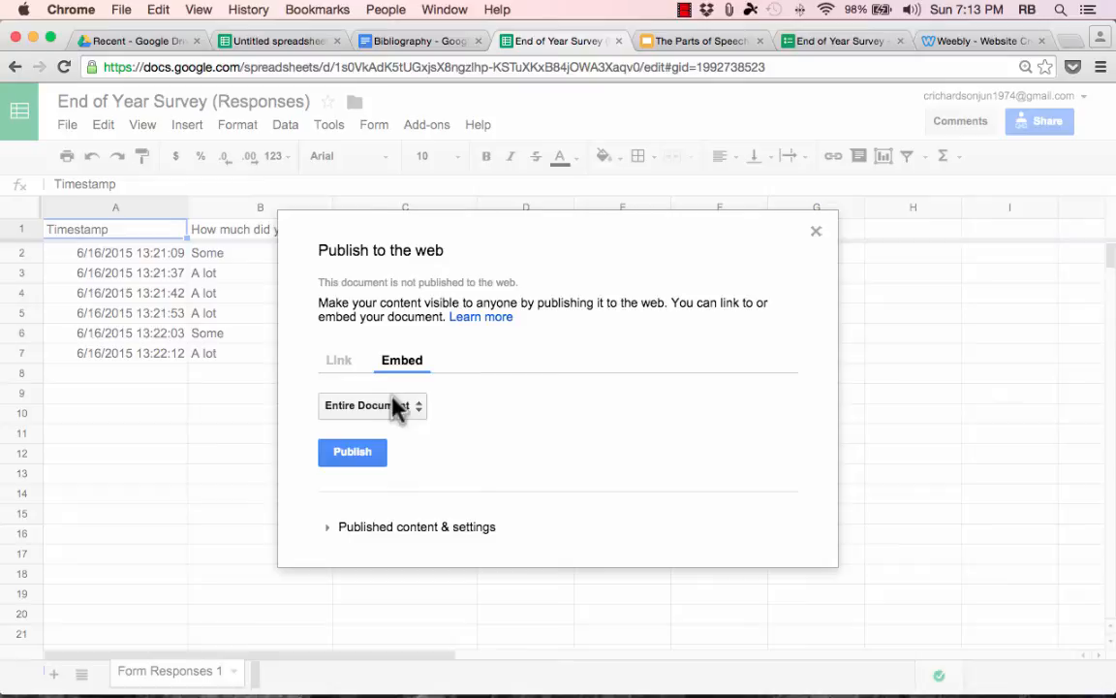
click(372, 406)
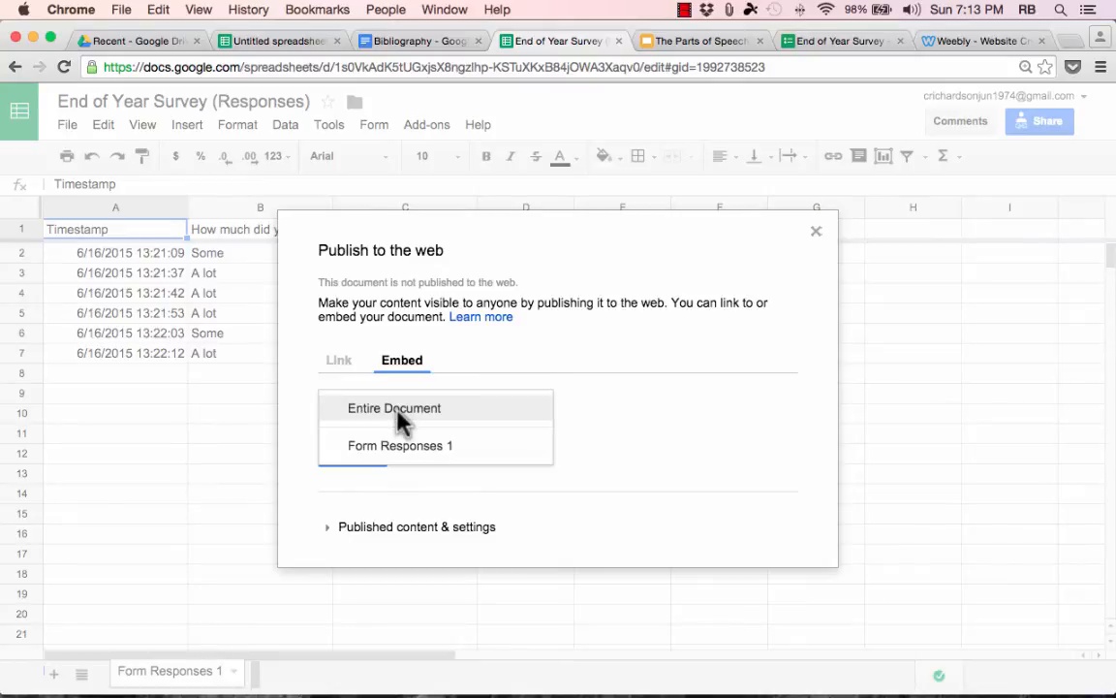
click(399, 444)
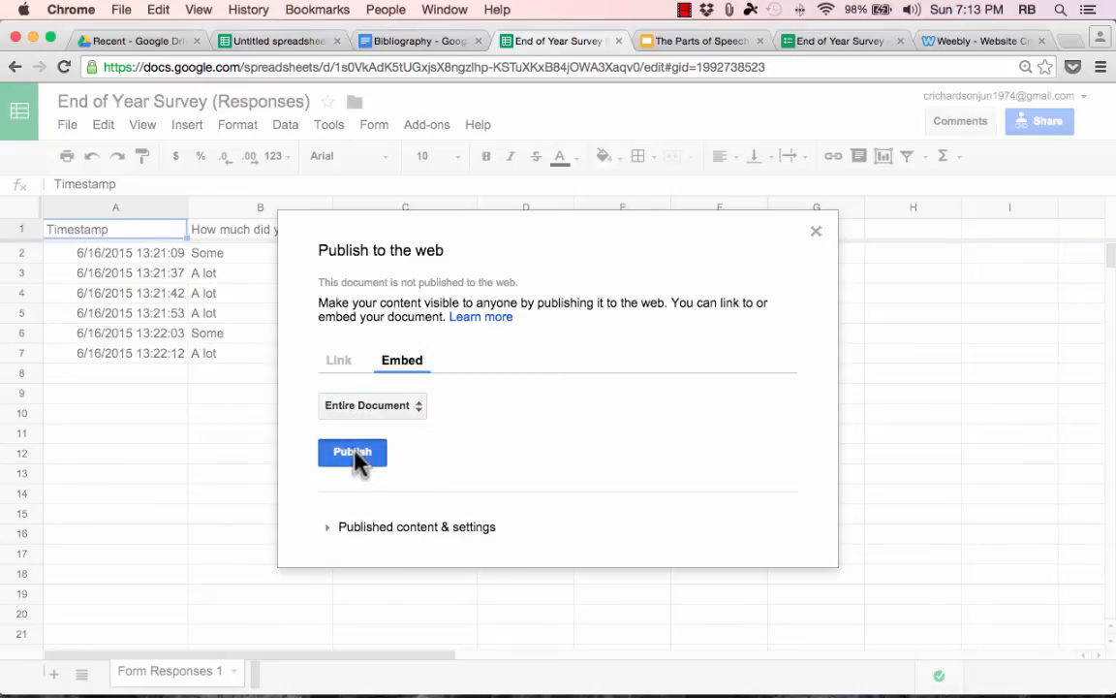
click(353, 452)
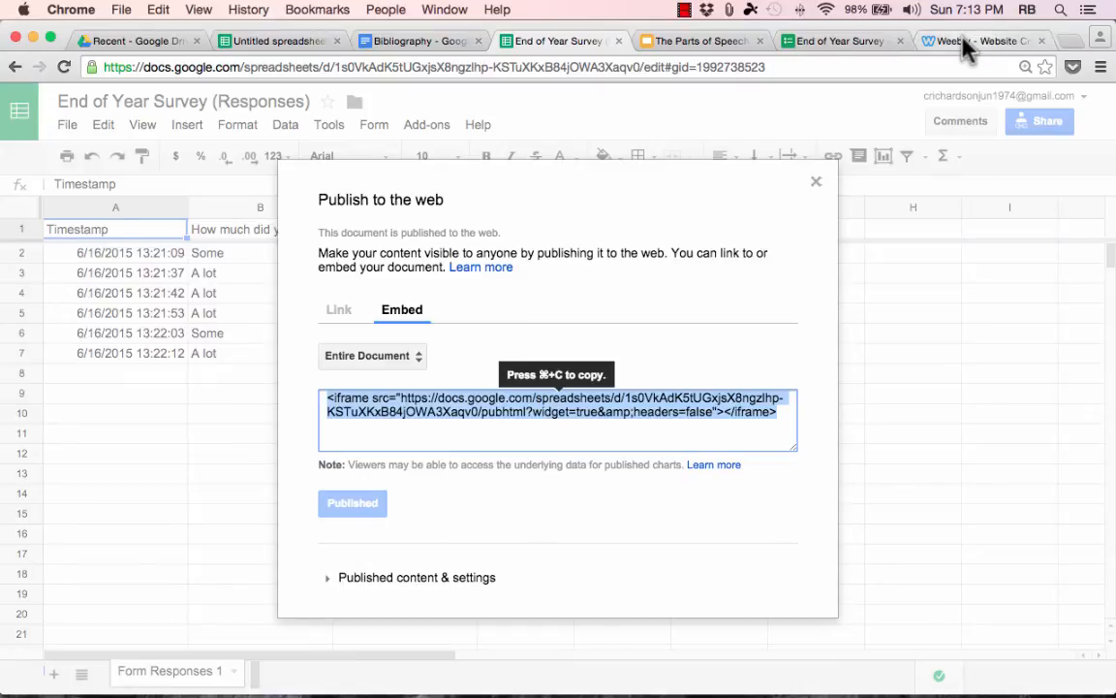
click(983, 41)
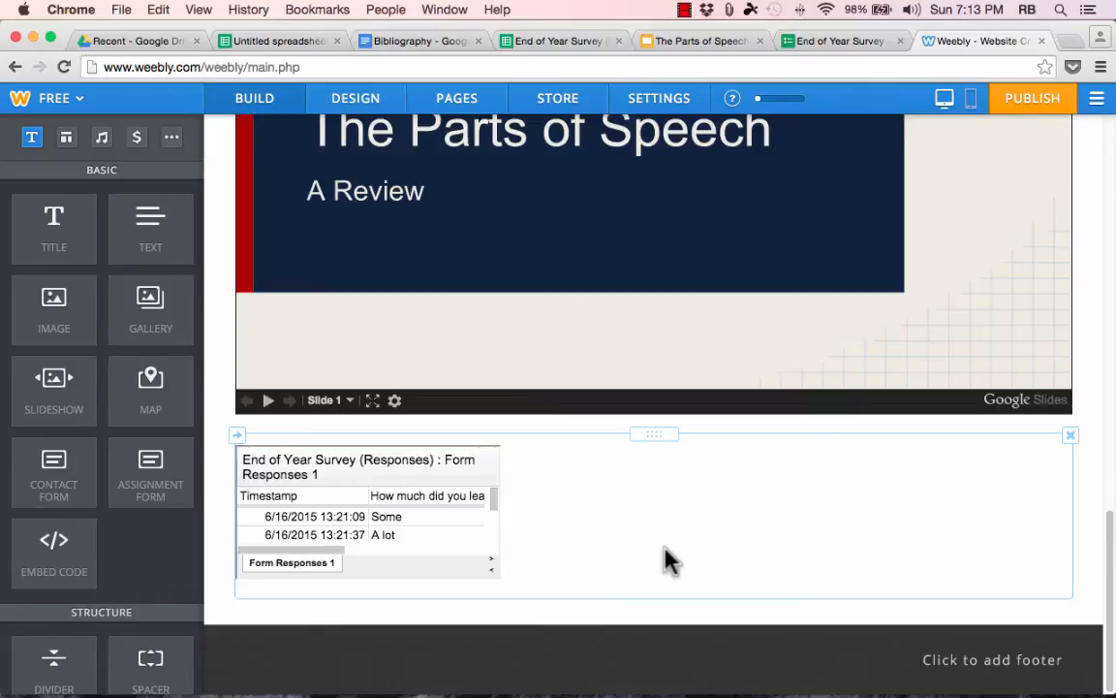
mouse_move(496, 618)
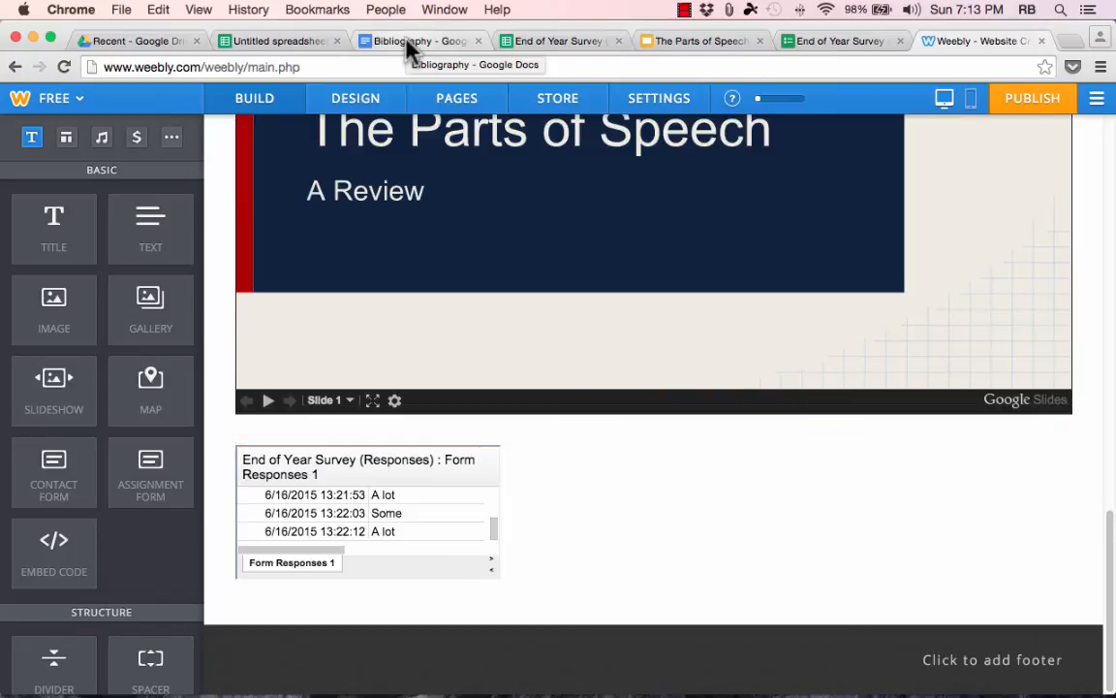
Publish the Bibliography document as an embed and return to the Weebly editor with its code
click(419, 41)
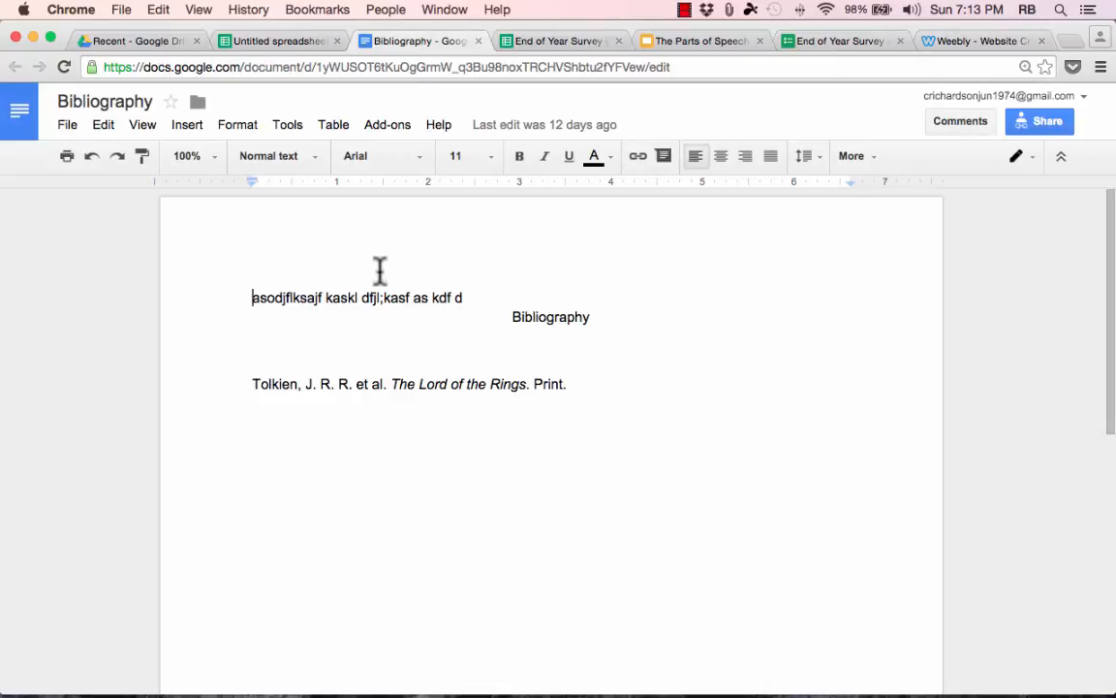
mouse_move(295, 229)
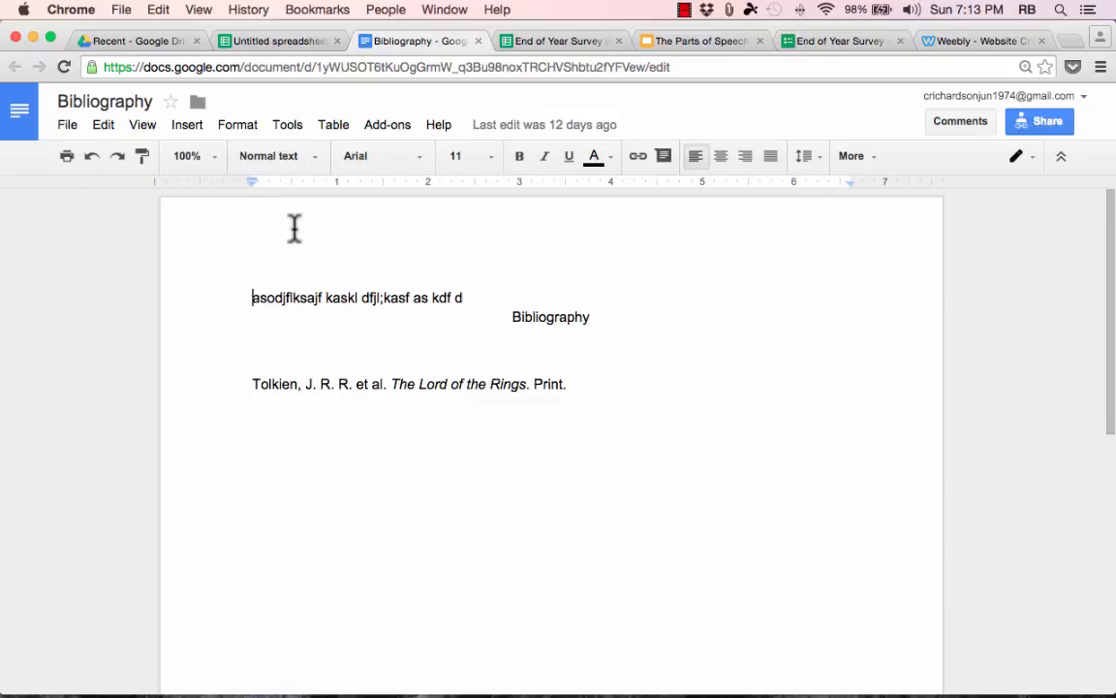
click(66, 125)
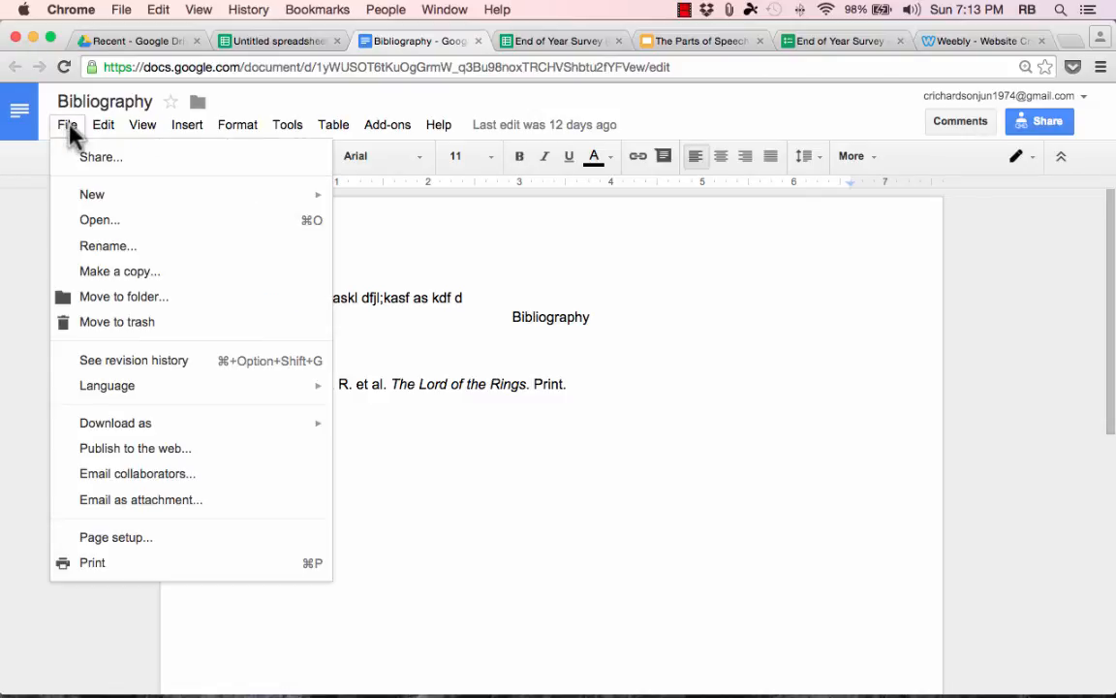
click(136, 448)
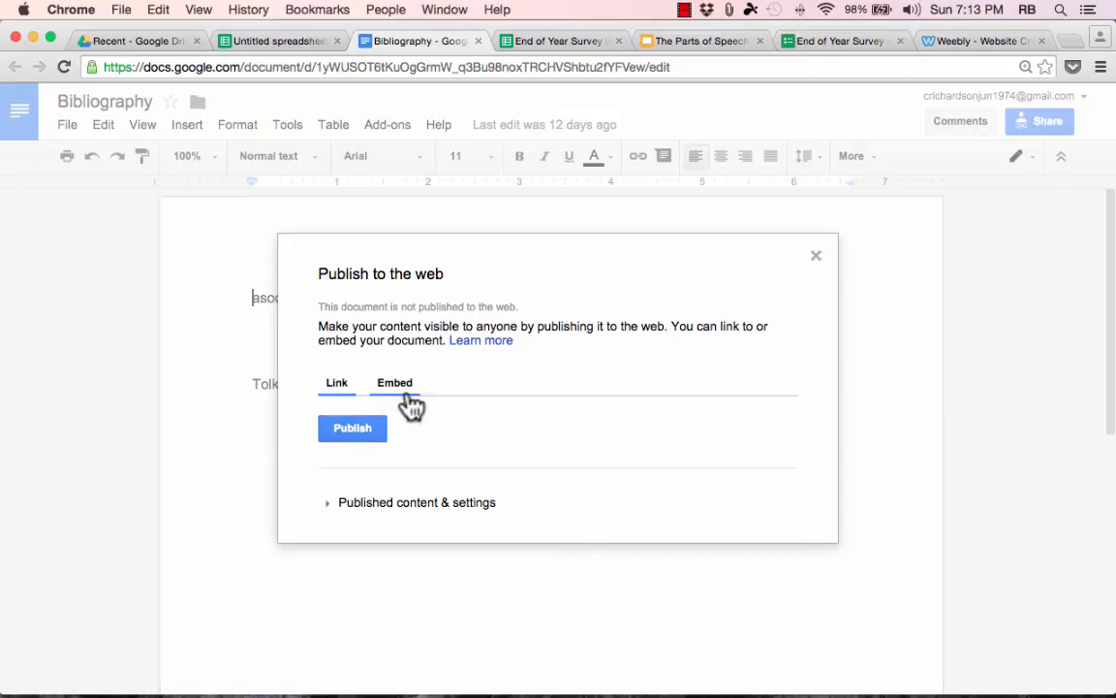
click(395, 382)
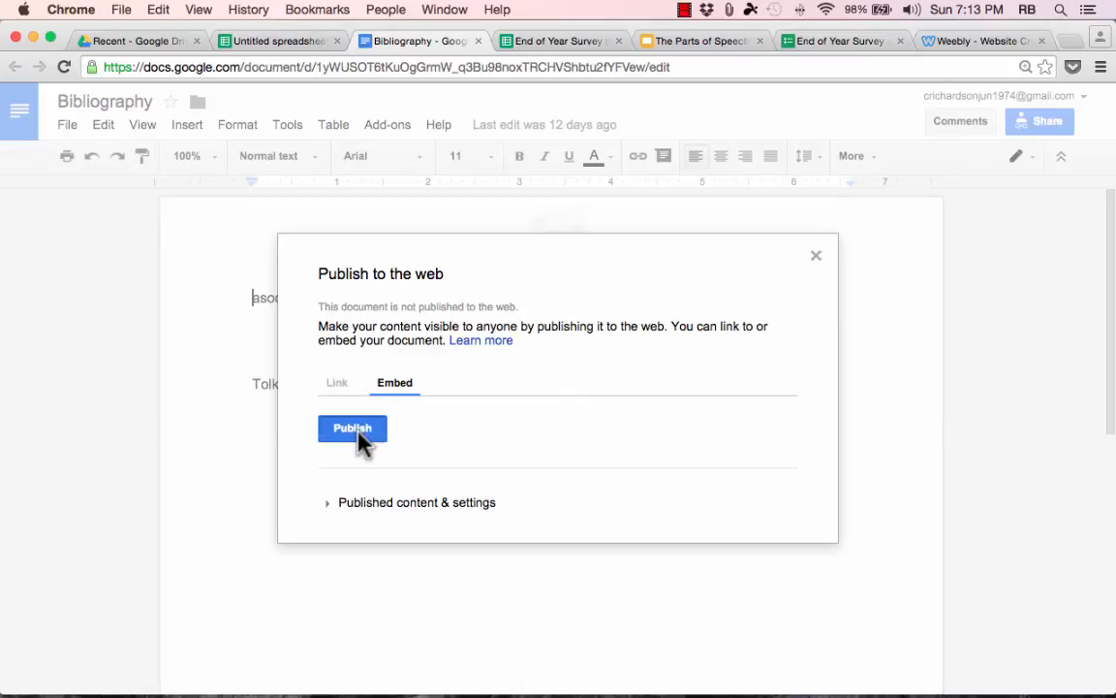
click(353, 428)
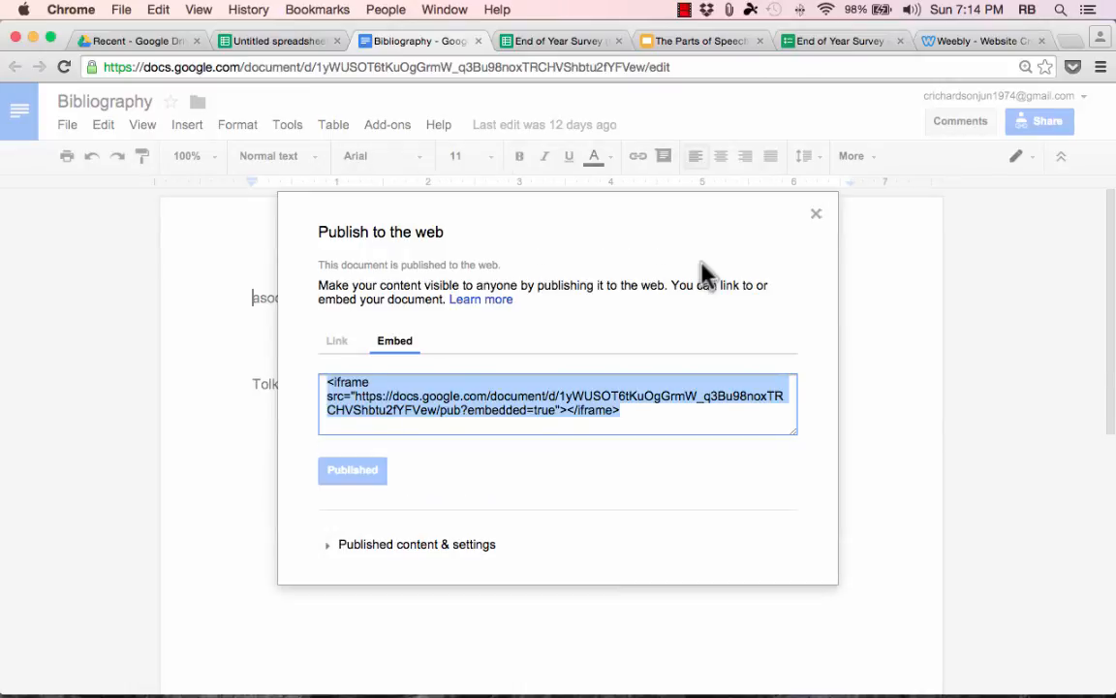
mouse_move(961, 55)
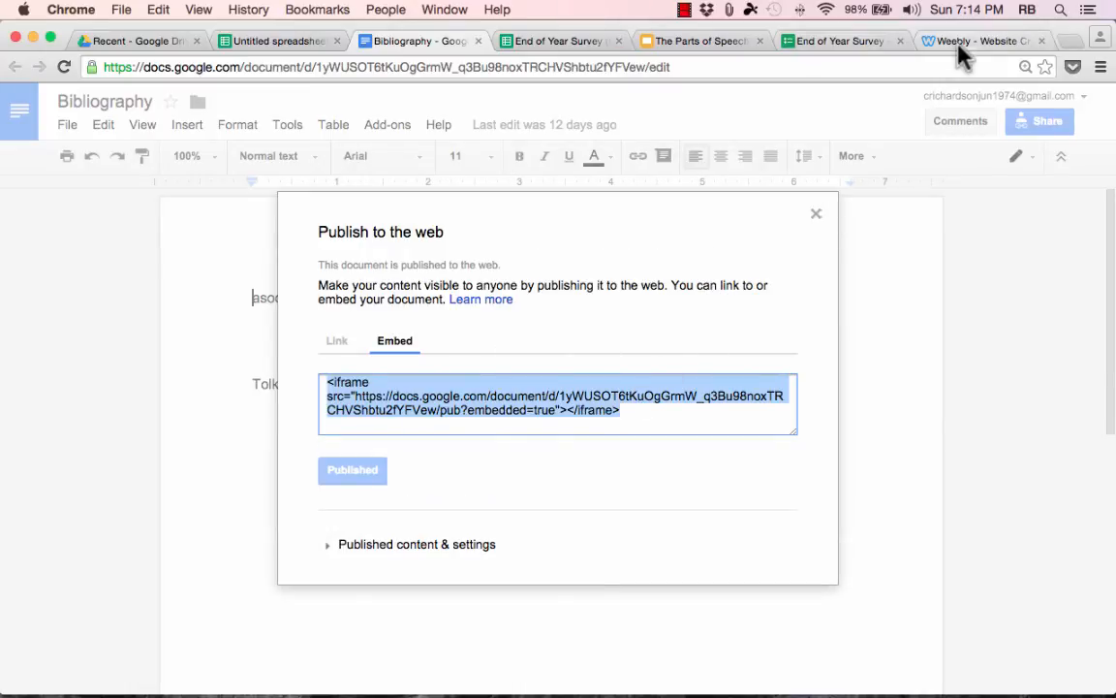
click(981, 41)
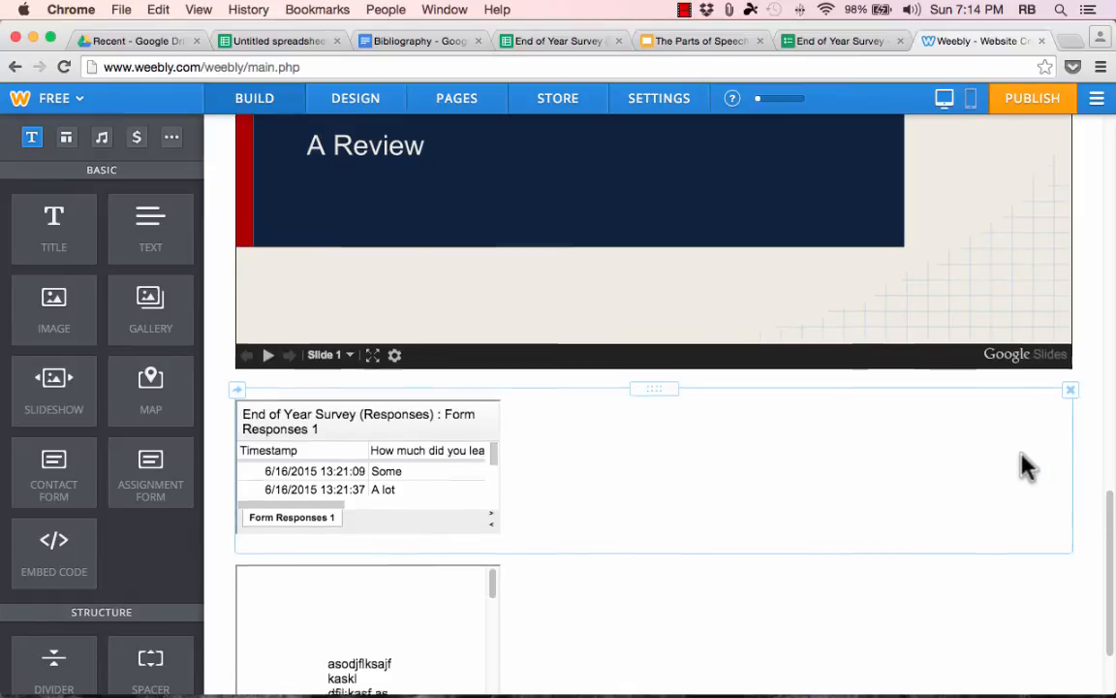
Review the Bibliography embed beneath the response sheet on the Weebly page
scroll(down, 3)
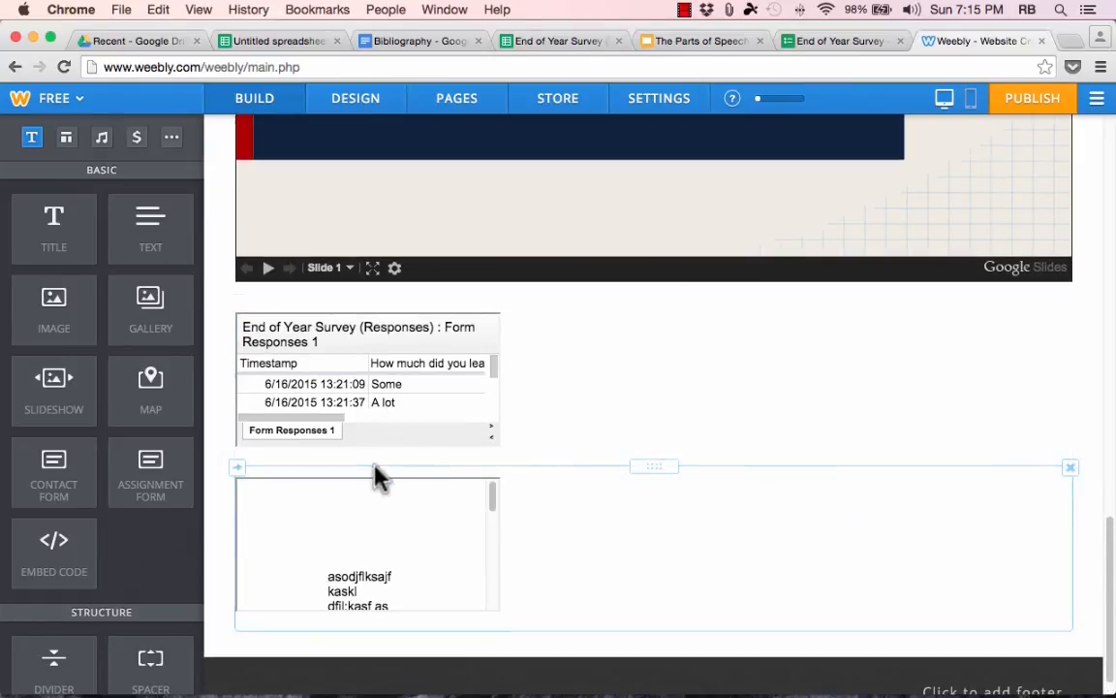
mouse_move(444, 402)
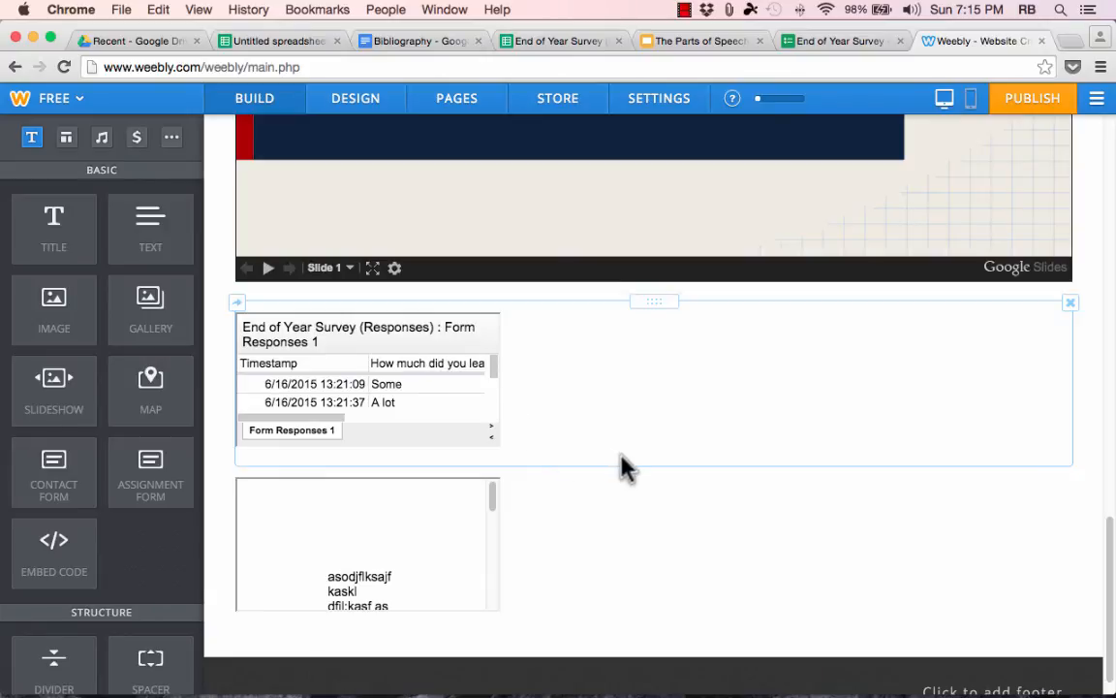
scroll(up, 3)
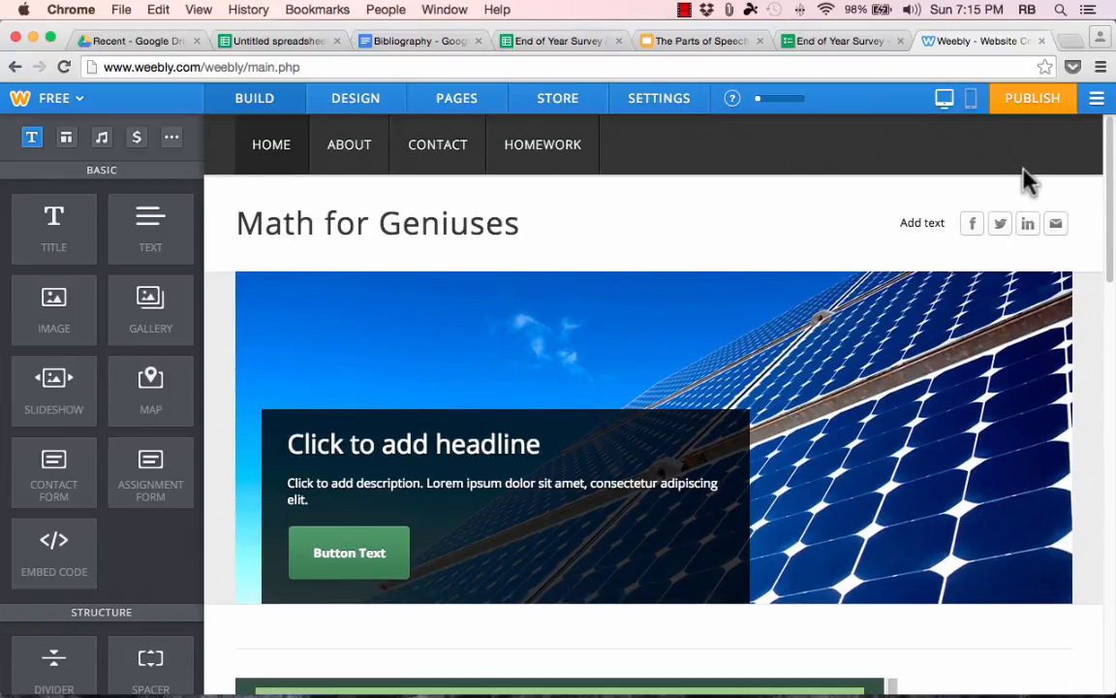
mouse_move(1039, 132)
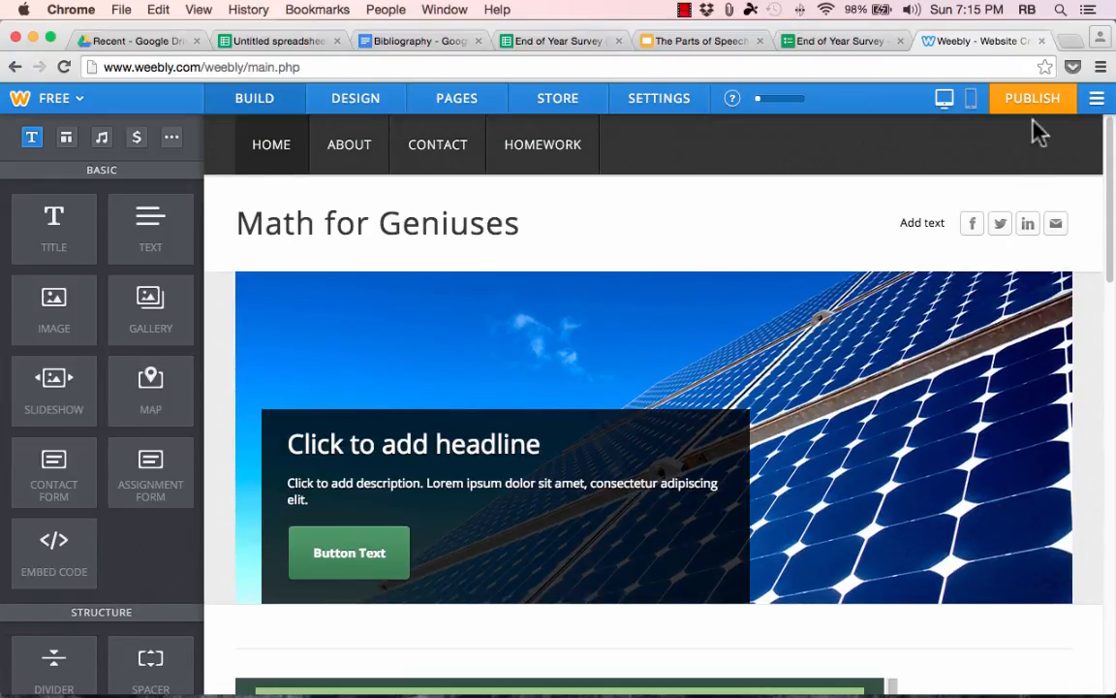
Publish the Math for Geniuses site and open it live at mathforgeniuses.weebly.com
click(1032, 97)
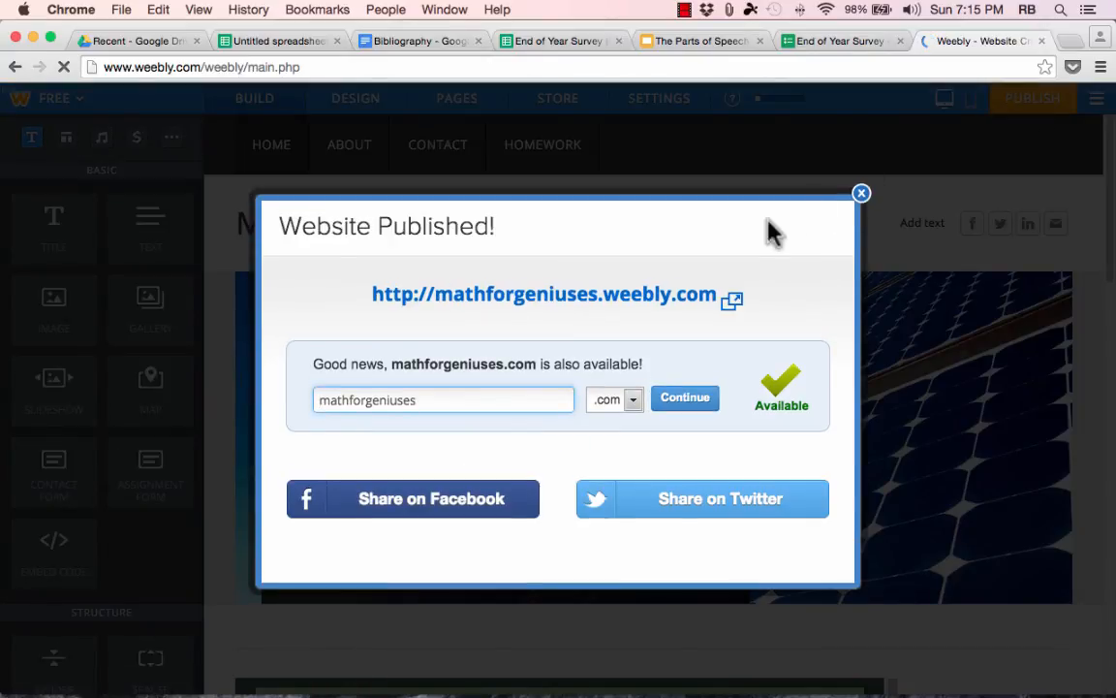
click(543, 294)
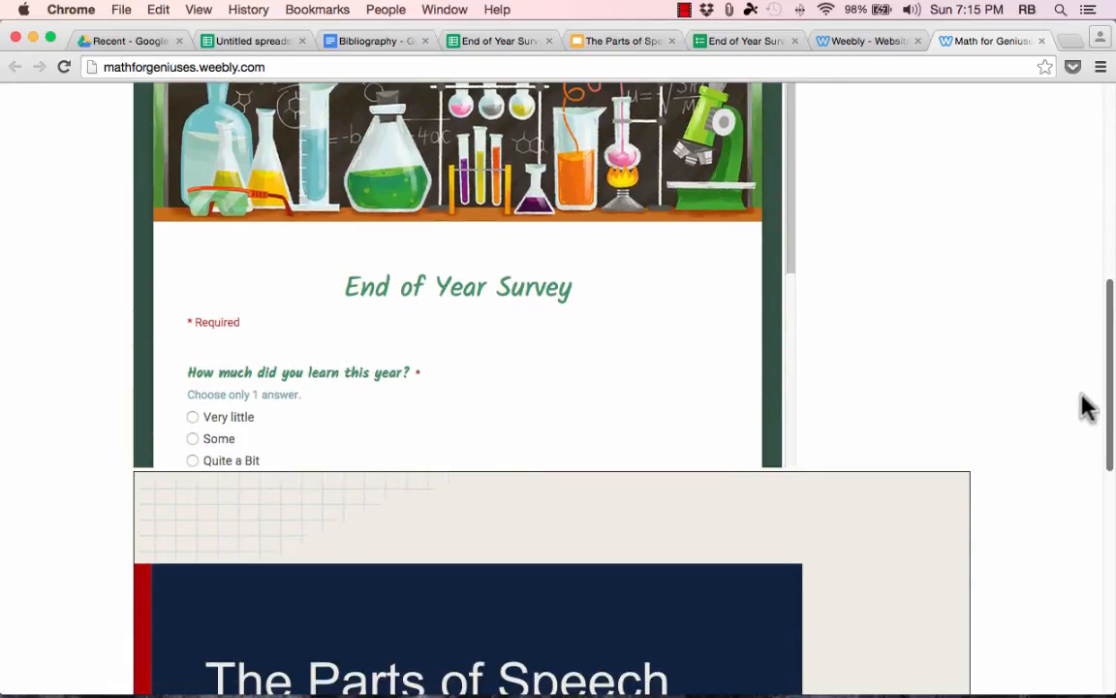
On the live site, rate the school year a 4 and review the slideshow, responses and bibliography embeds
scroll(down, 3)
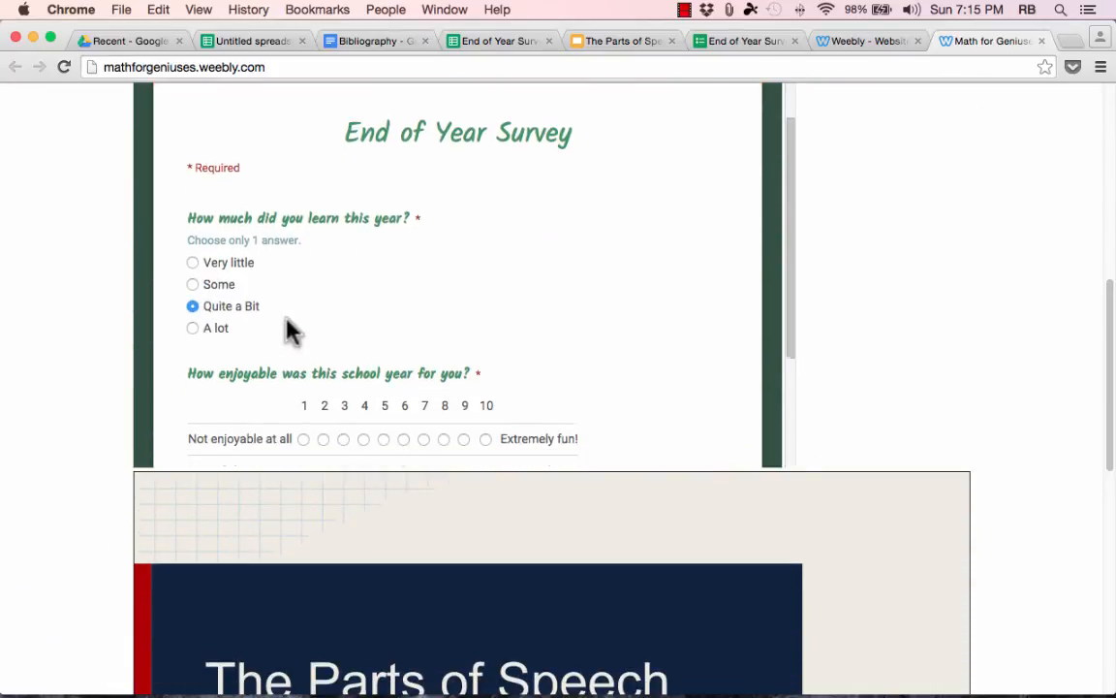
scroll(down, 3)
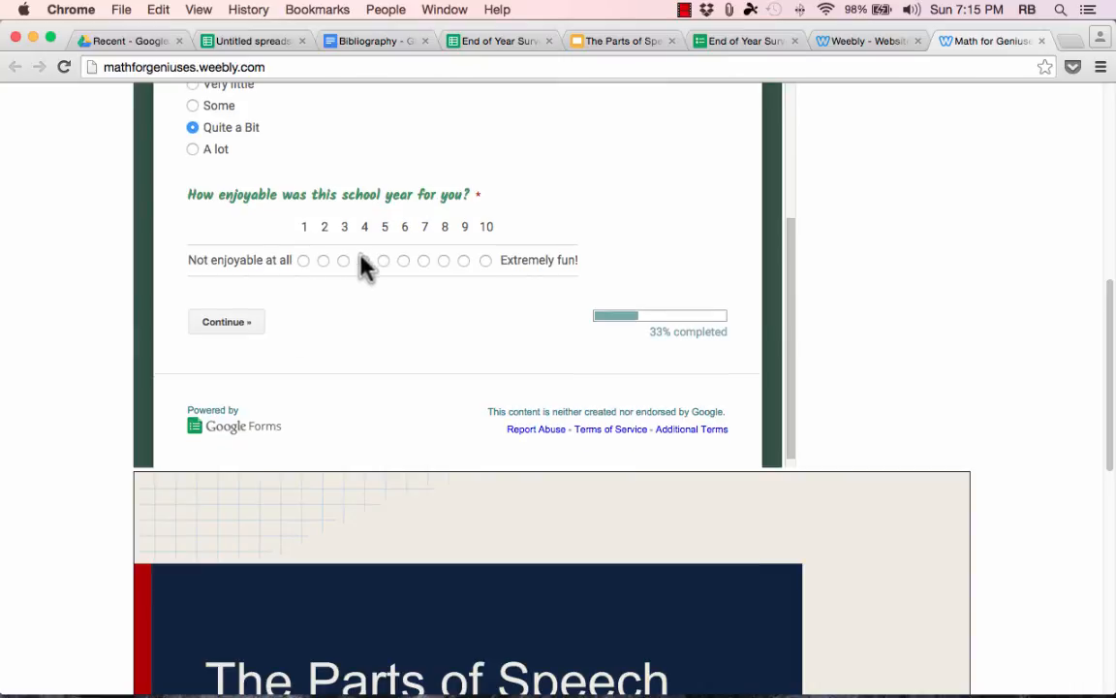
click(365, 259)
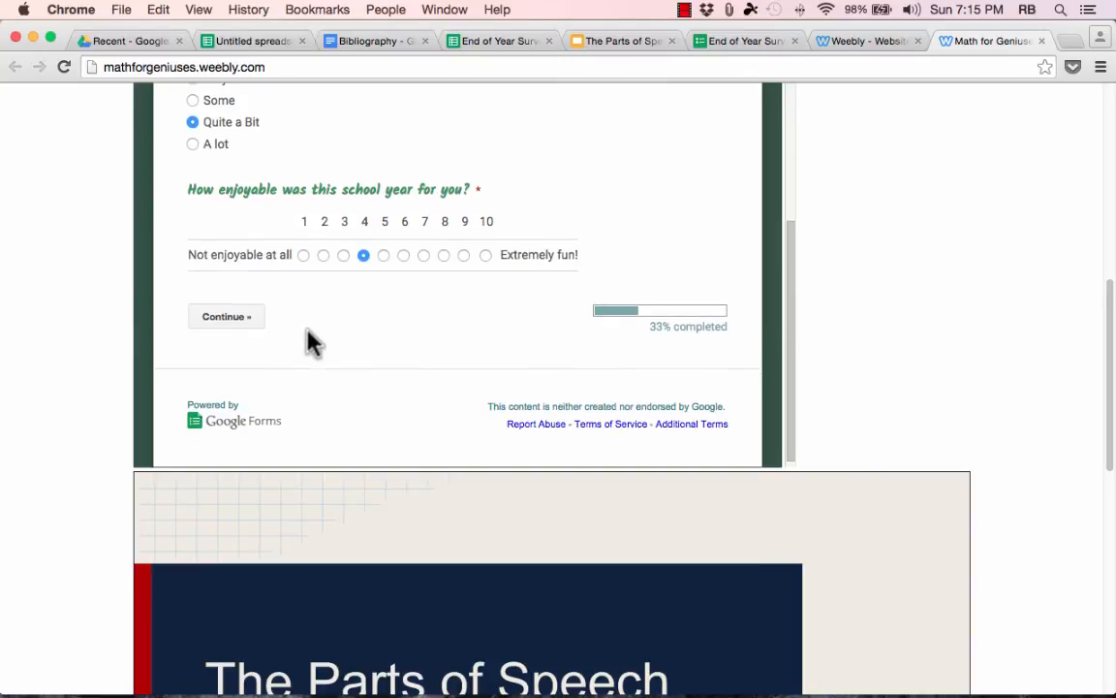
scroll(down, 3)
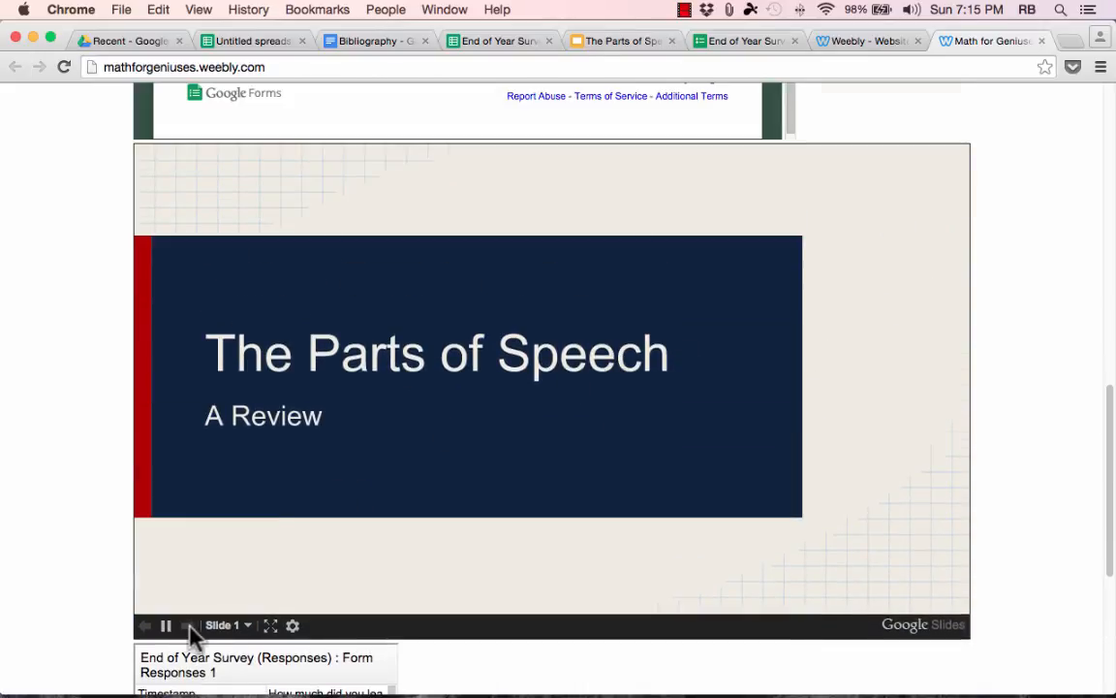
scroll(down, 3)
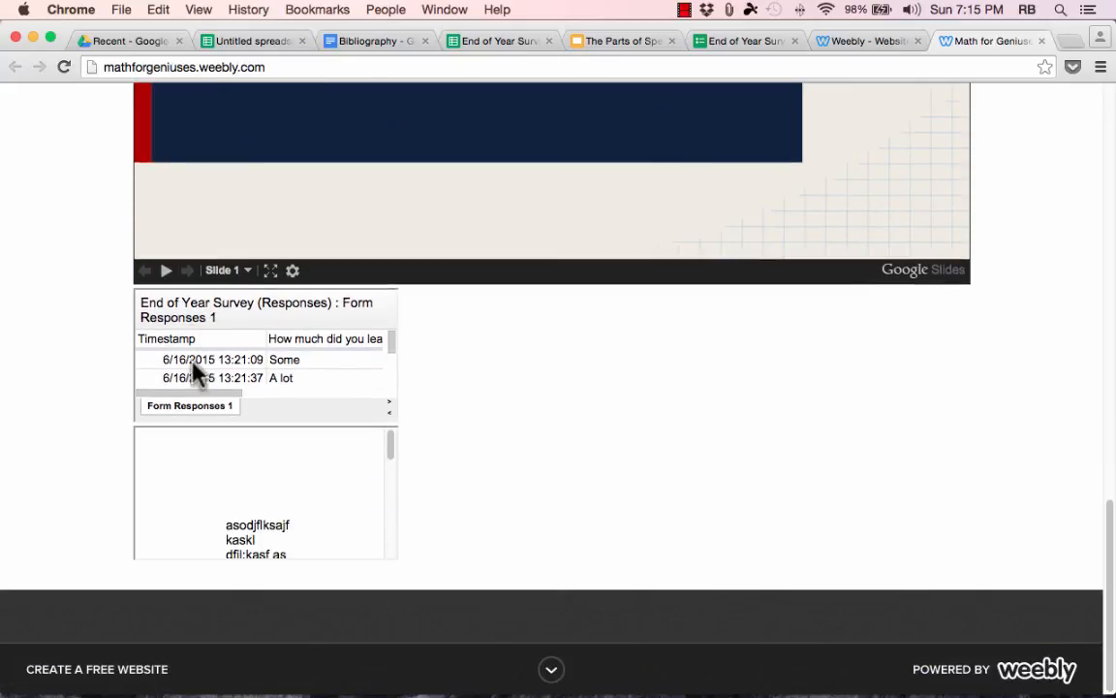
mouse_move(351, 539)
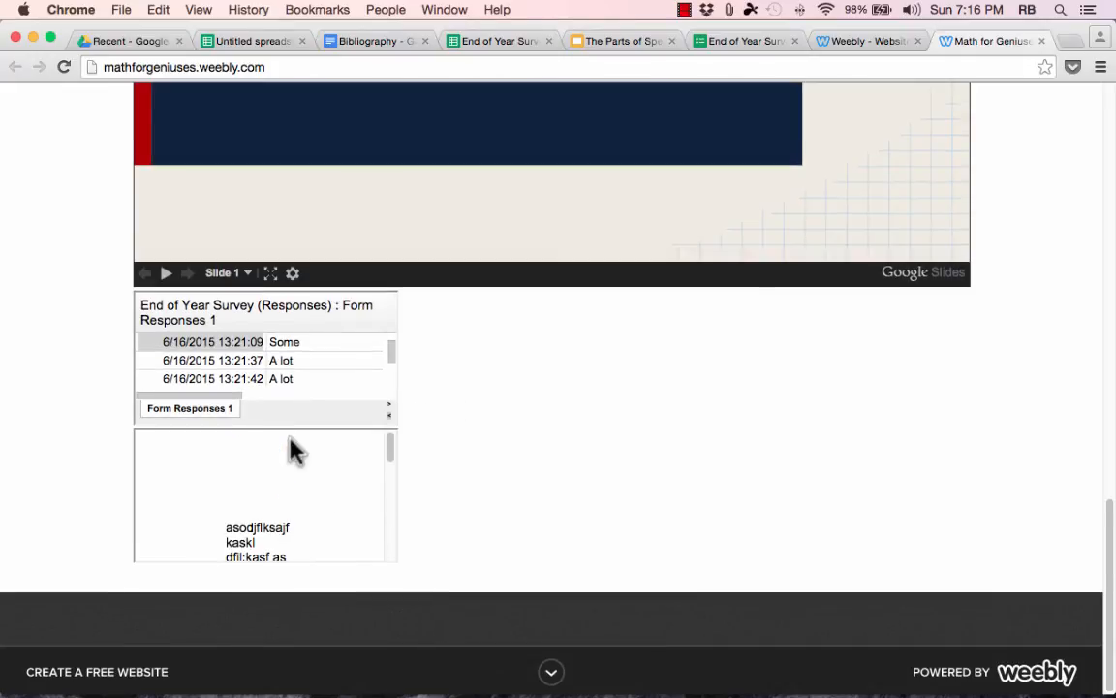
mouse_move(334, 347)
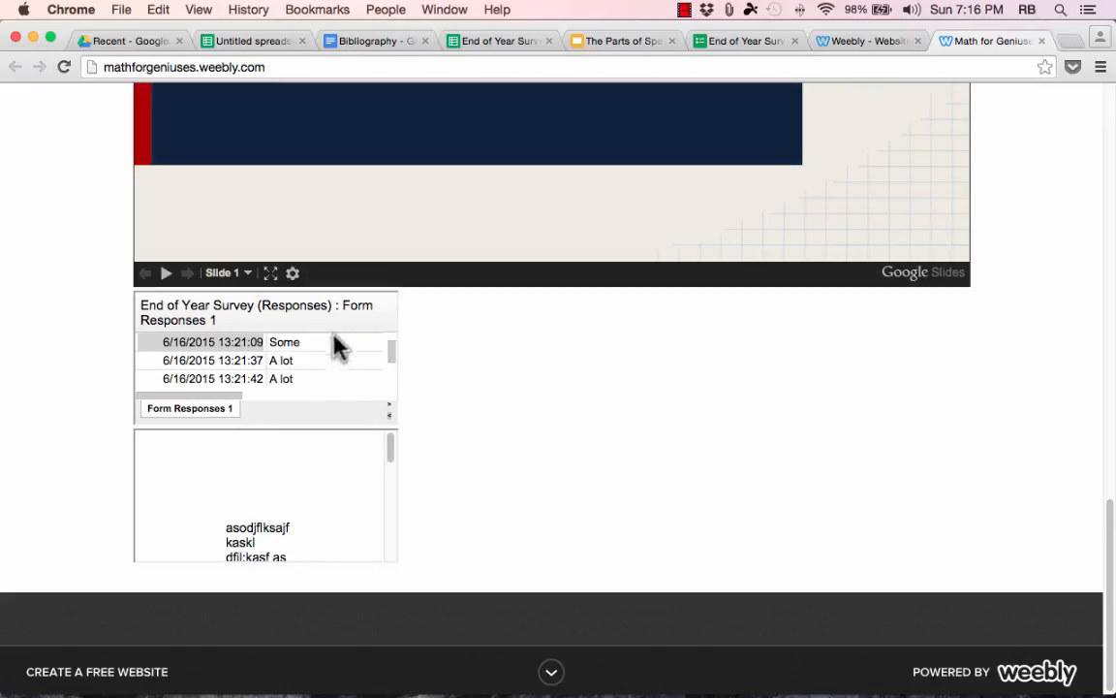
mouse_move(766, 337)
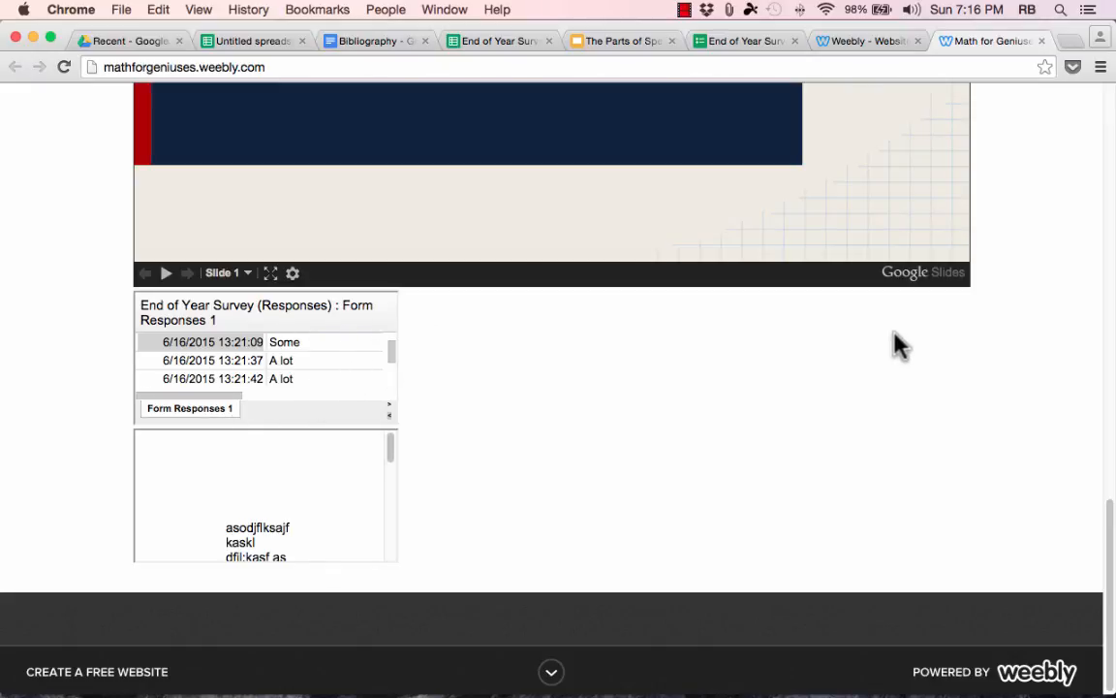
mouse_move(649, 464)
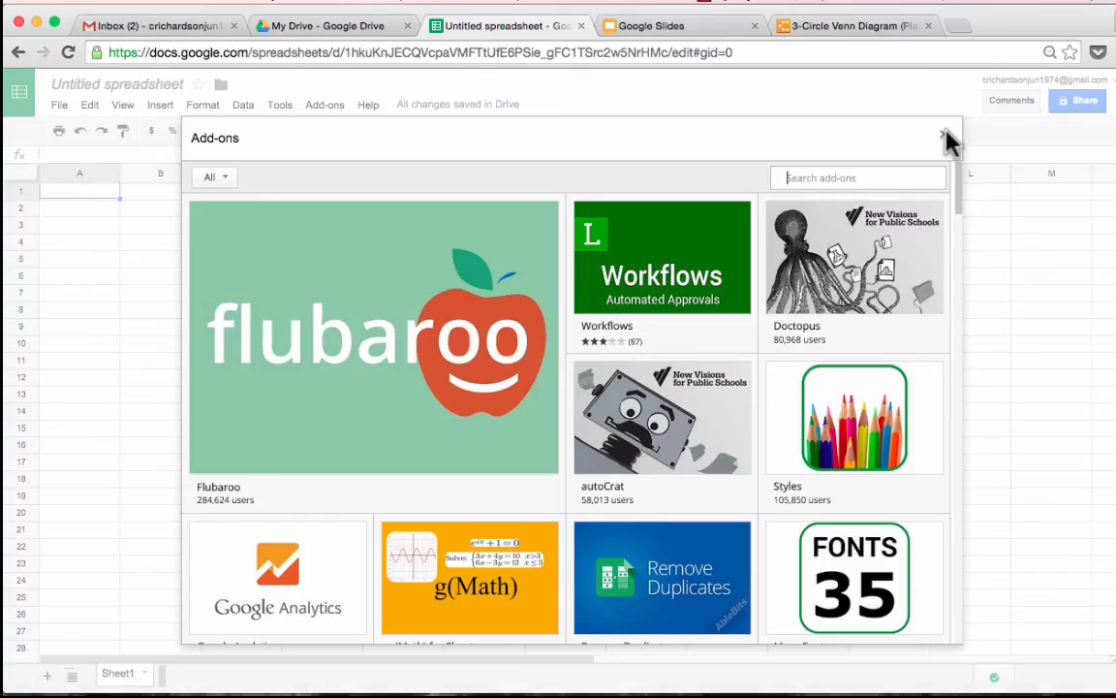
click(946, 134)
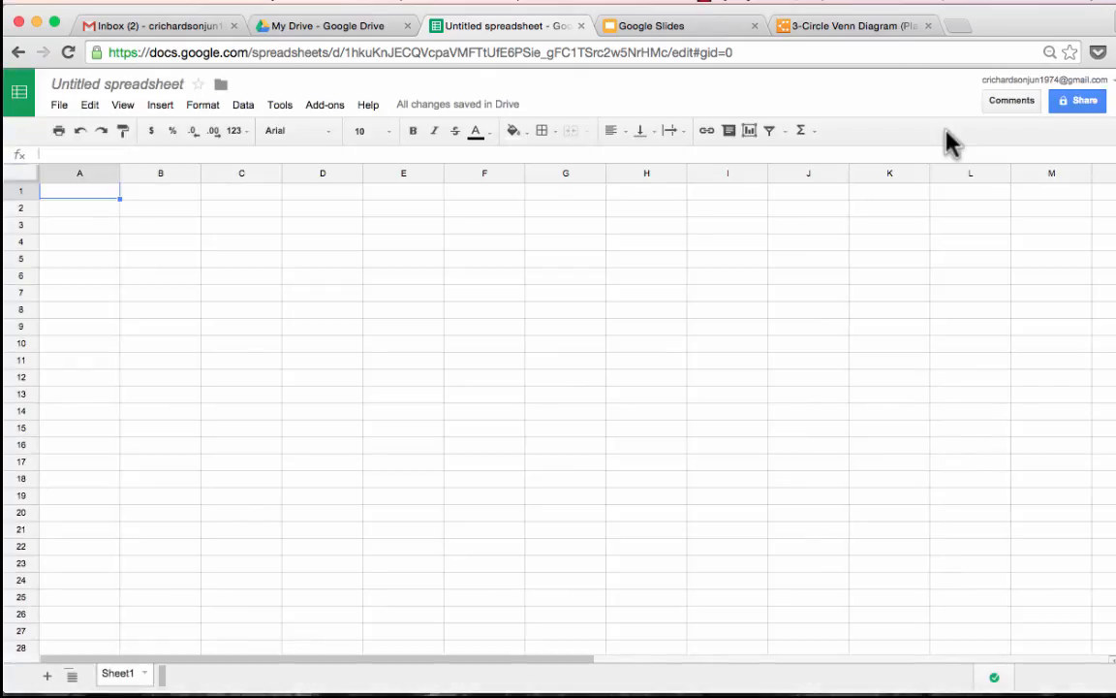